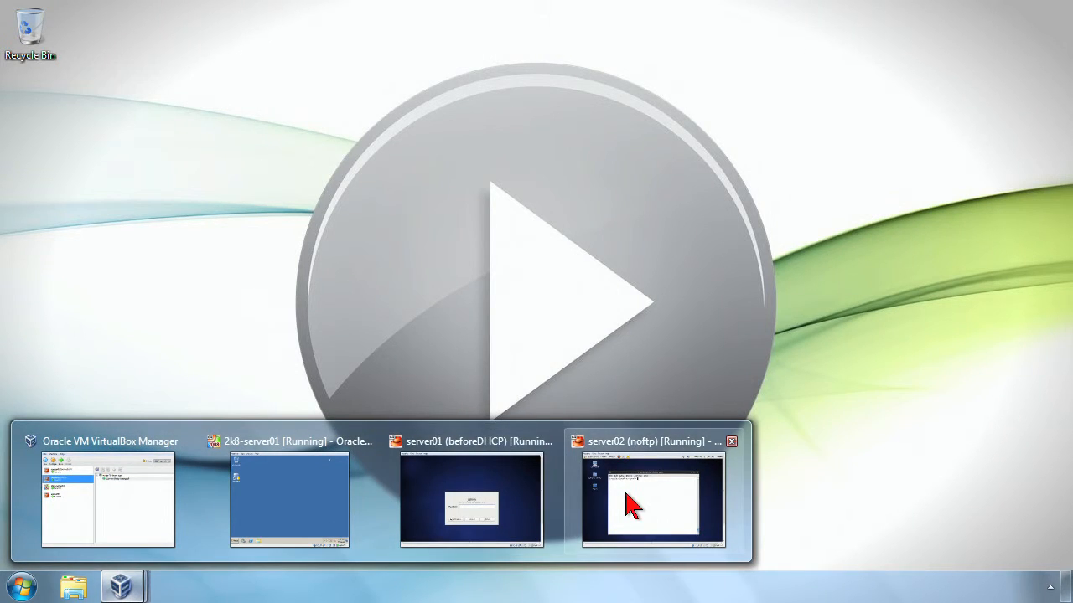
Step: On server02, show echo 1+1 prints literally while echo $((1+1)) yields 2
left_click(652, 499)
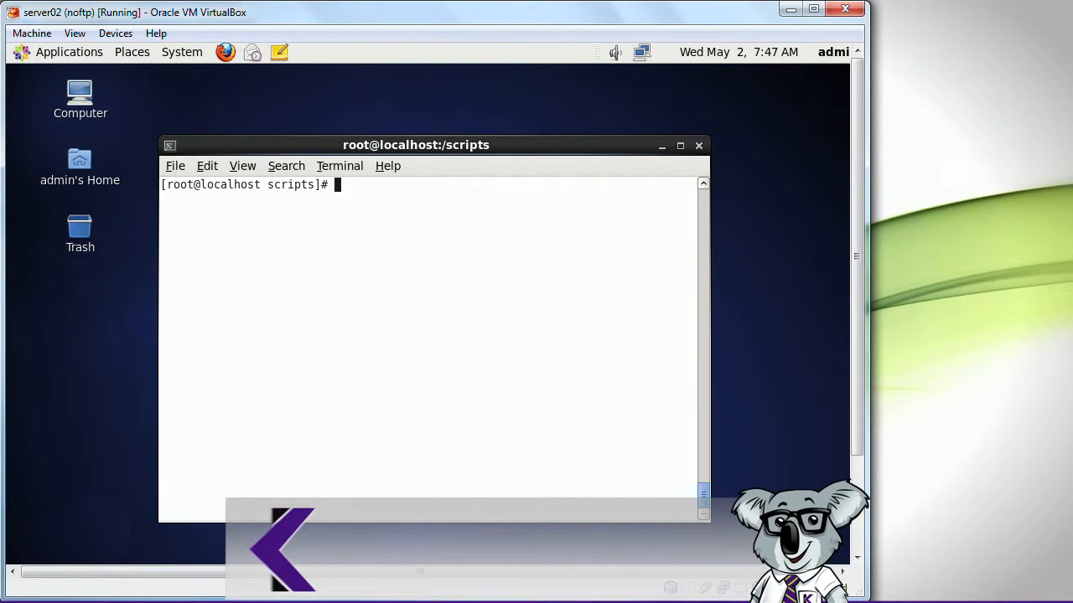
type("echo 1+1")
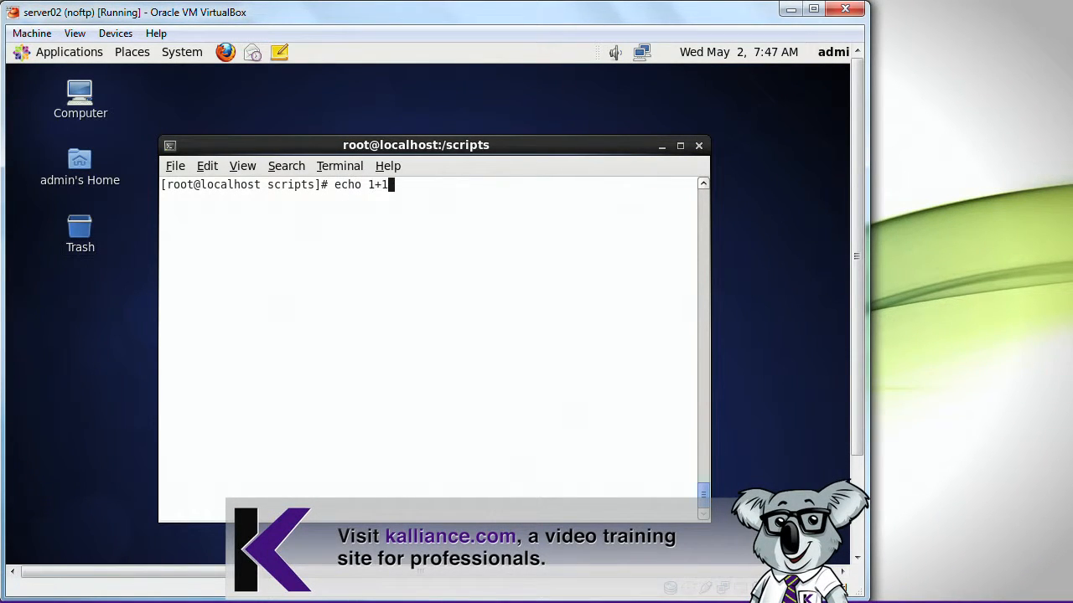
key("Return")
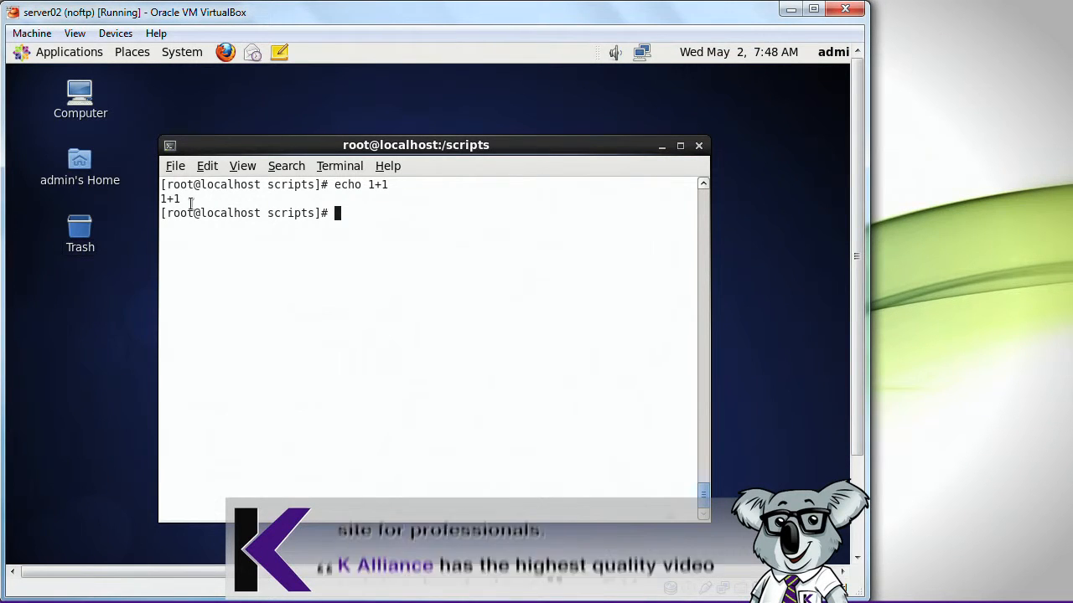
double_click(171, 197)
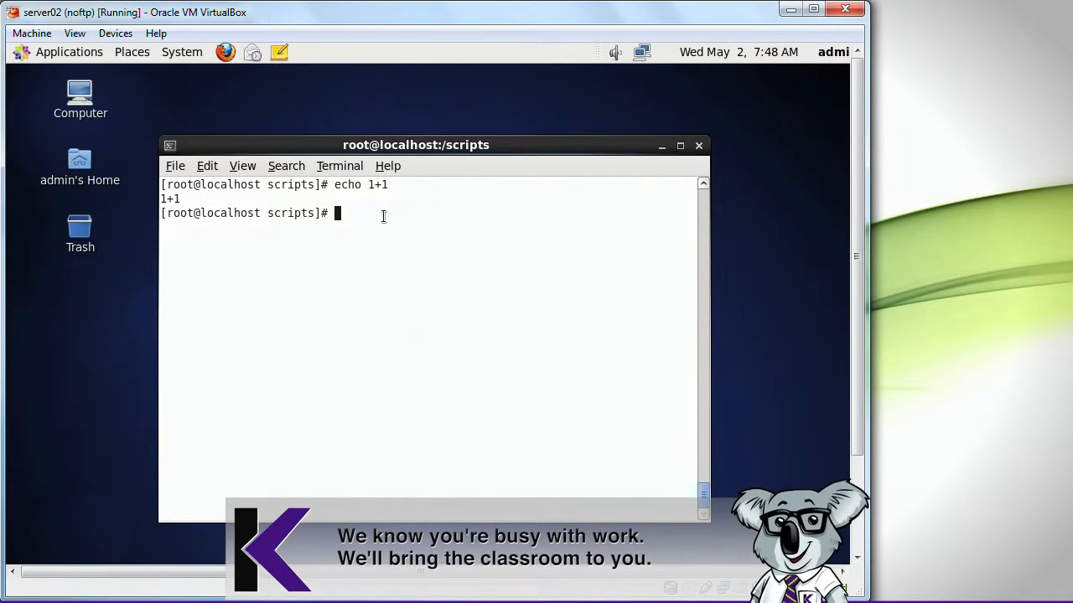
type("echo")
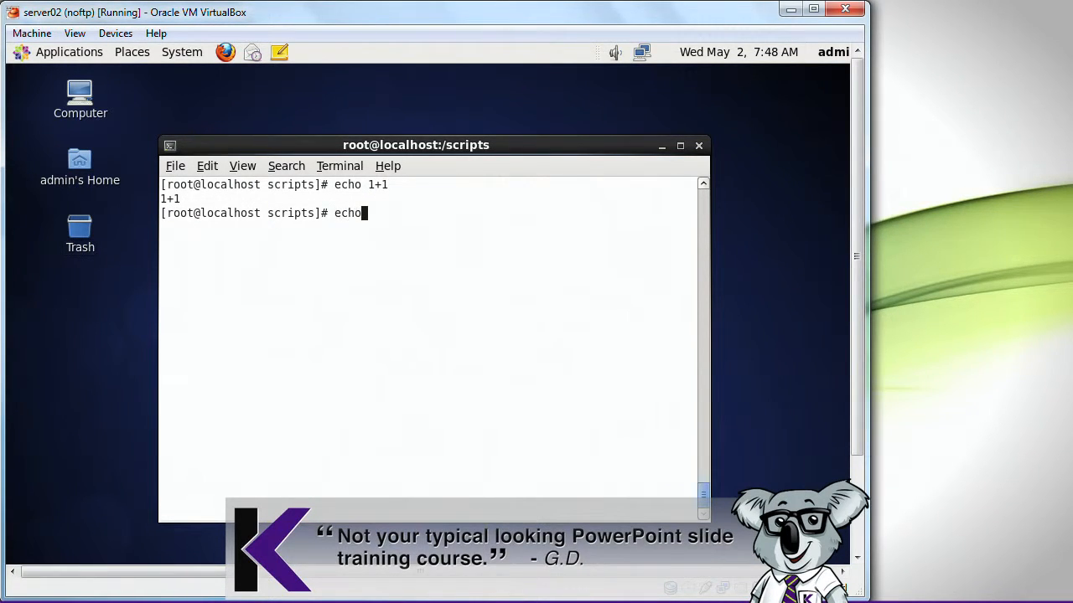
type("$((")
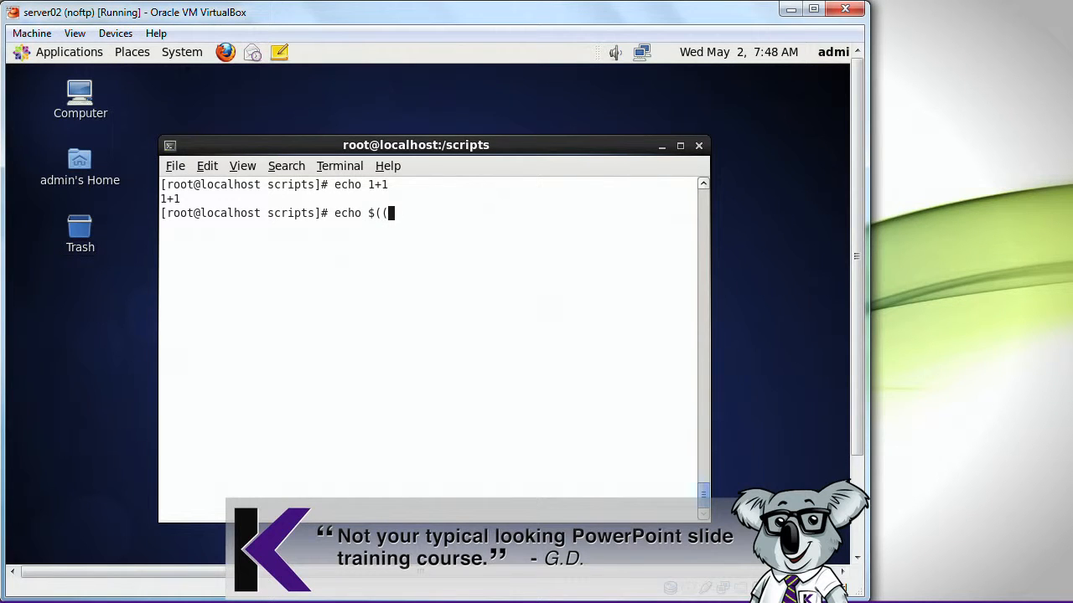
type("1+1")
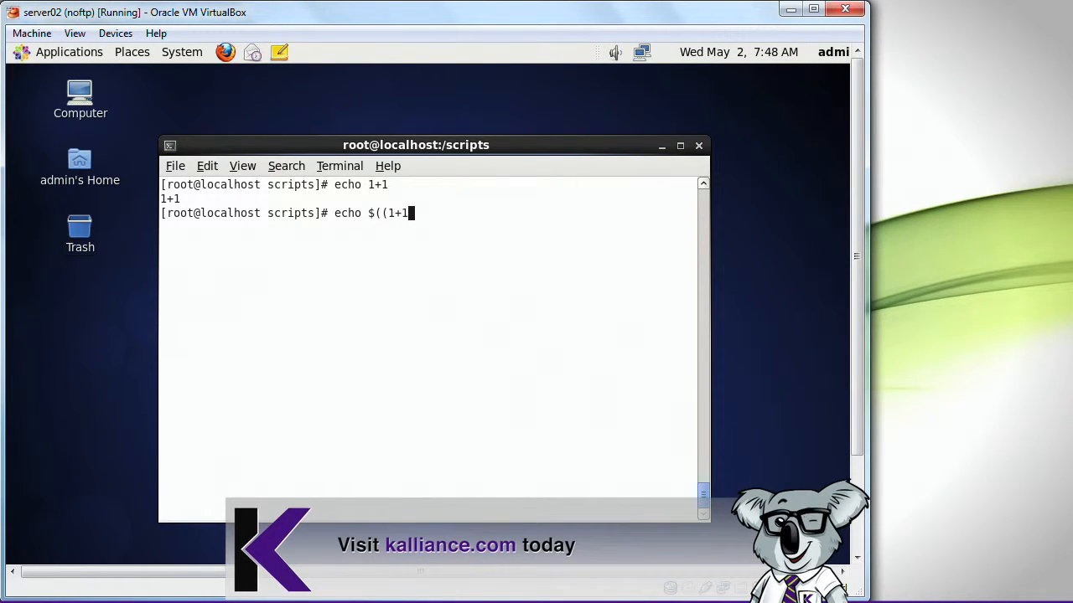
key("Return")
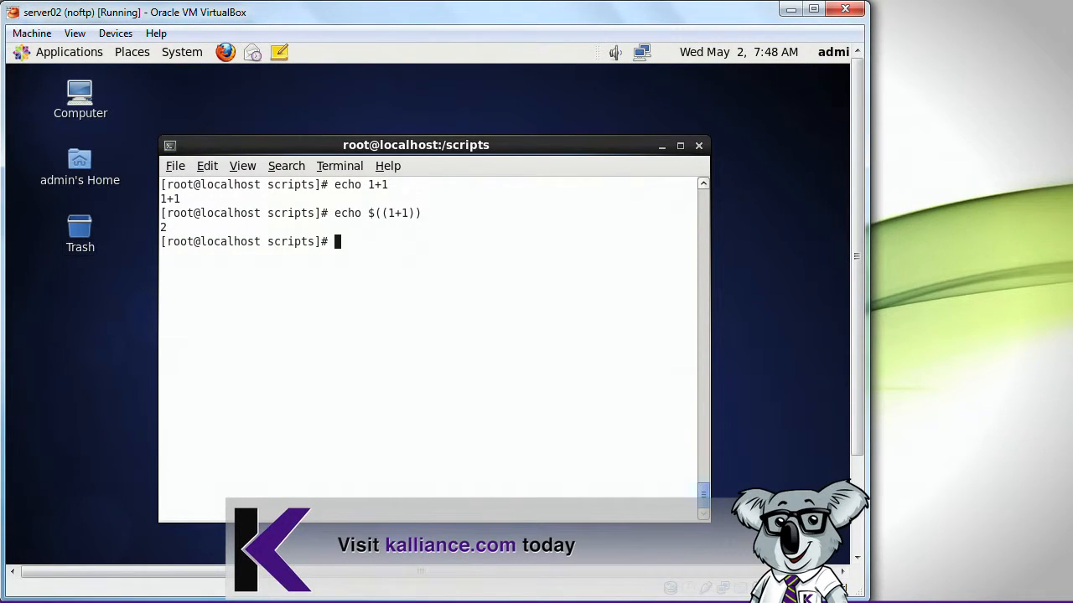
Step: Try echo $(1+1), which errors, then confirm $[1+1] also gives 2
type("echo $((1+1)")
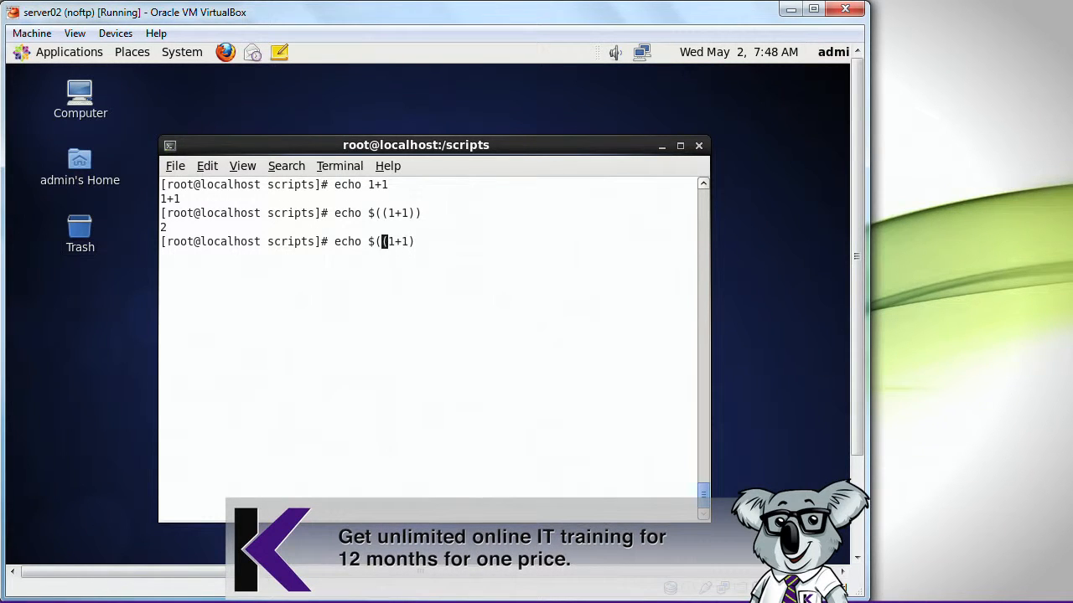
key("Return")
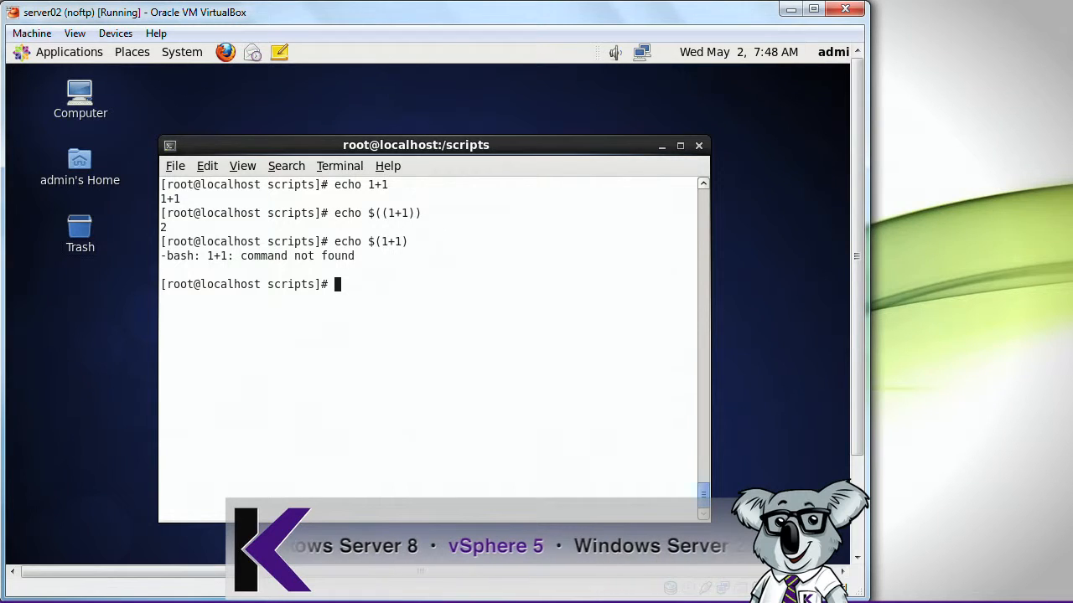
type("echo $(1+1)")
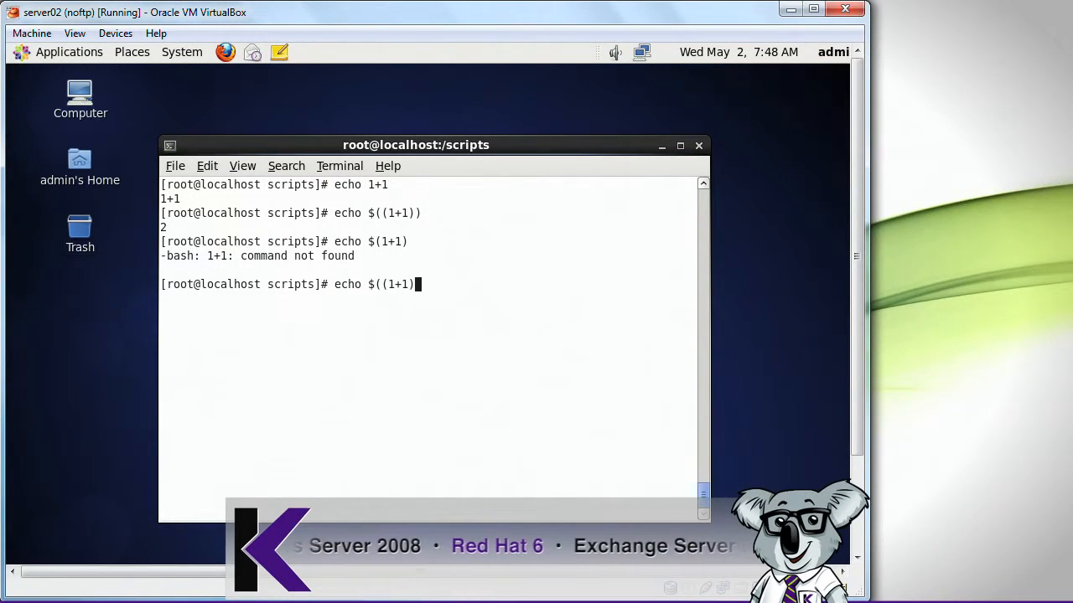
type(")")
key("Return")
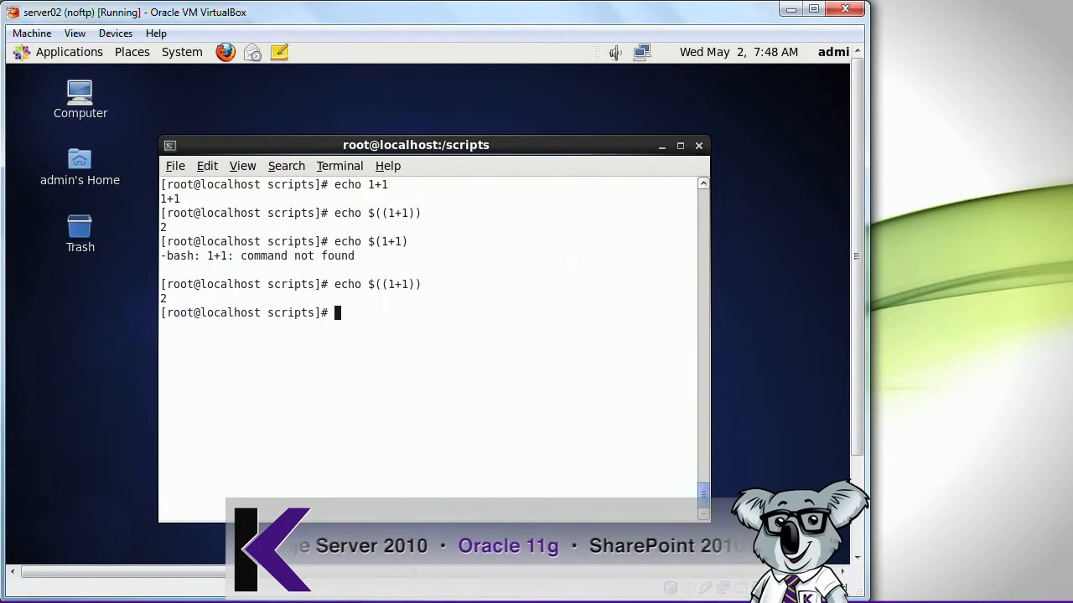
type("echo")
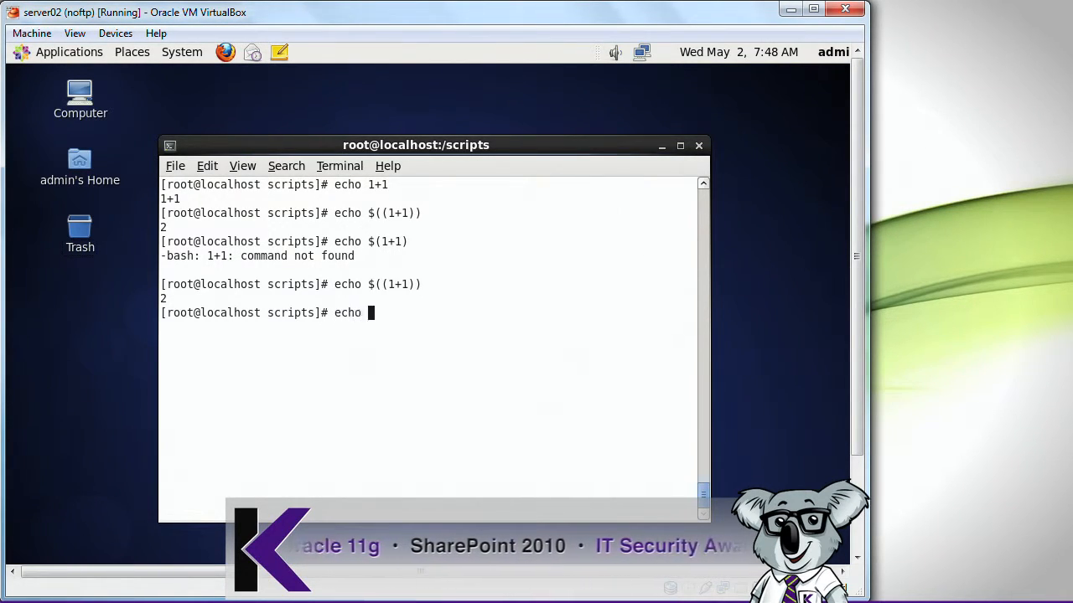
type("$[")
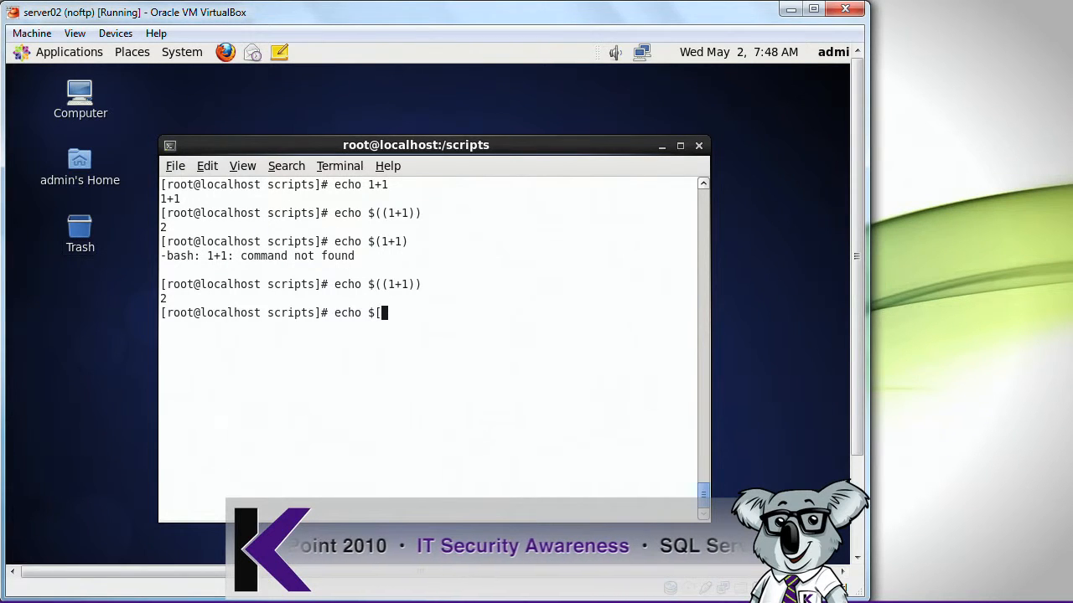
type("1+1]")
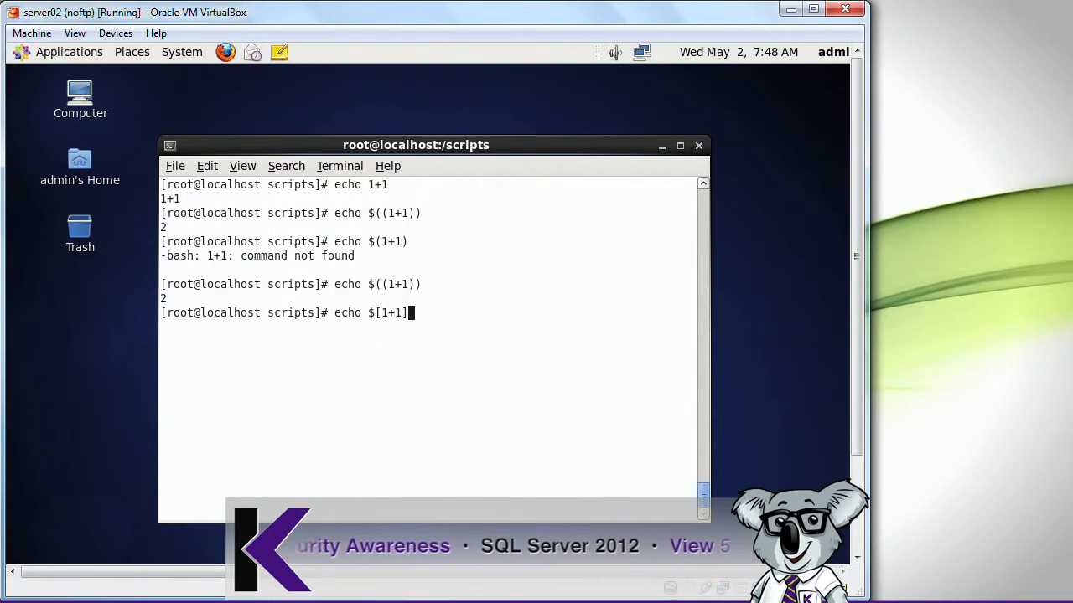
key("Return")
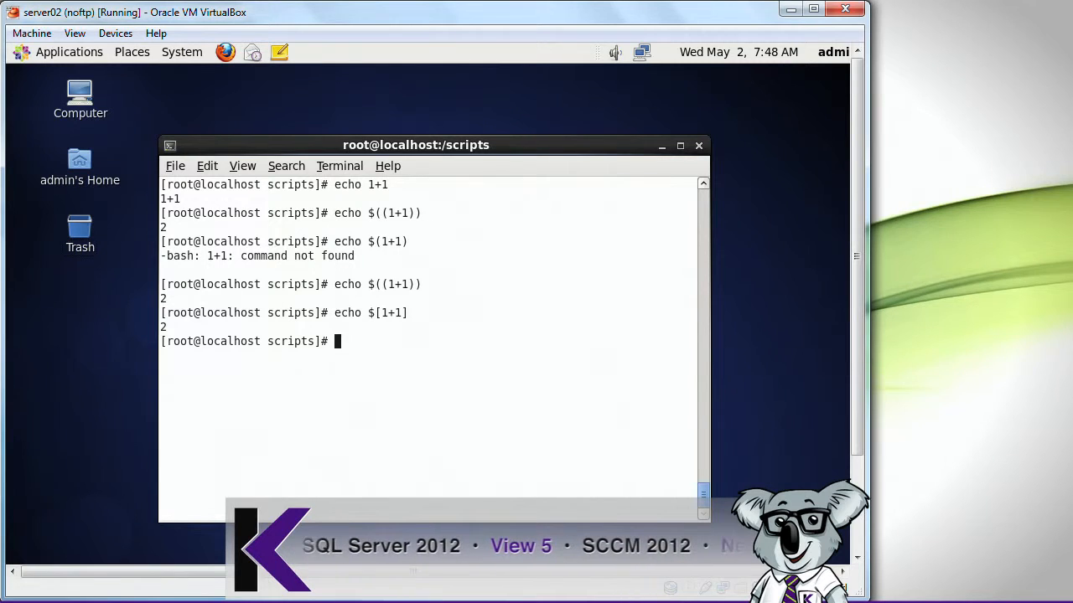
Step: Show echo $[3/4] gives 0 while echo 3/4 | bc -l returns .75
type("echo $[3/4")
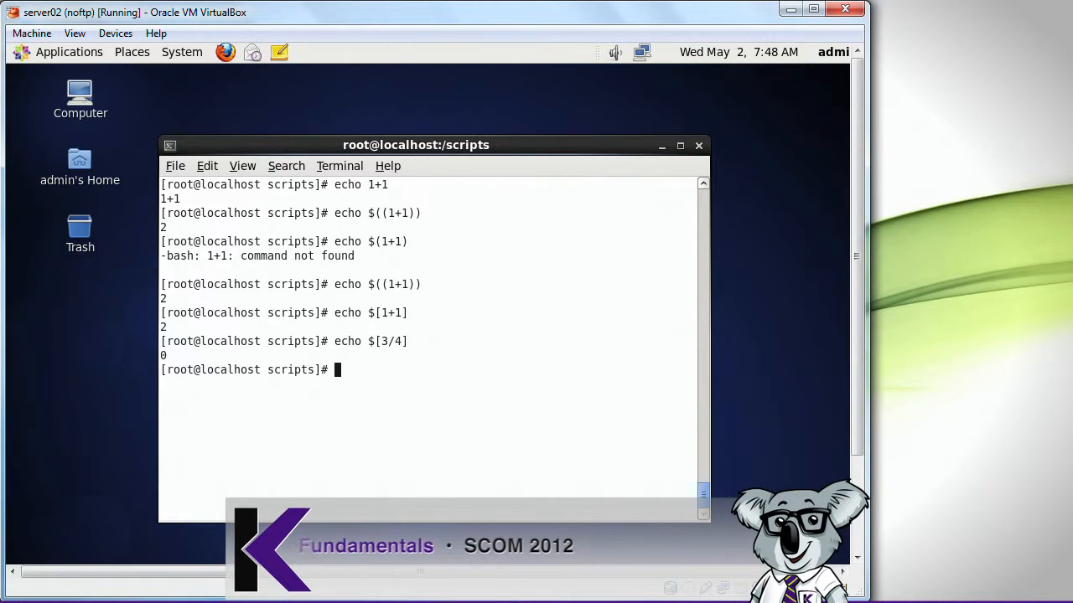
type("e")
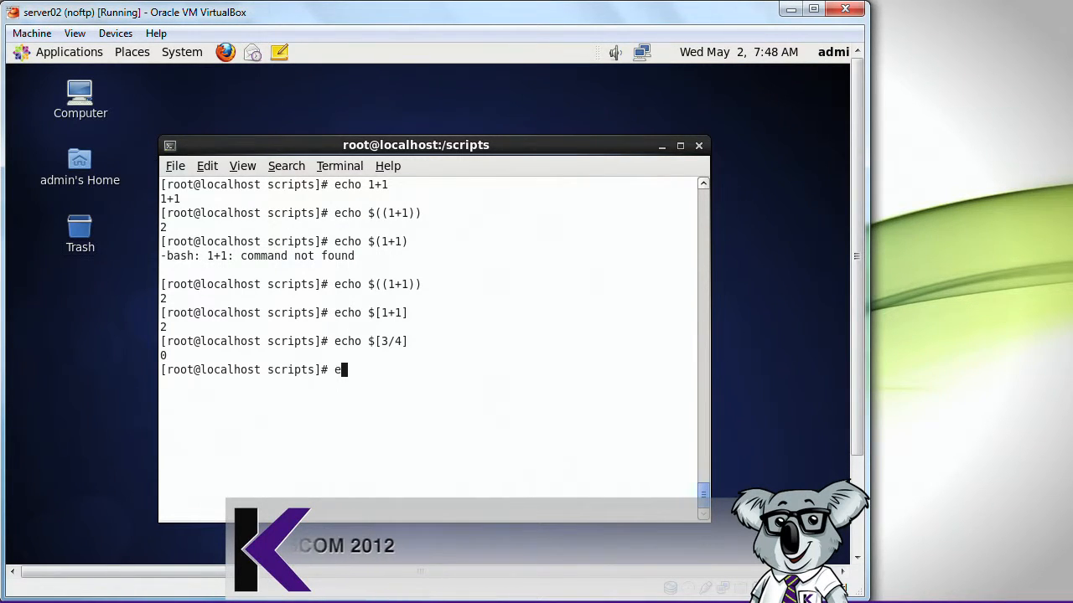
type("cho 3/4 | bc -l")
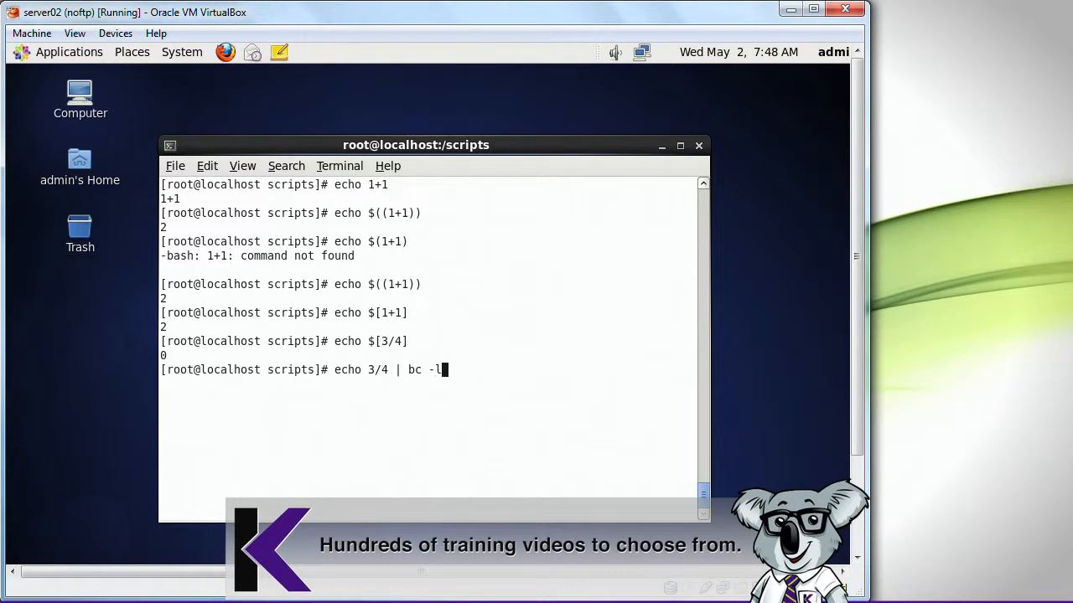
key("Return")
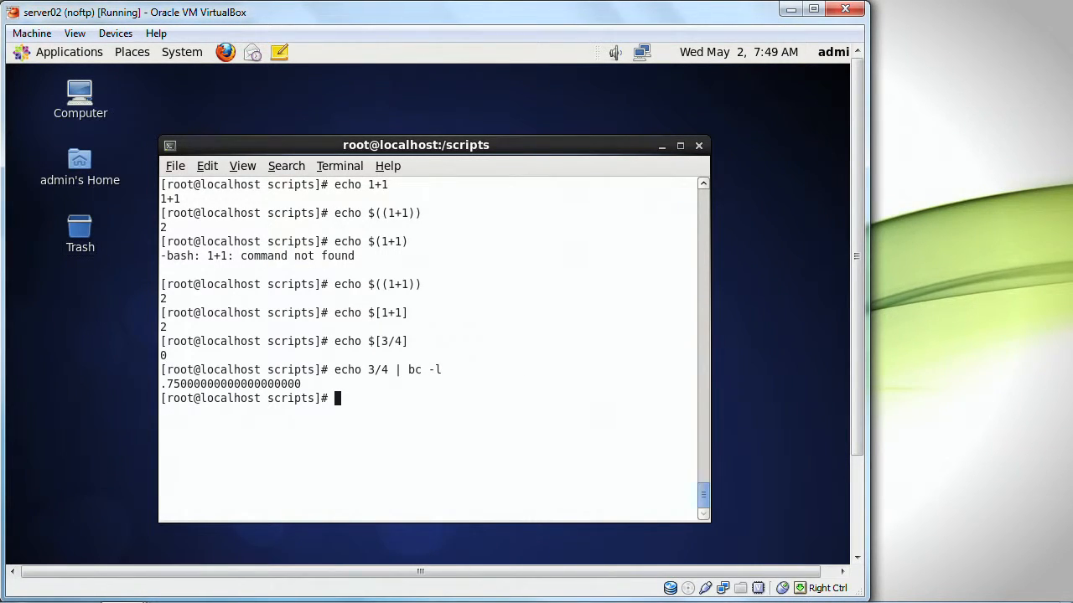
type("cl")
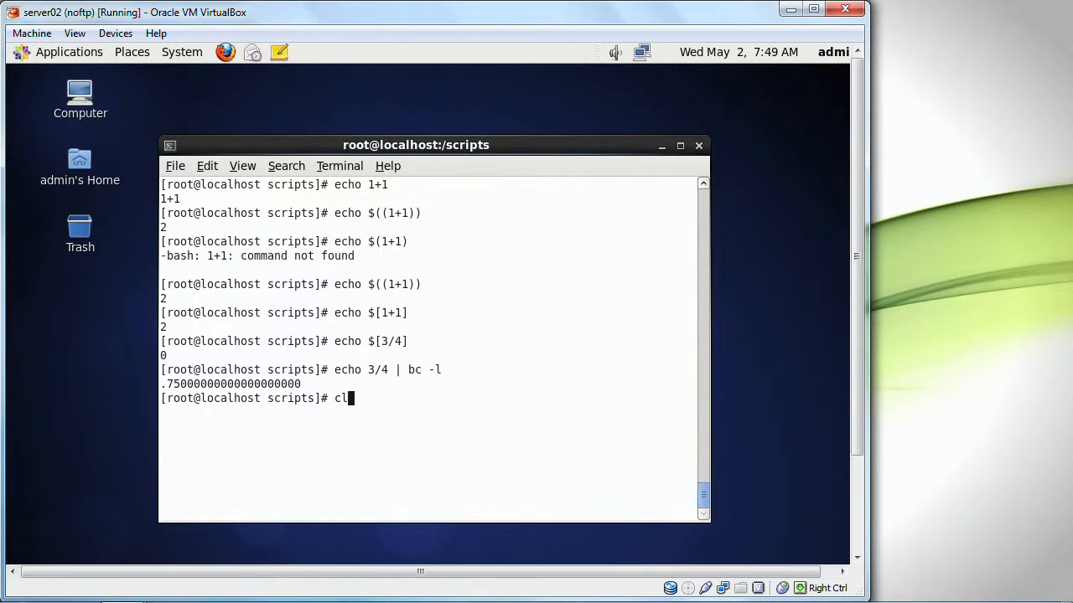
Step: Clear the screen, run cd /dada &> /dev/null, and echo its exit status 1
key("Return")
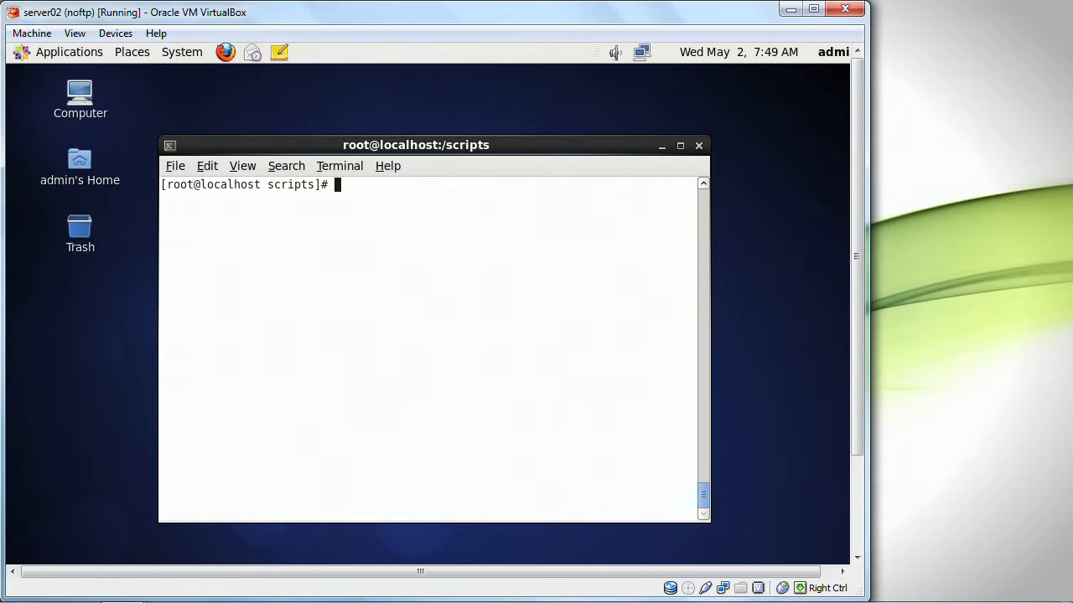
type("cd /dada")
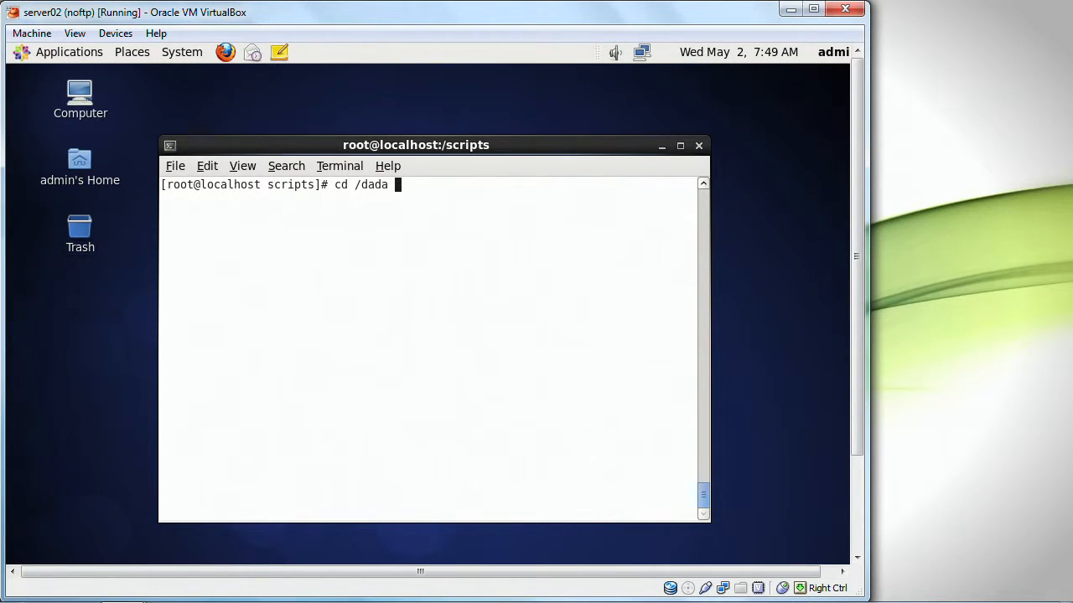
type("&> /")
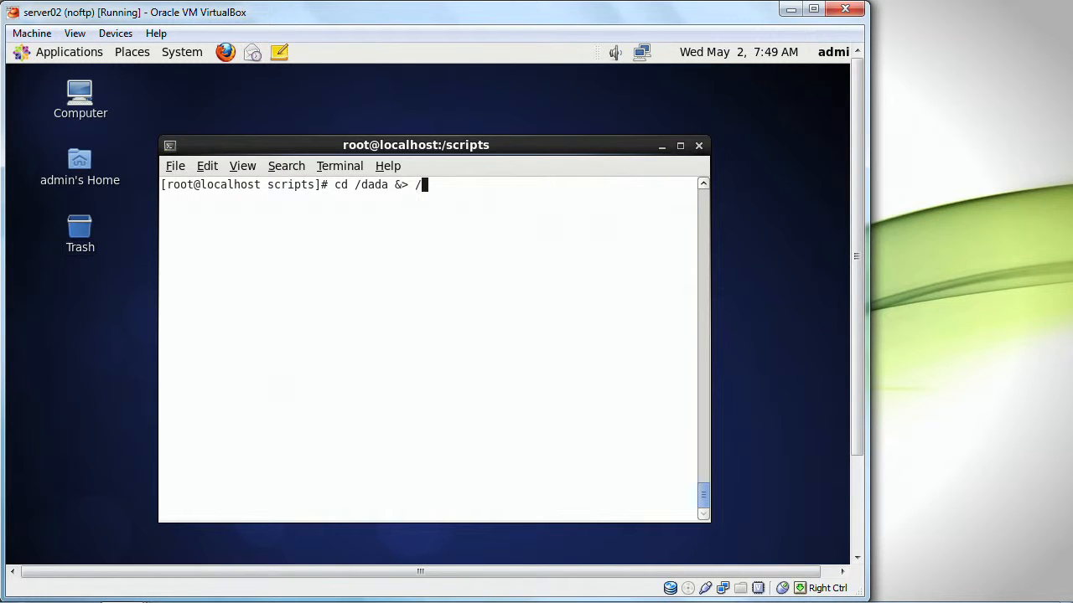
type("dev/null")
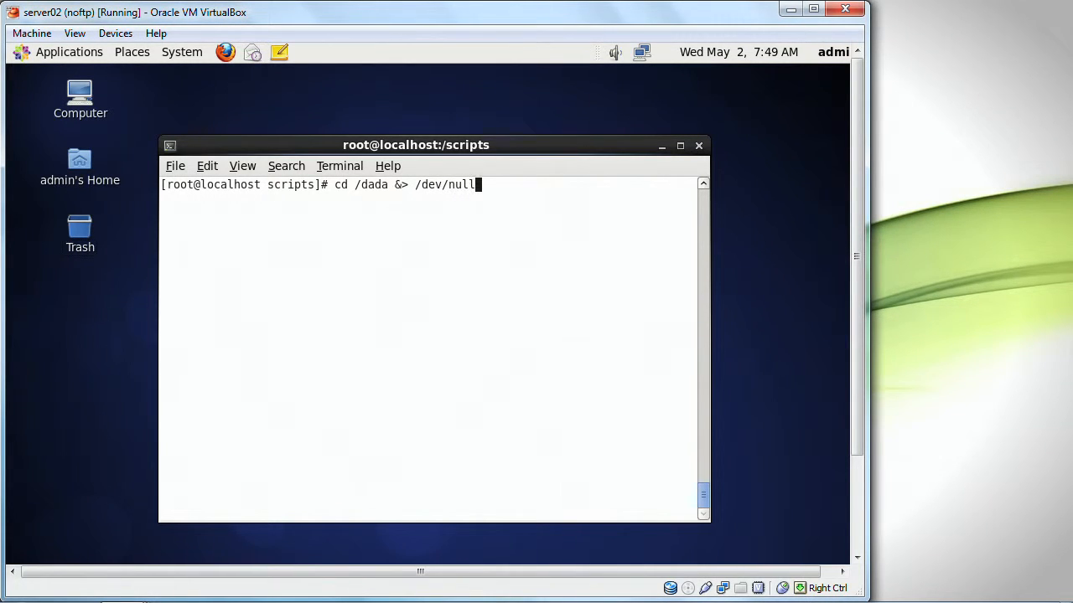
key("Return")
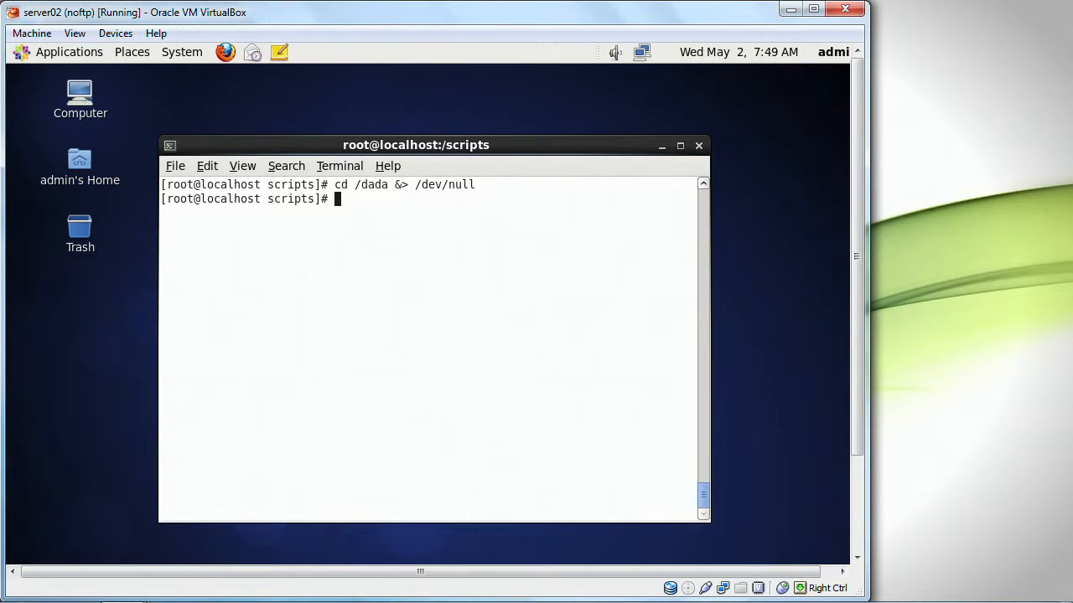
type("echo $")
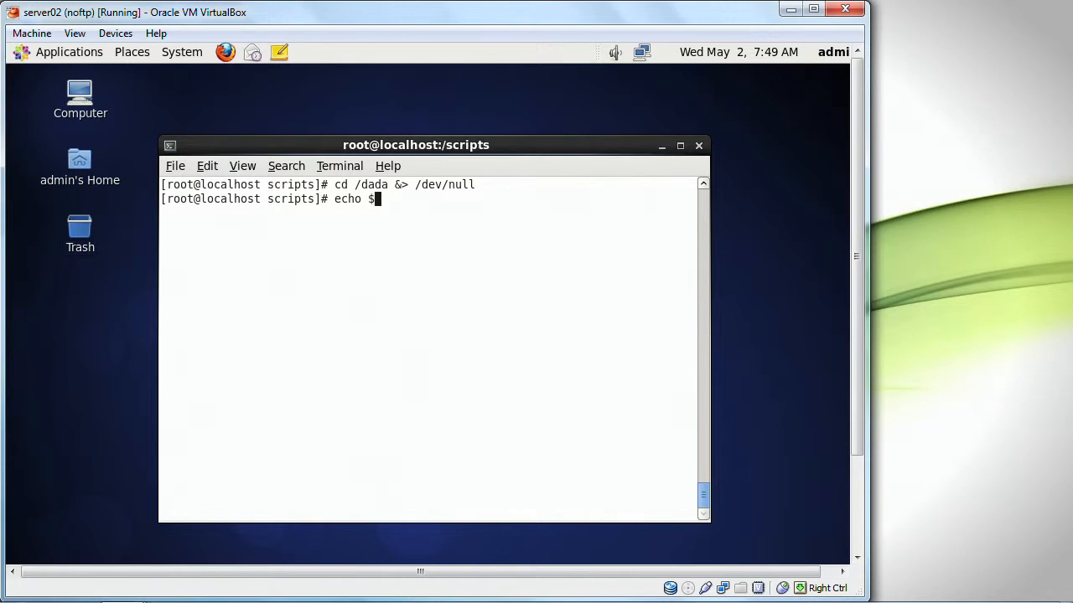
key("Return")
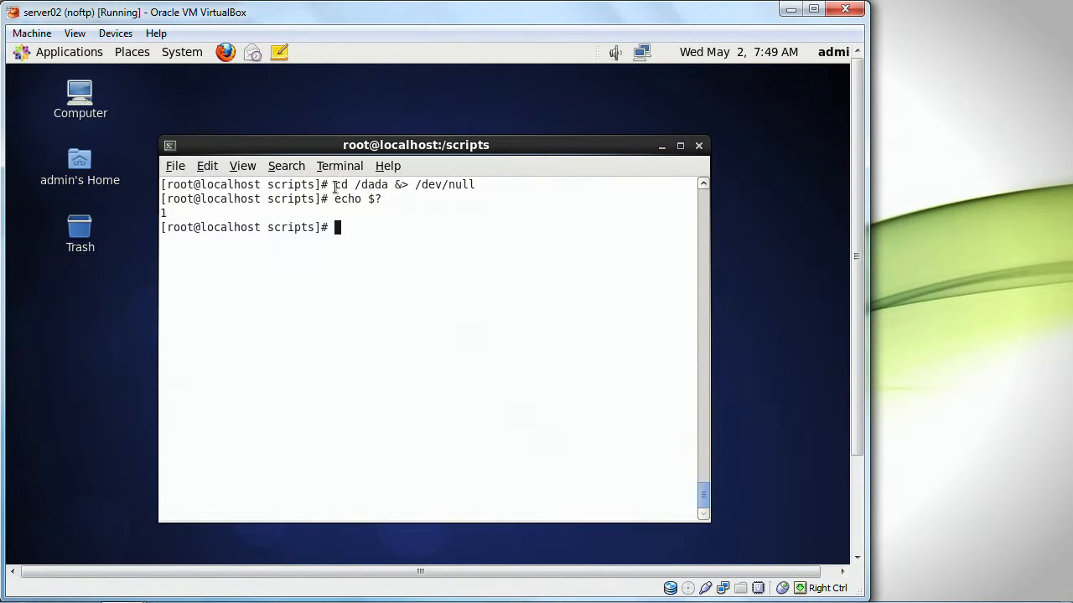
Step: Run cd $(pwd) &> /dev/null to change into the current directory silently
double_click(360, 185)
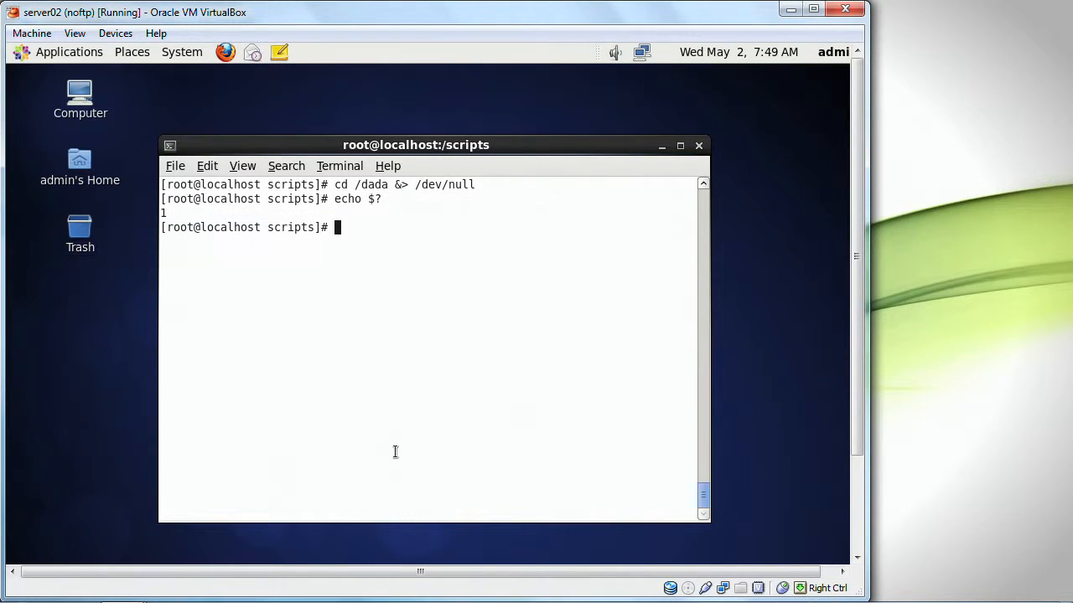
type("cd")
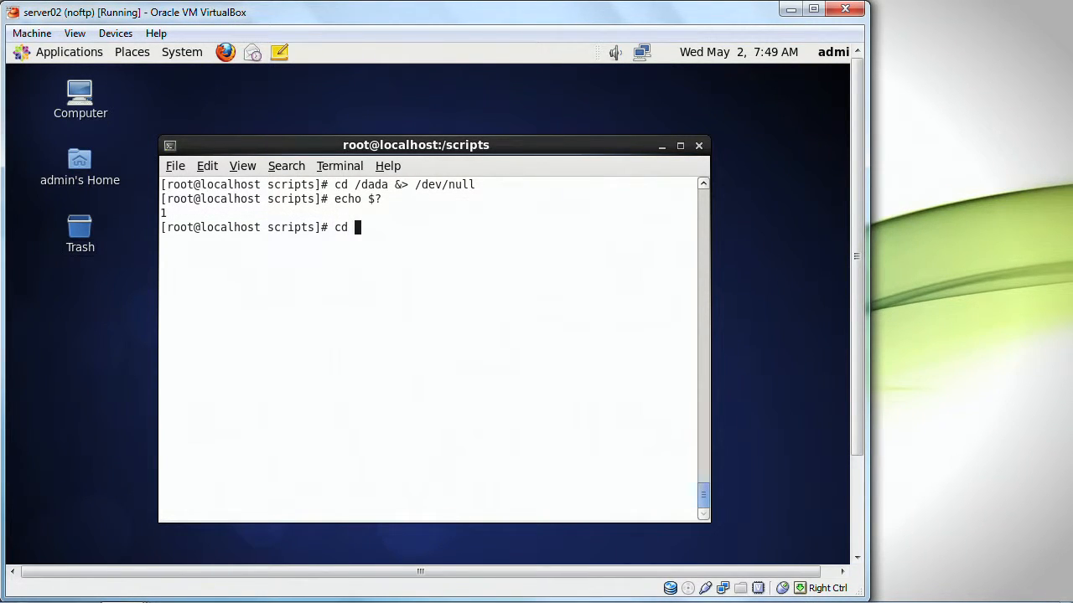
type("$(pw")
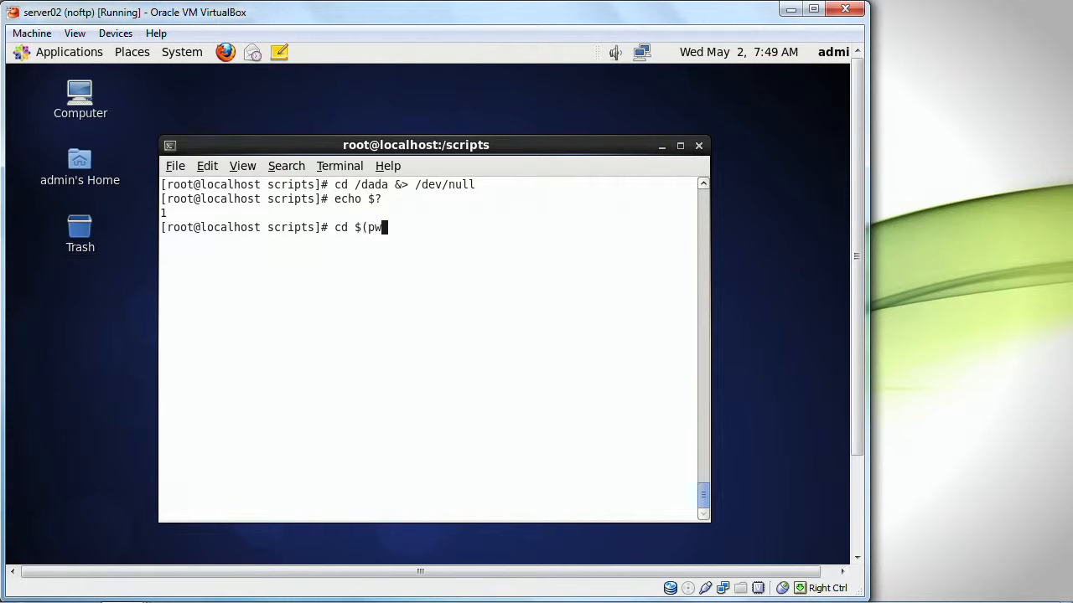
type("d)")
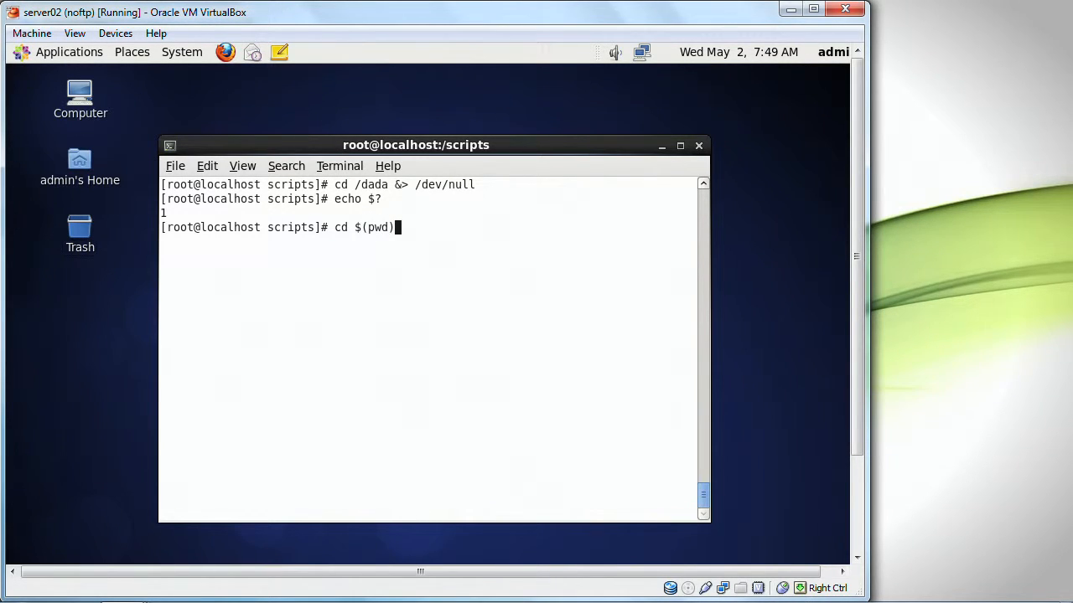
type("&>")
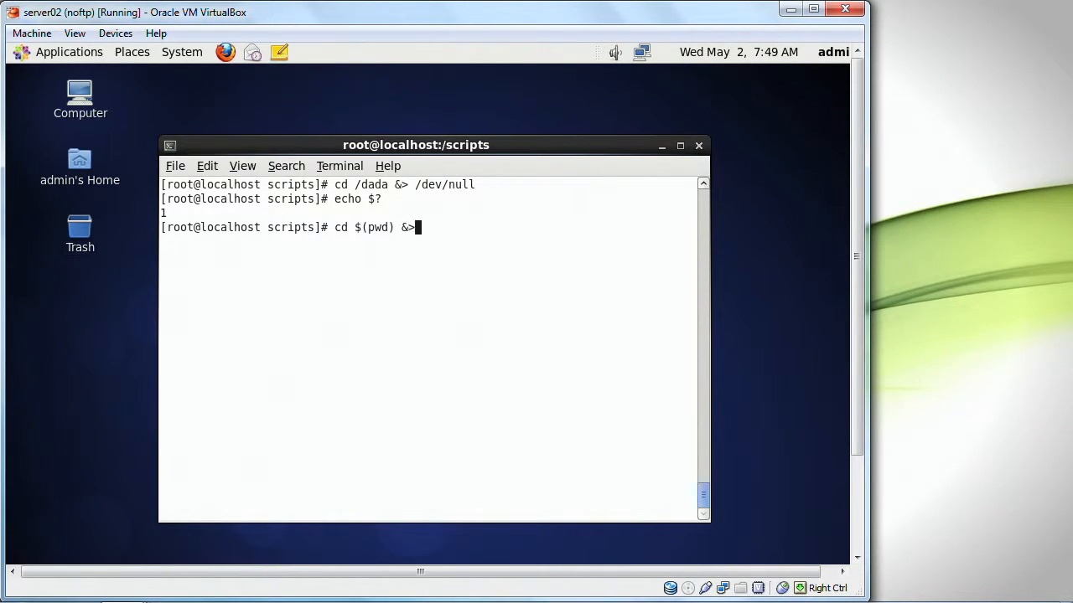
type("/dev")
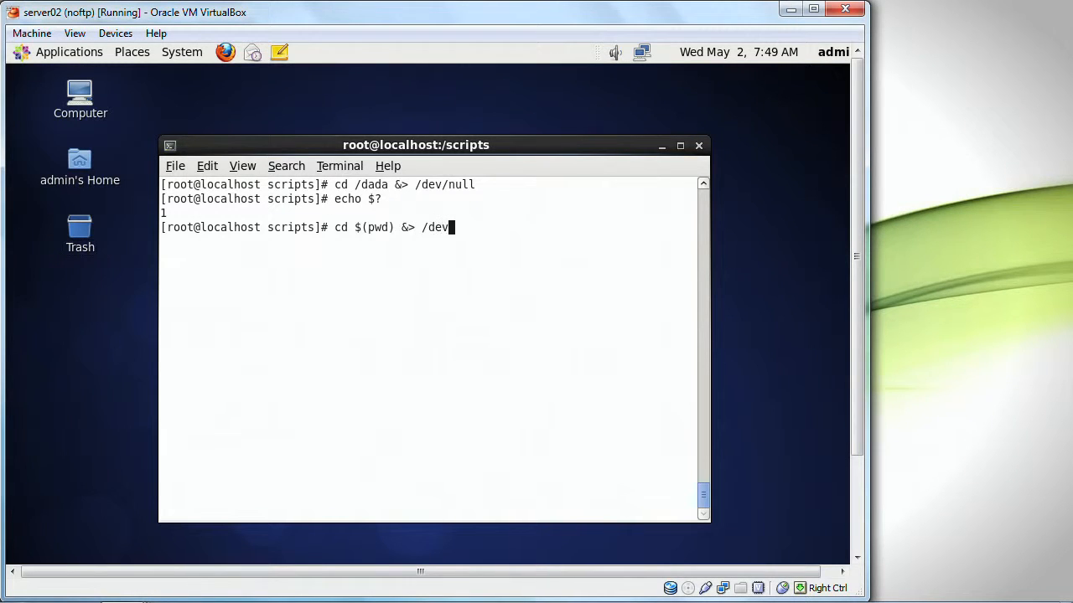
type("nu")
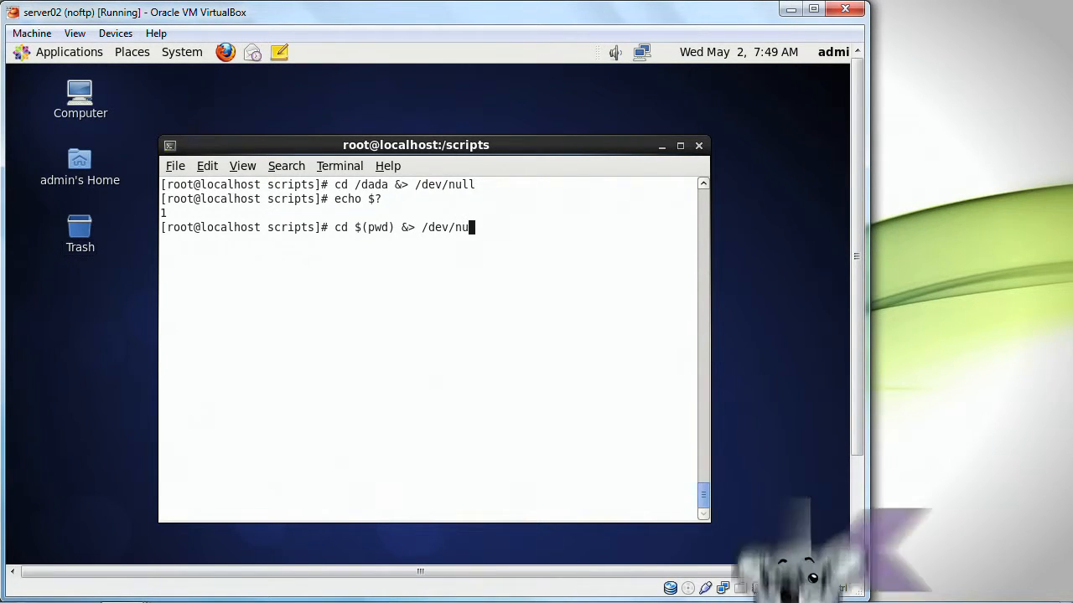
key("Return")
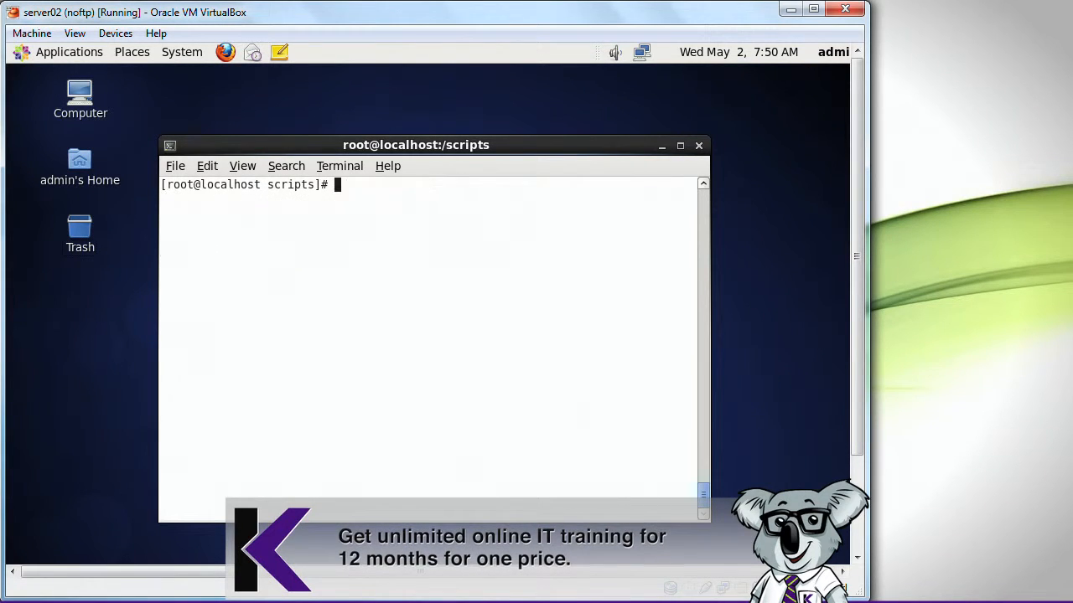
Step: List the folder, remove the old stringOps and start a new one in nano
type("ll")
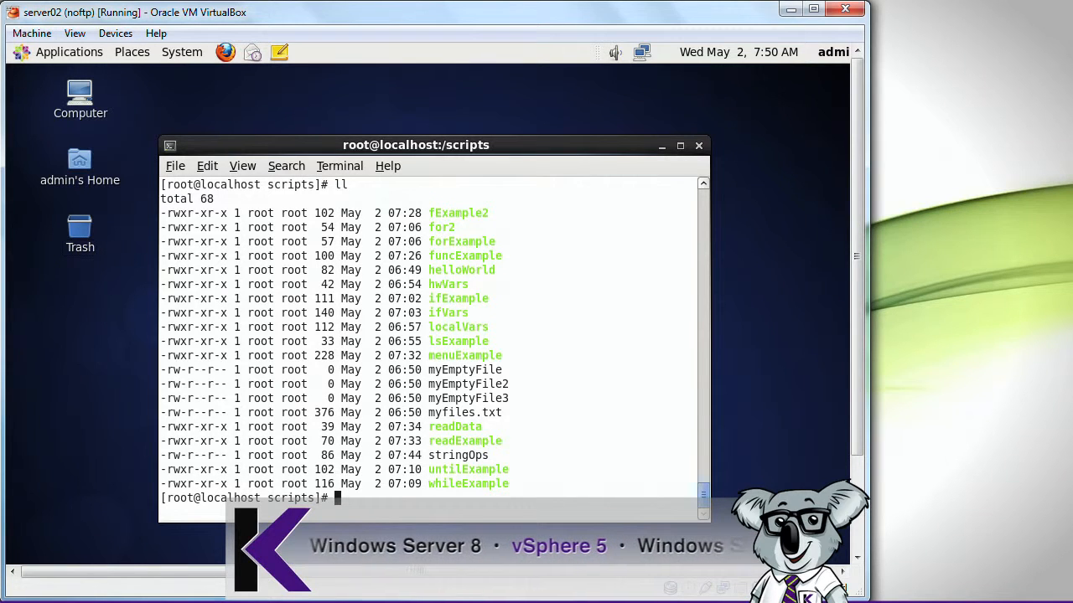
type("rm -f st")
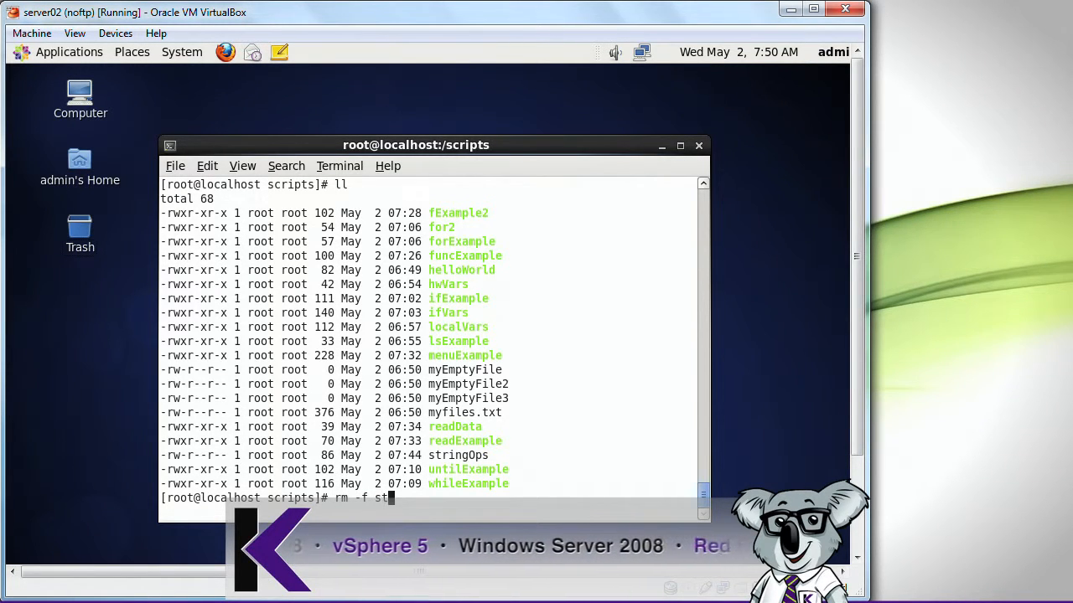
key("Return")
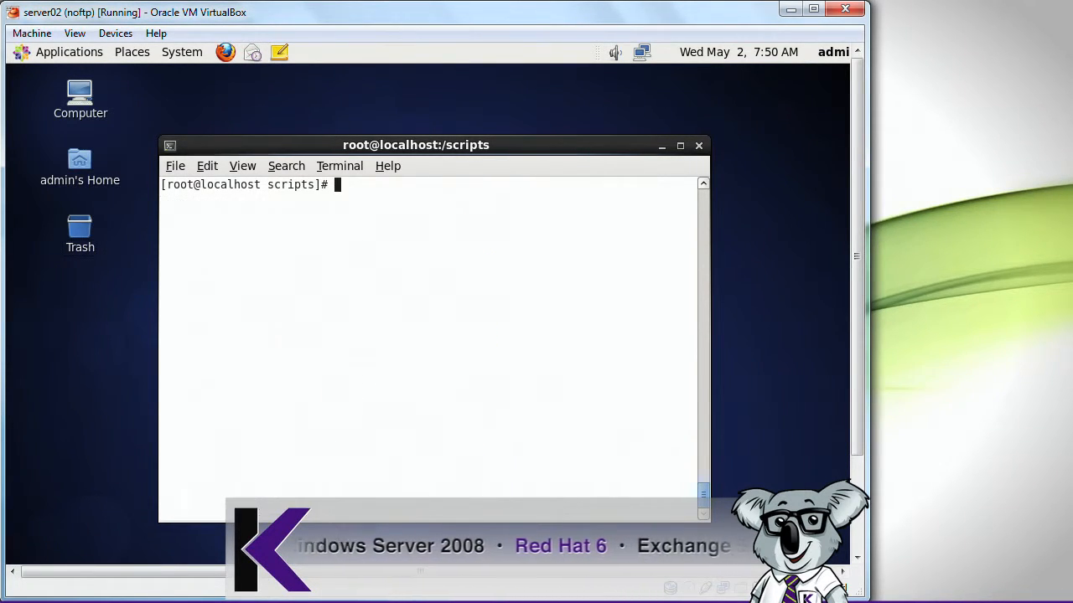
type("nano st")
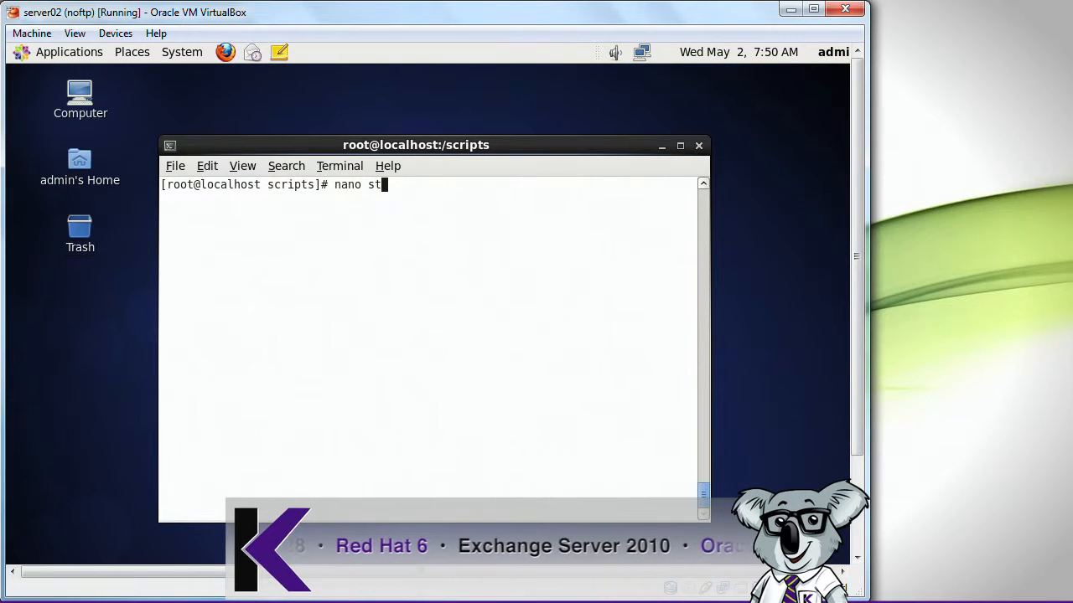
key("Return")
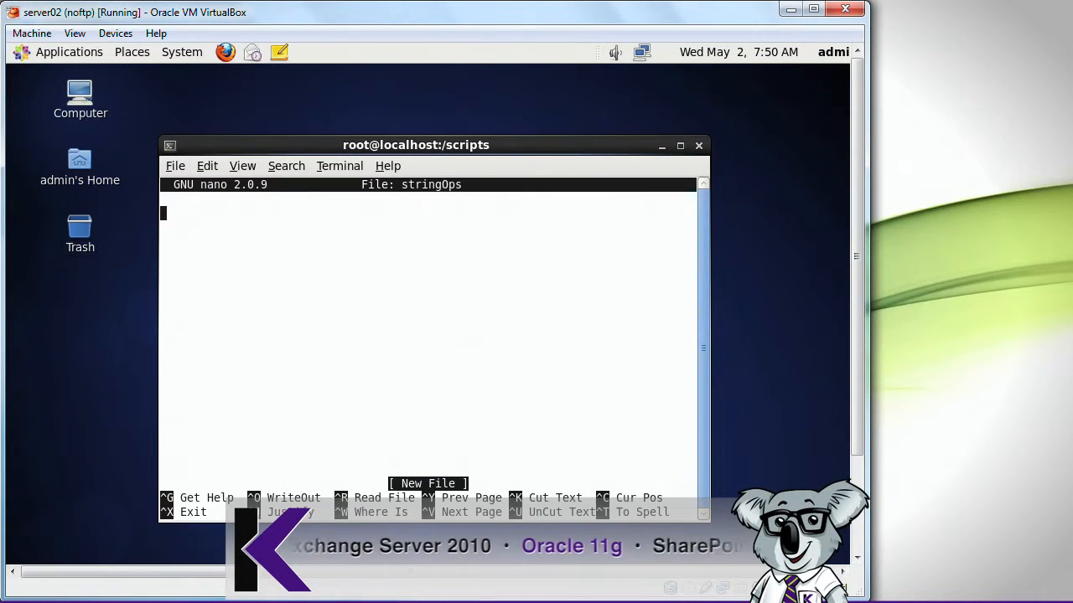
Step: Write the shebang and variables S1='string' and S2='String'
type("#!/bin/bash")
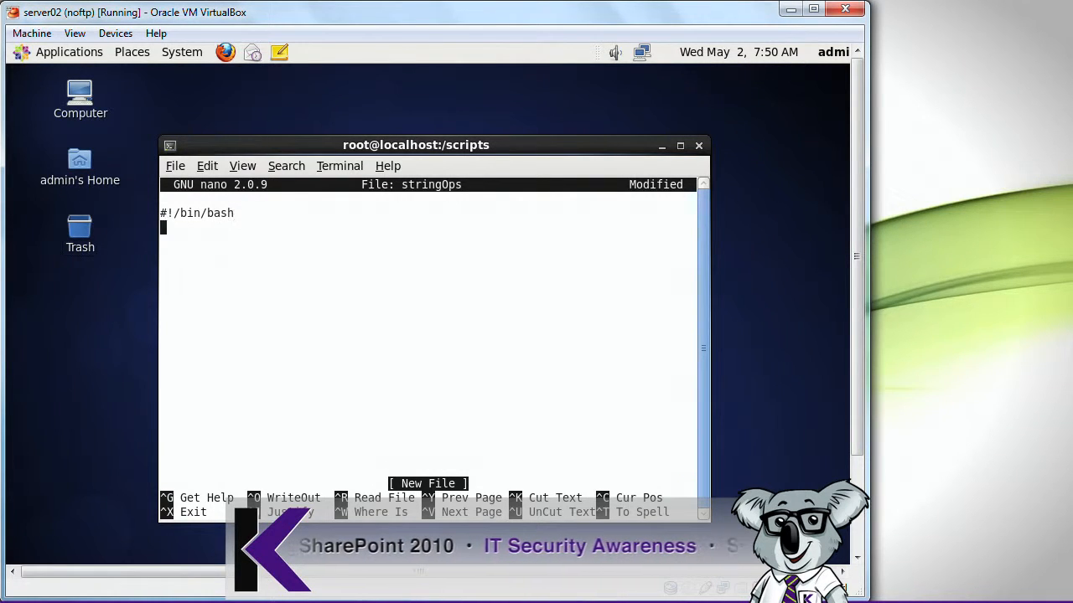
key("Return")
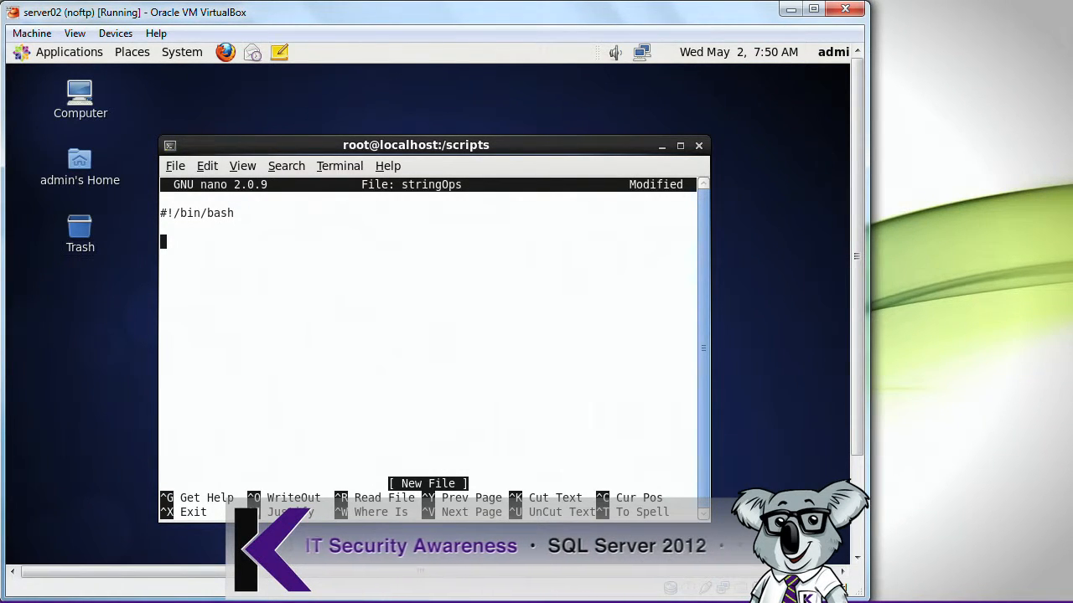
type("S1=")
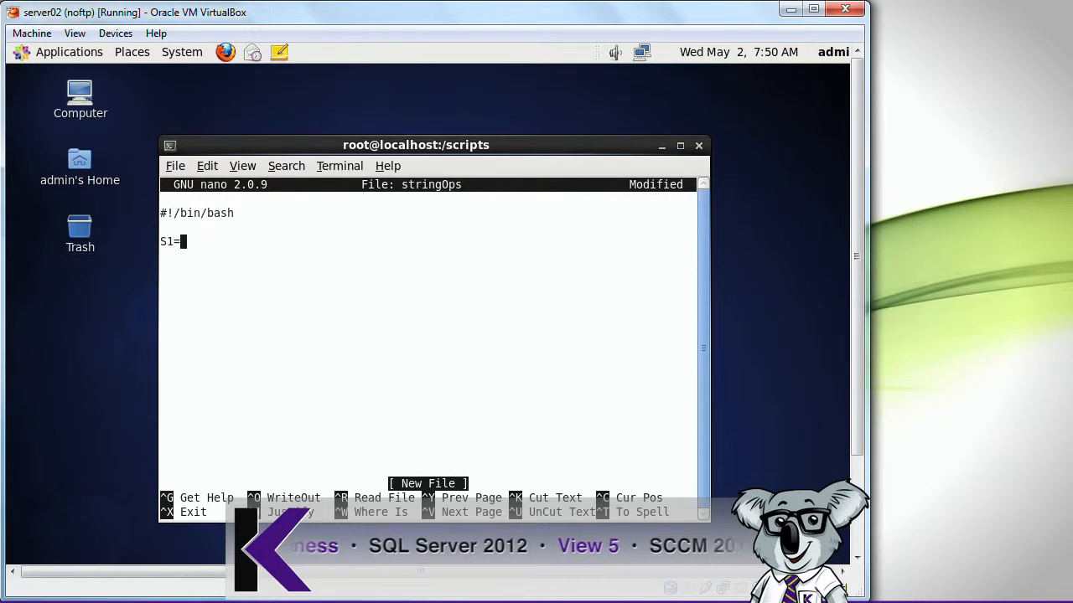
type("'str")
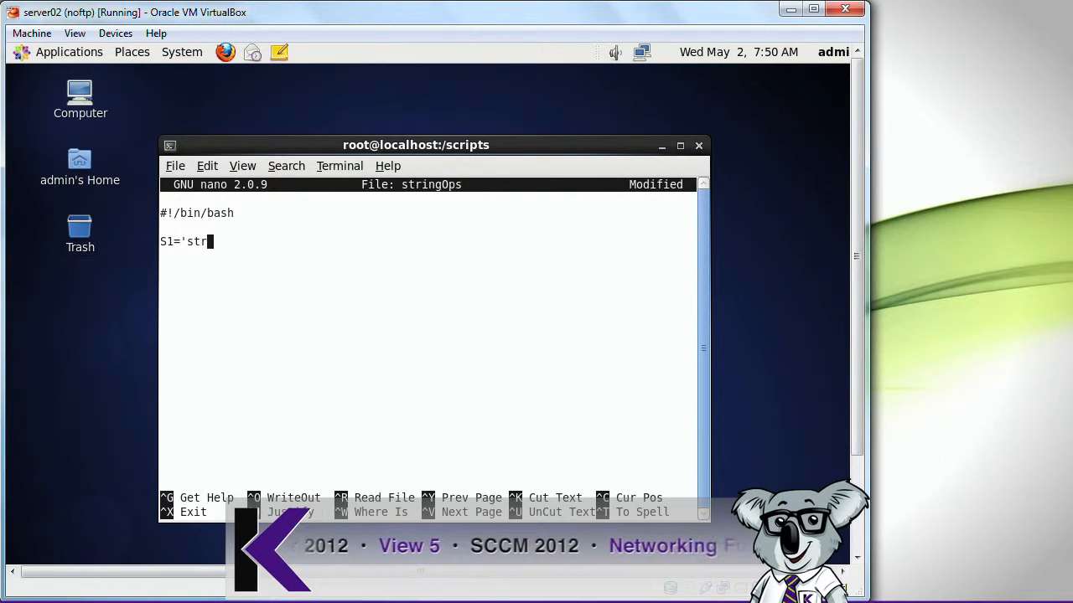
type("ing'")
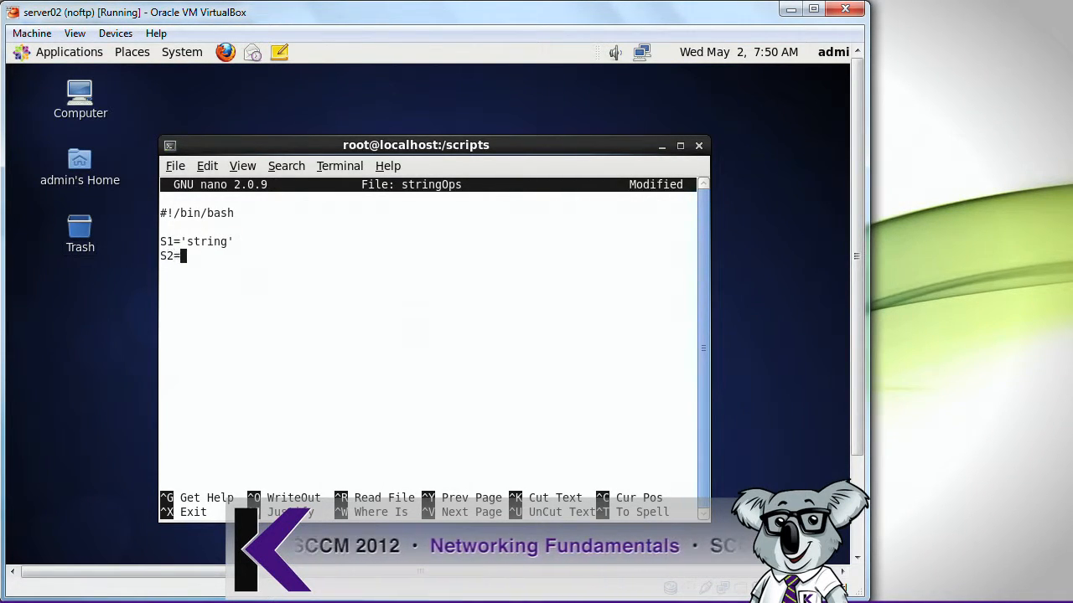
type("'String'")
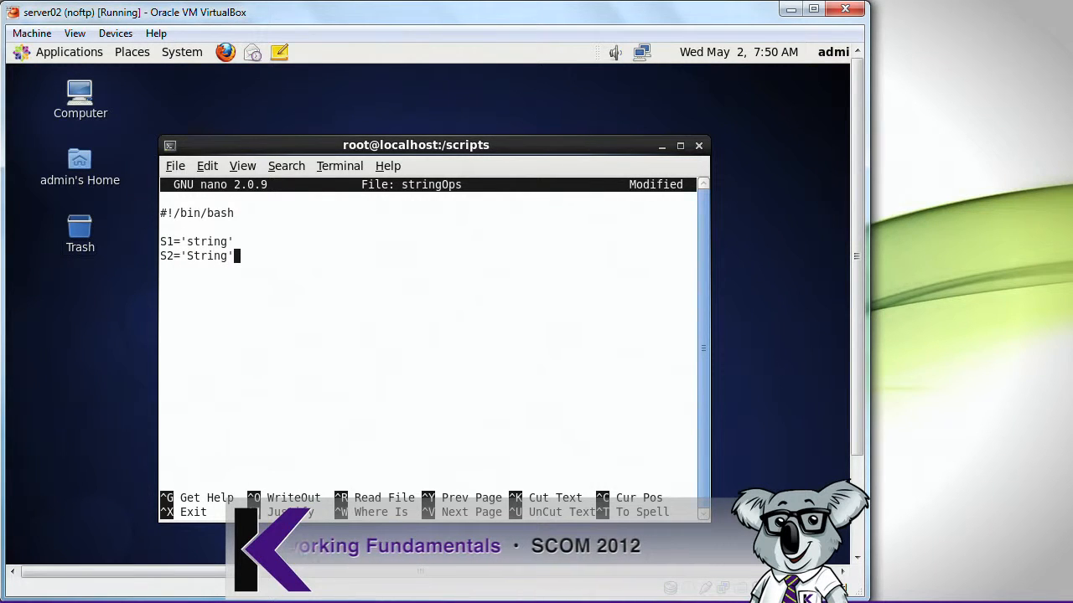
Step: Add an if [ $S1 = $S2 ] block echoing is equal, closed with fi
type("if [")
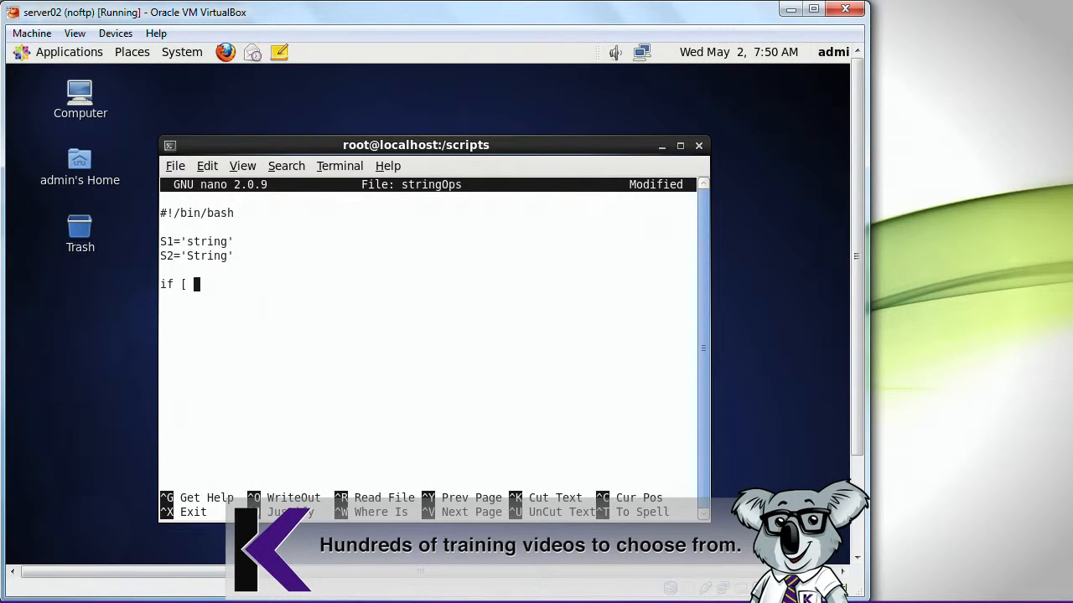
type("$S")
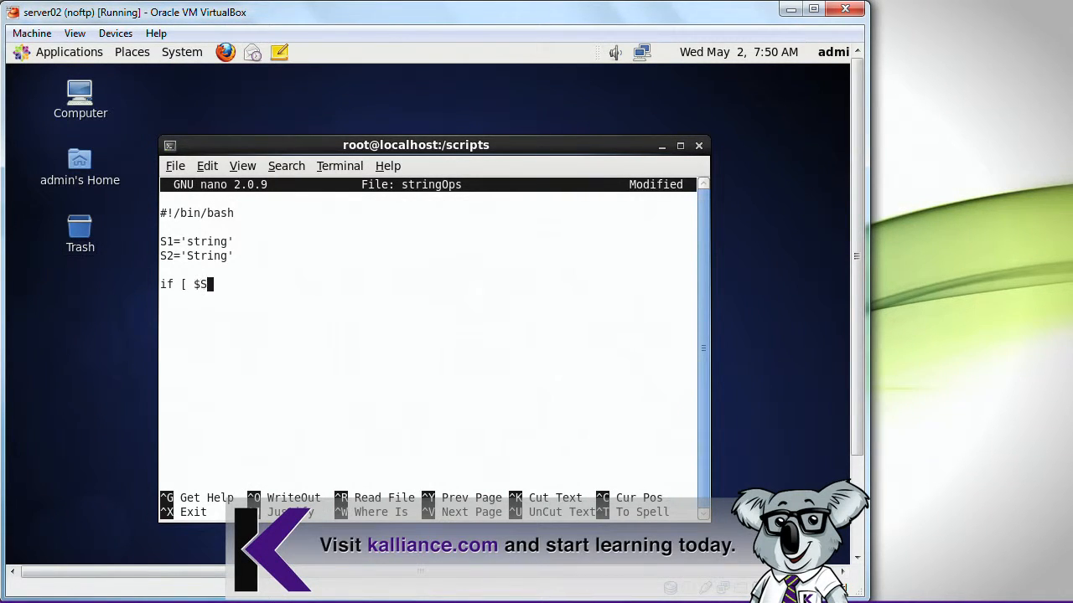
type("1 = $")
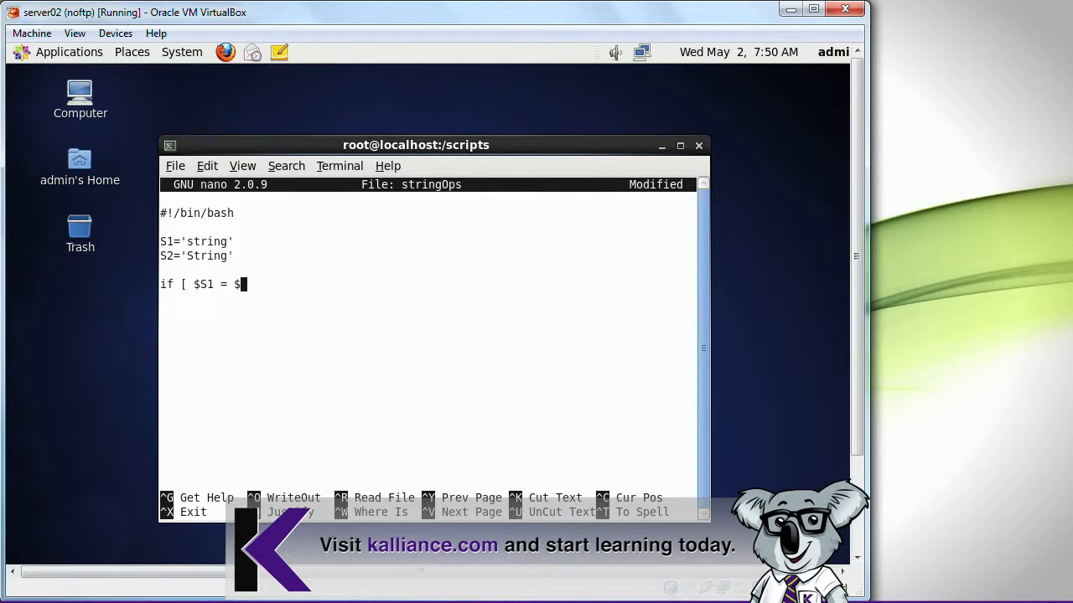
type("S2 ]; then")
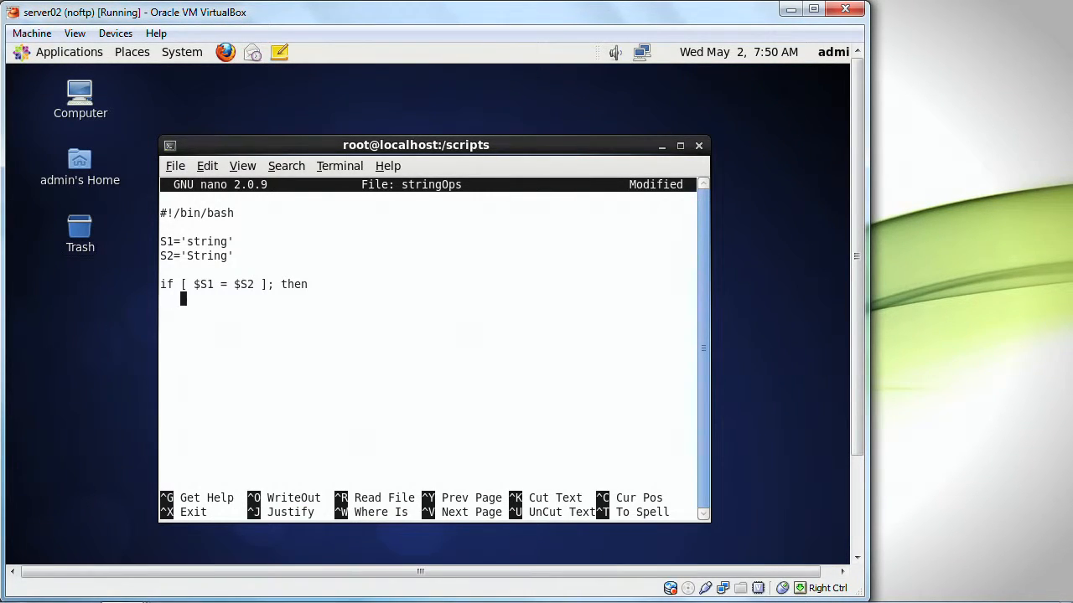
type("echo")
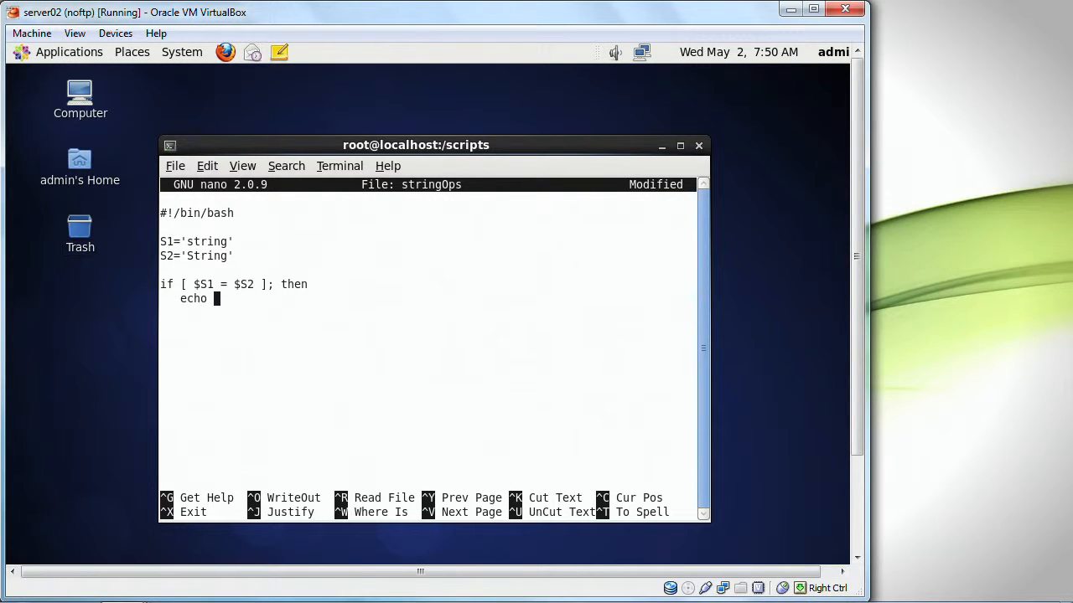
type("is equal")
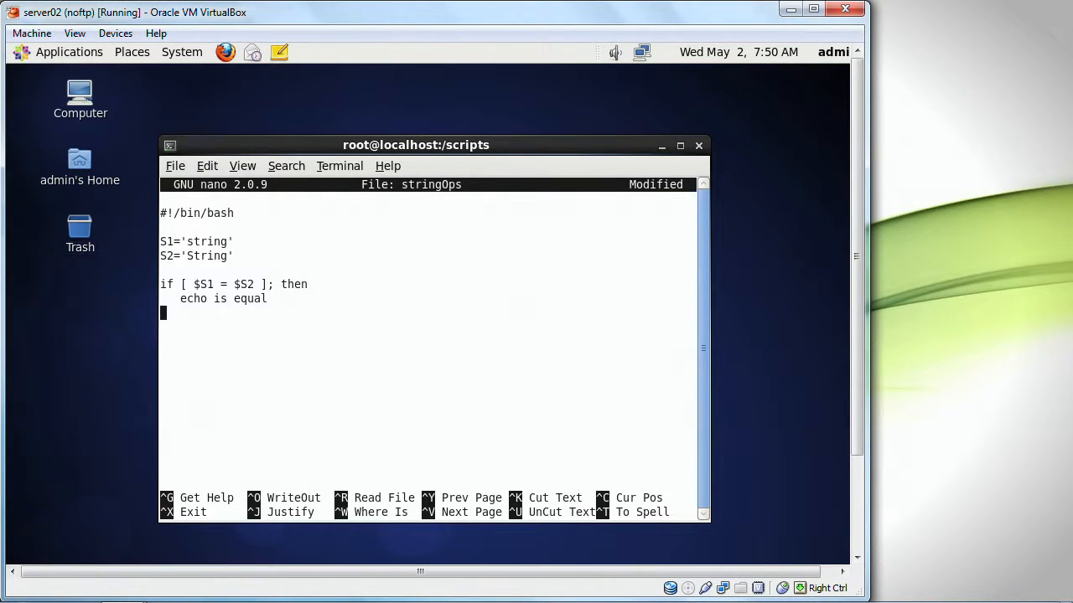
type("else")
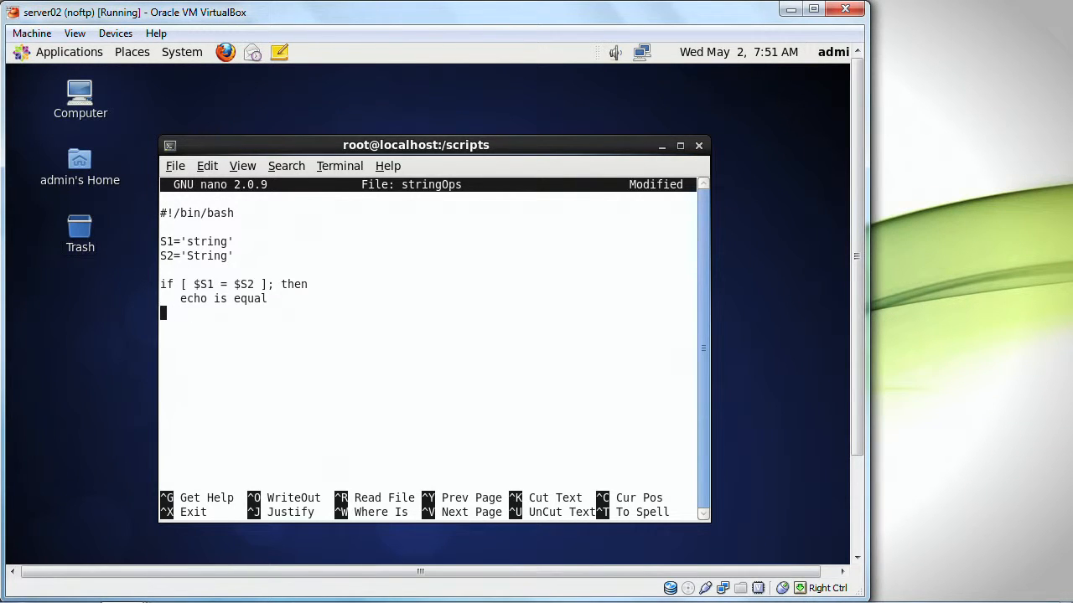
type("fi")
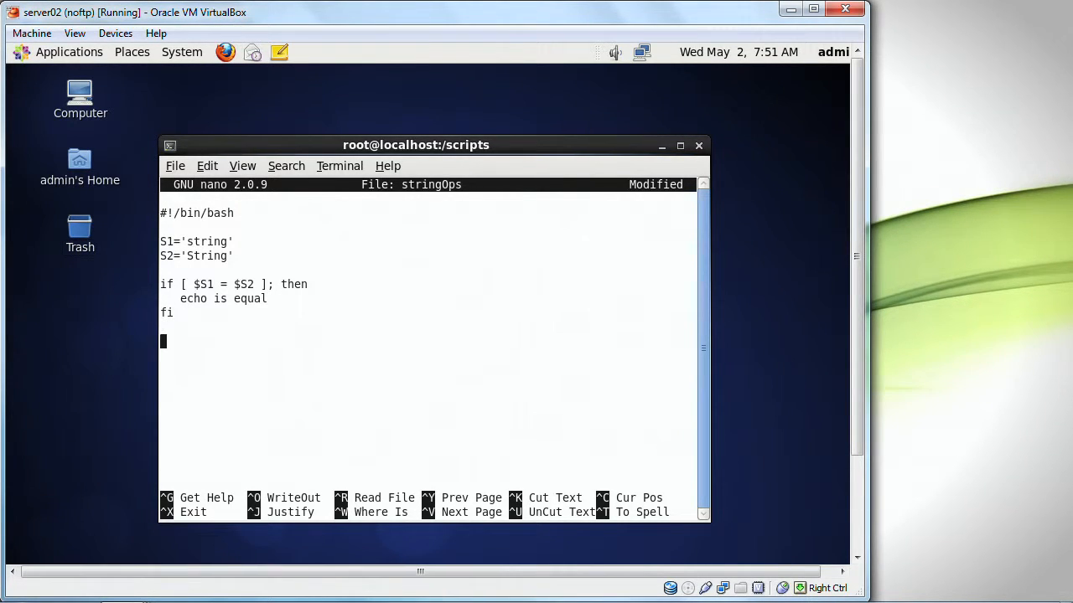
Step: Add a second if [ $S1 != $S2 ]; then block echoing not equal
type("if [")
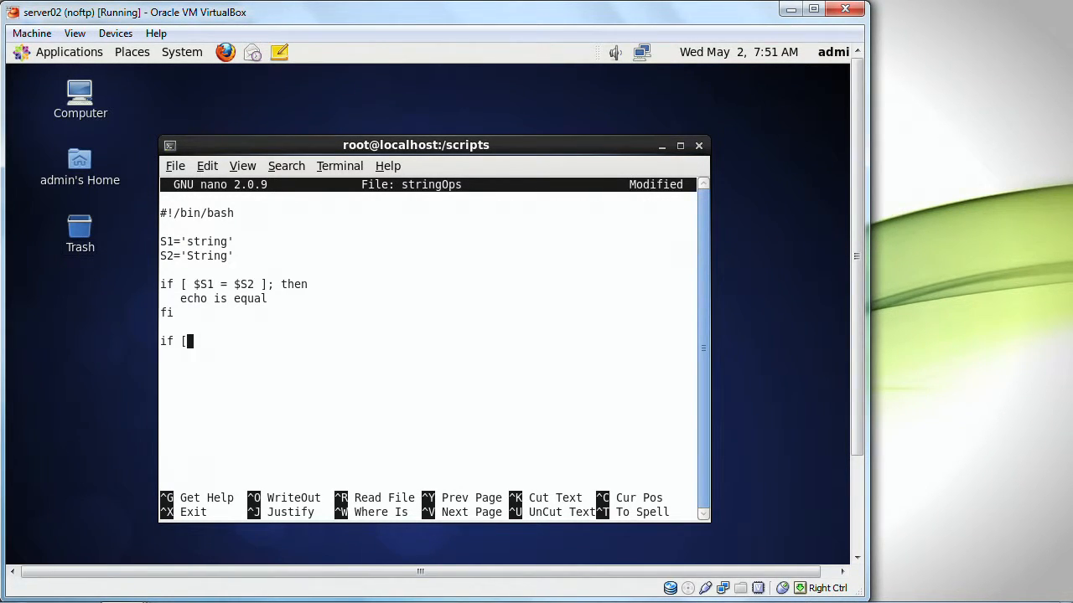
type("$S1")
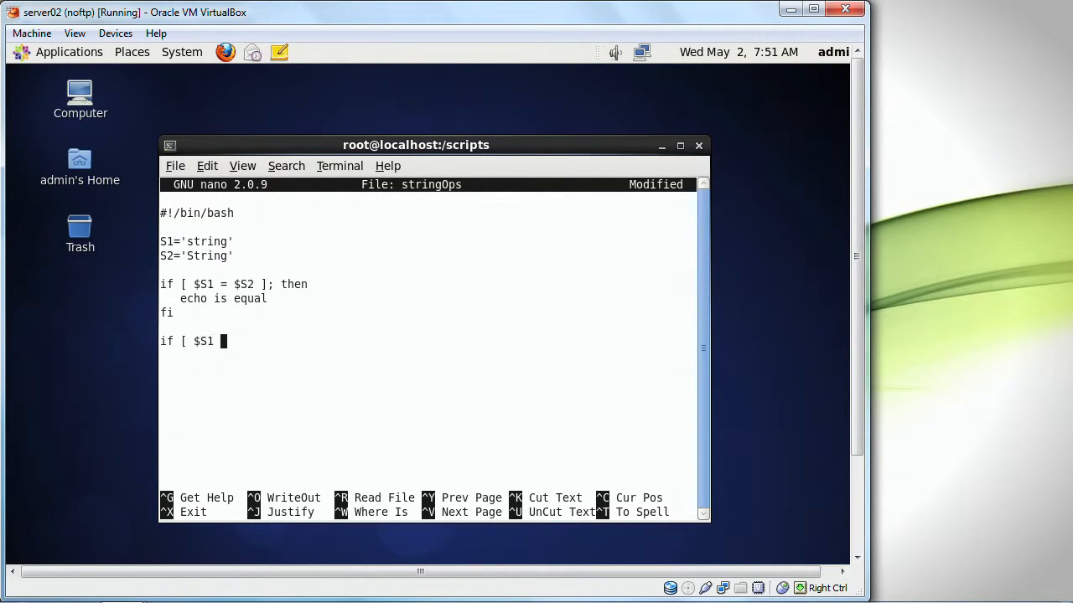
type("!=")
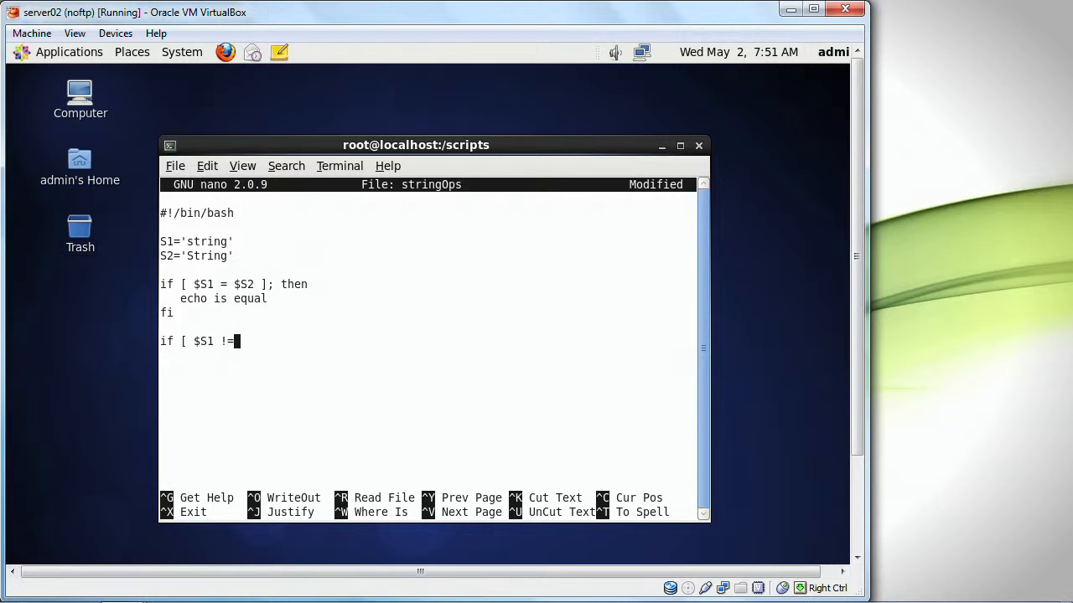
type("$S")
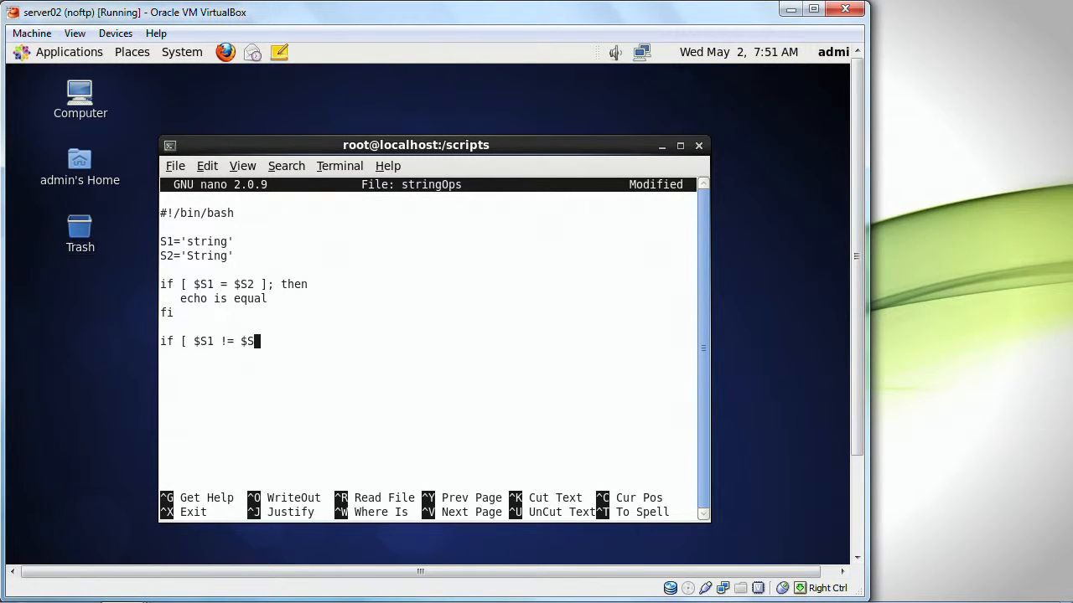
type("2 ]; t")
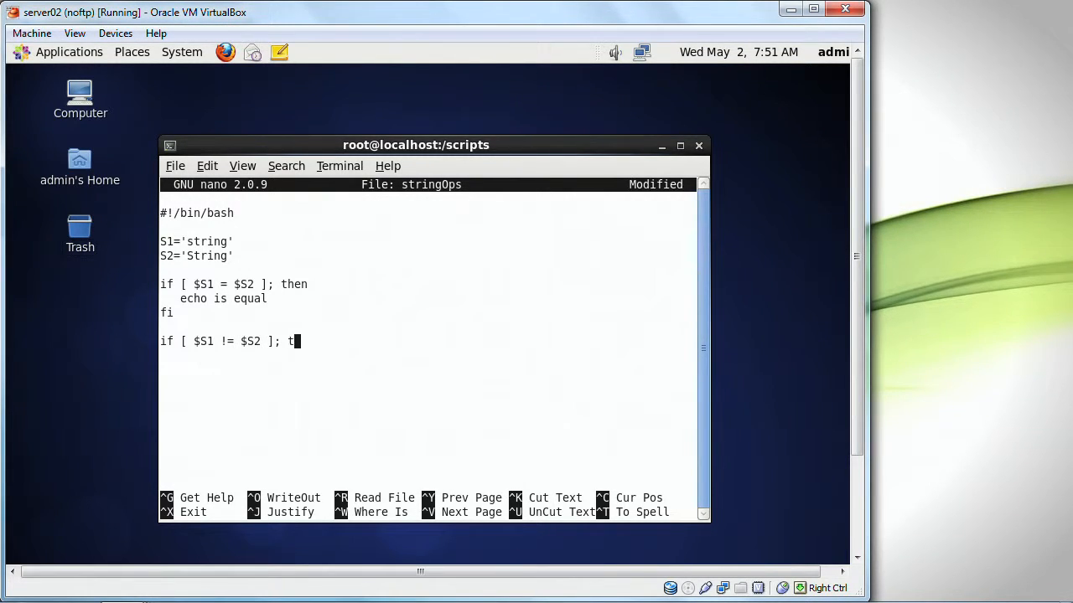
type("hen")
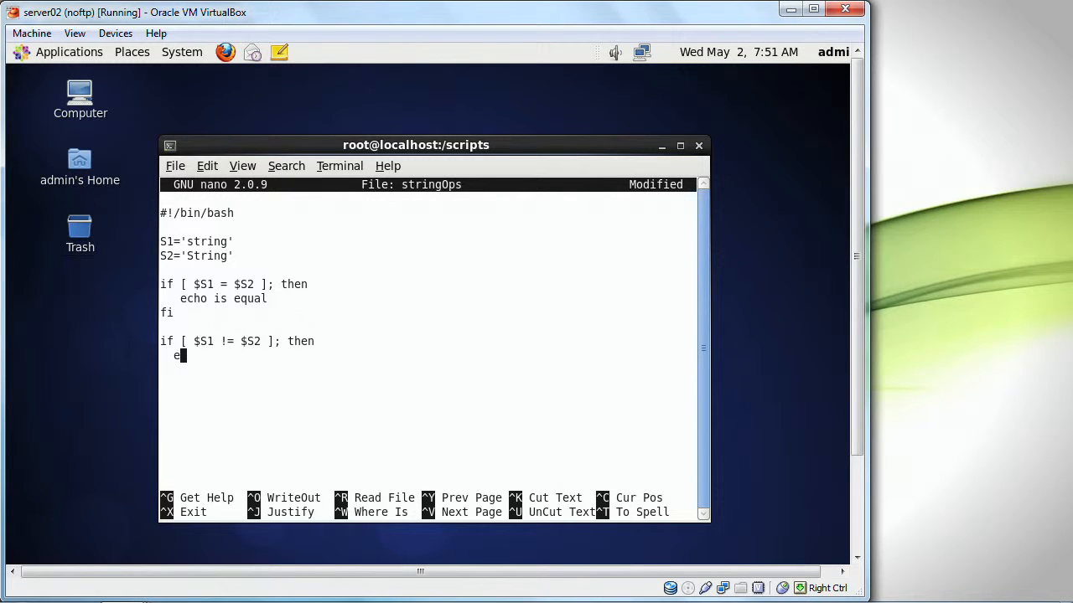
type("echo not equal")
type("chmod")
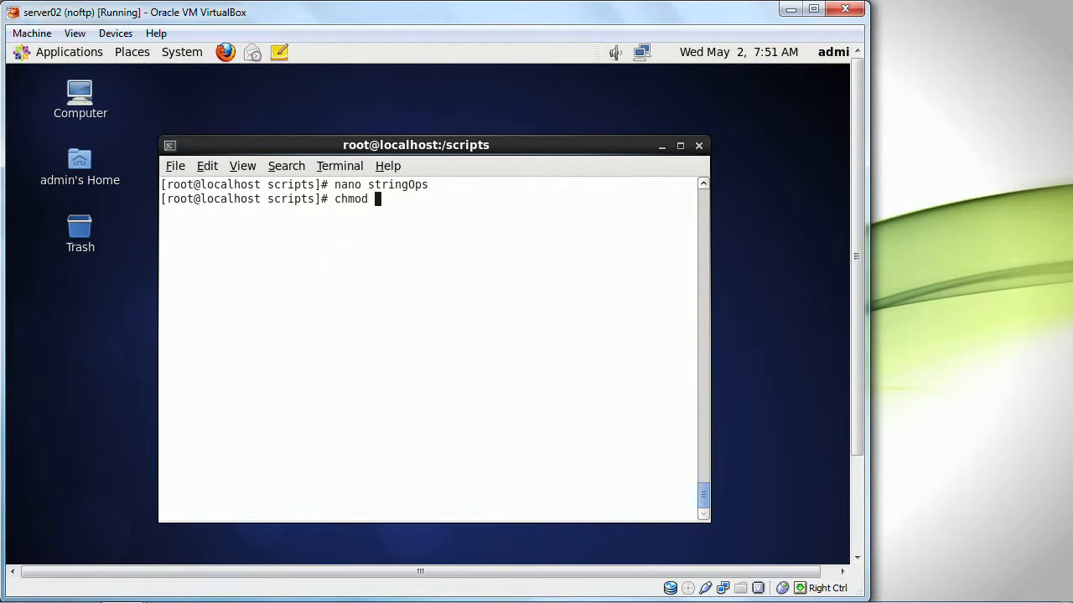
Step: chmod +x stringOps, run it to print not equal, then cat its contents
type("+x stringOps")
type("./stringOps")
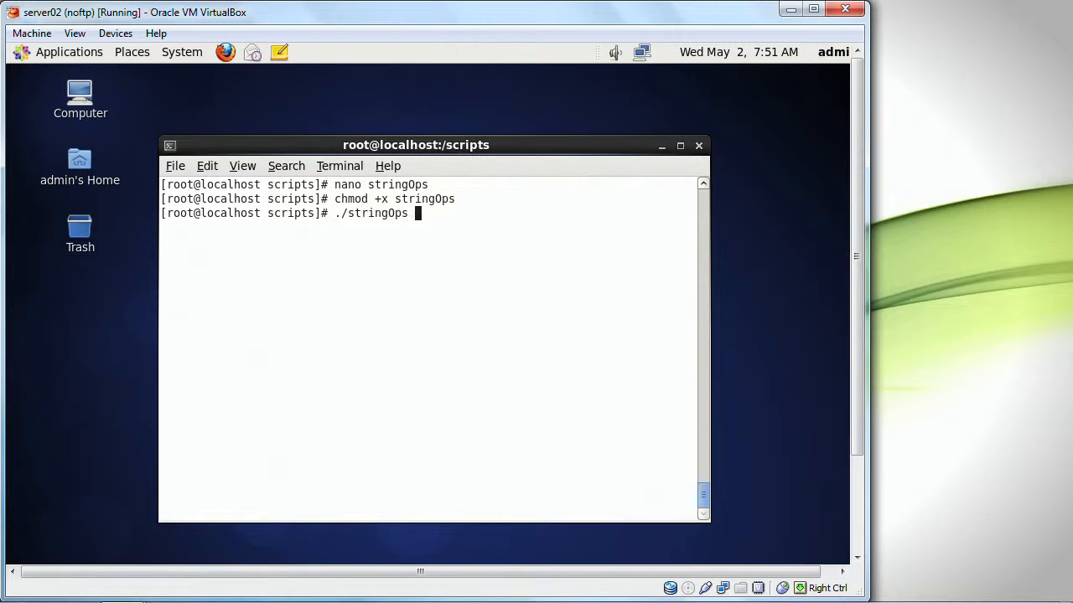
key("Return")
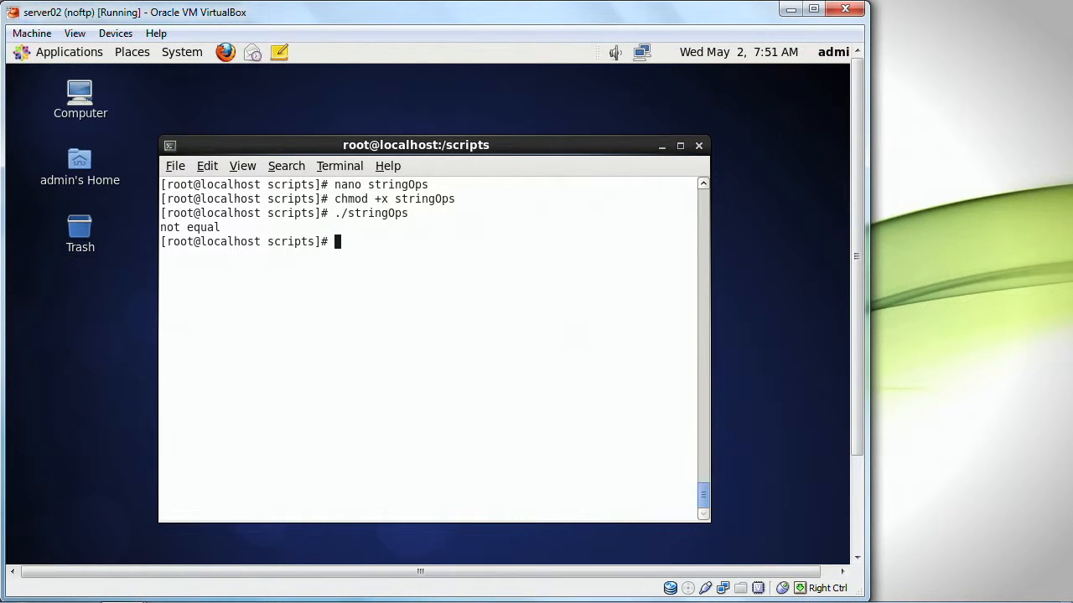
type("cat st")
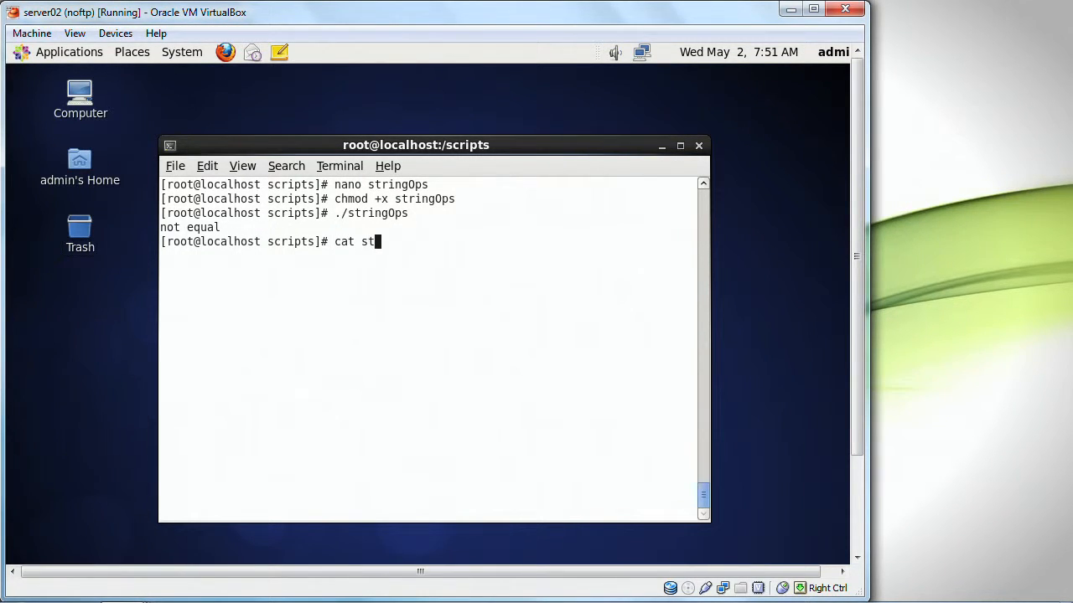
key("Return")
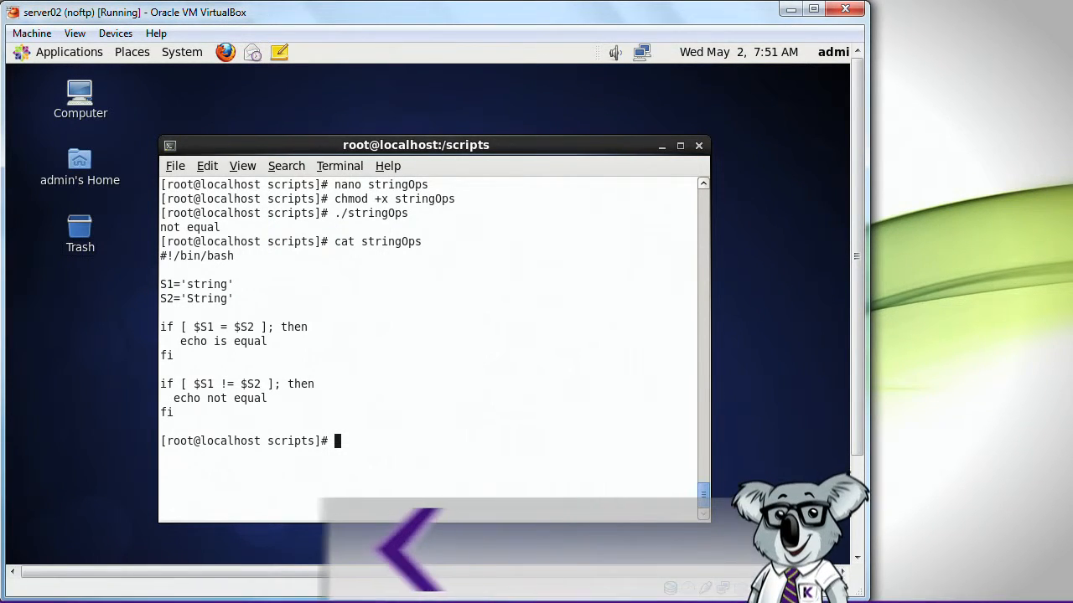
type("nano str")
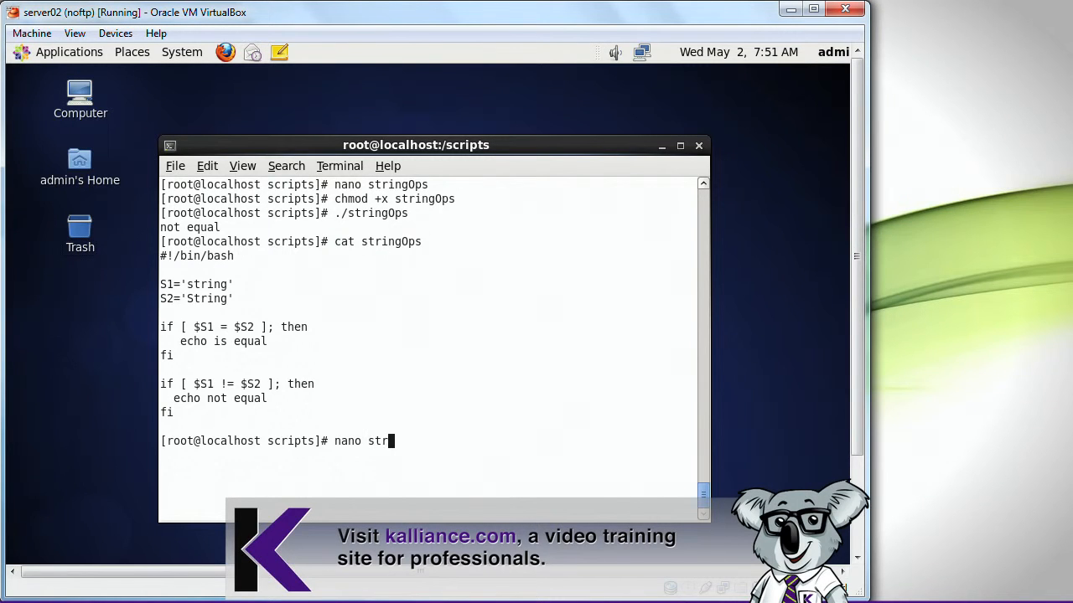
Step: Replace the second if with else in stringOps, fix the syntax error and rerun ./stringOps
key("Return")
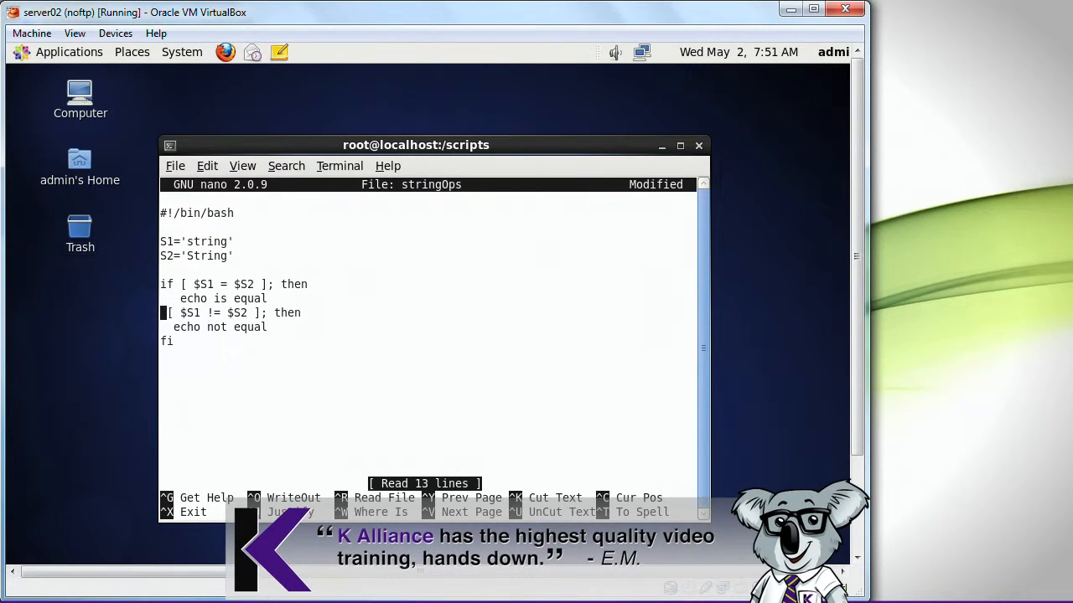
type("else")
type("nano stringOps")
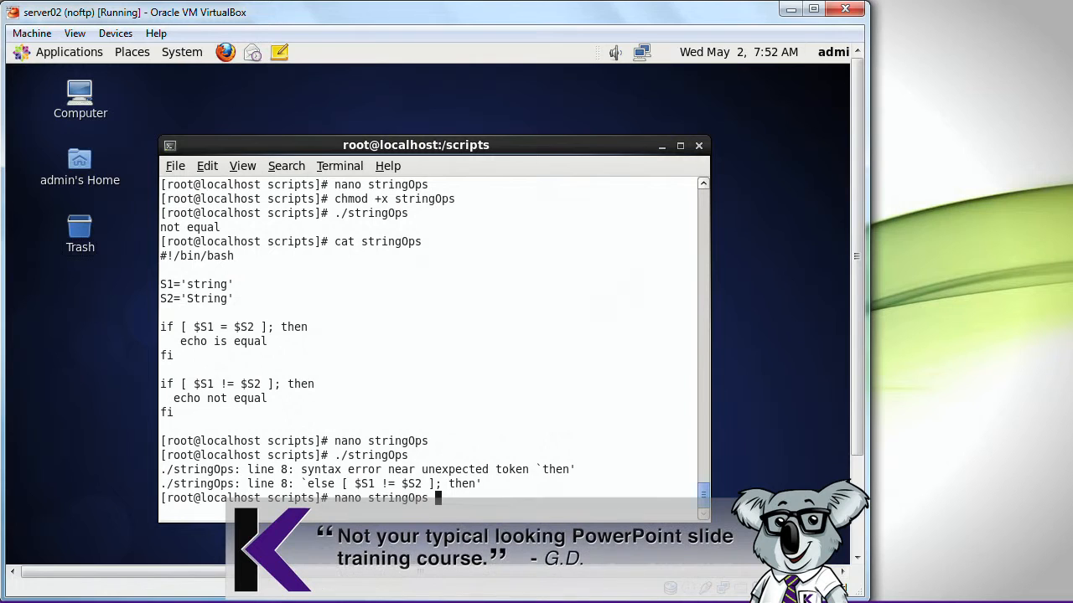
key("Return")
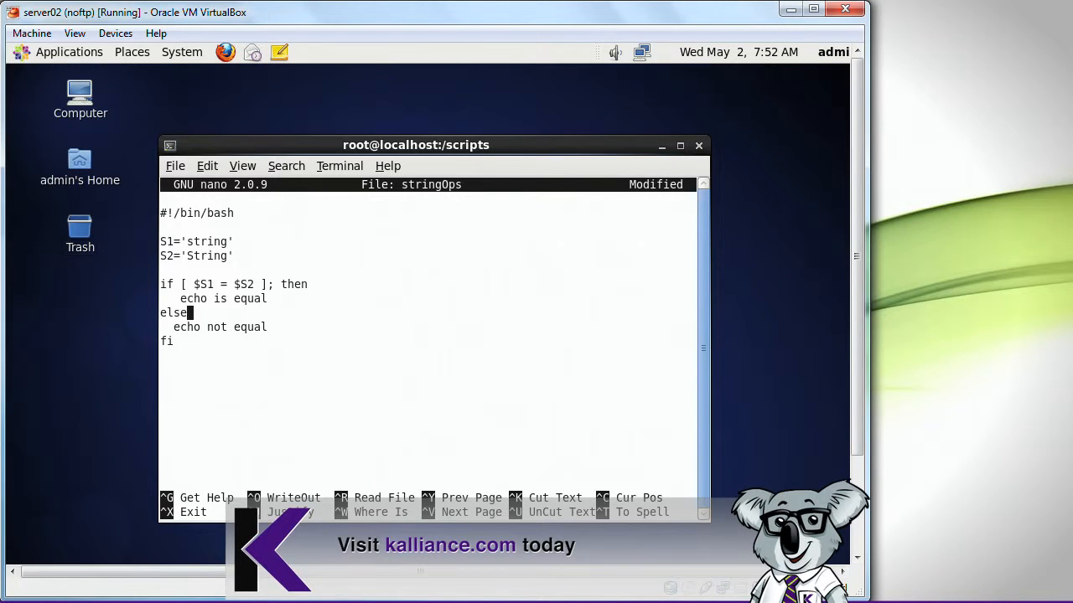
key("ctrl+x")
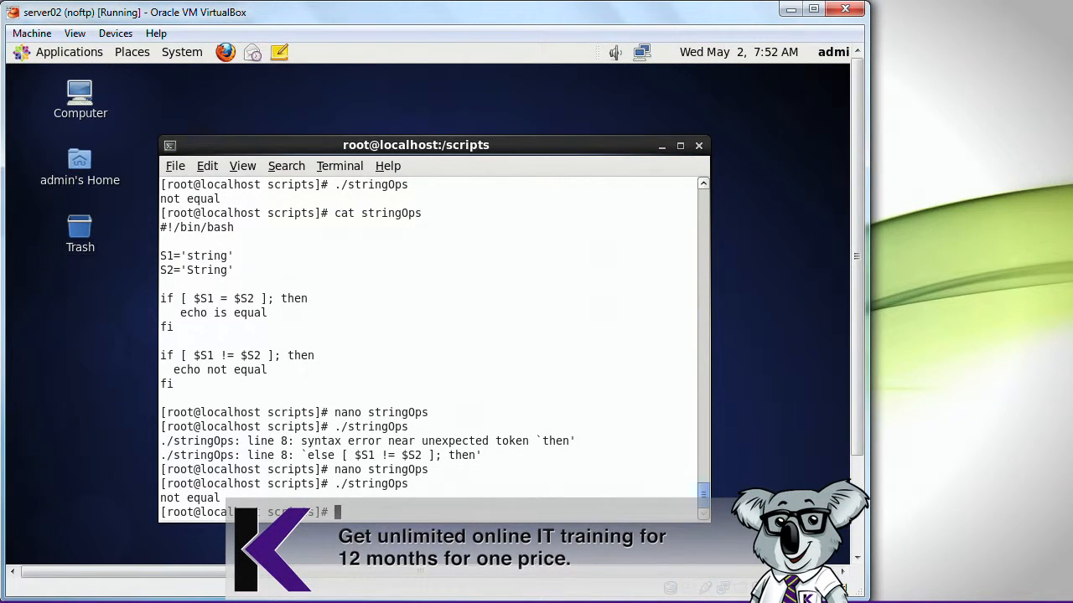
type("./stringOps")
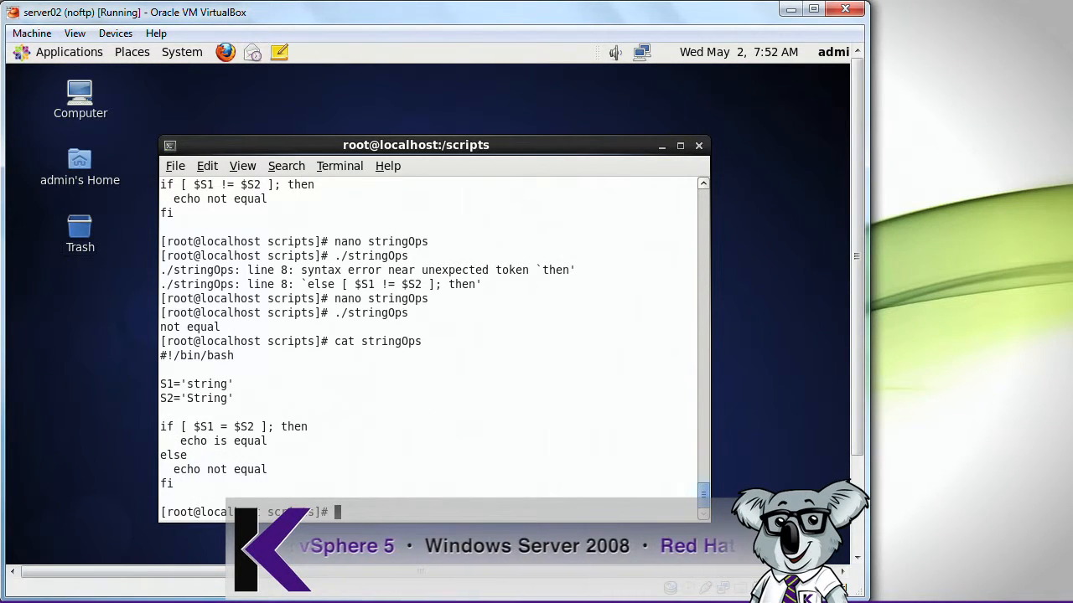
double_click(204, 427)
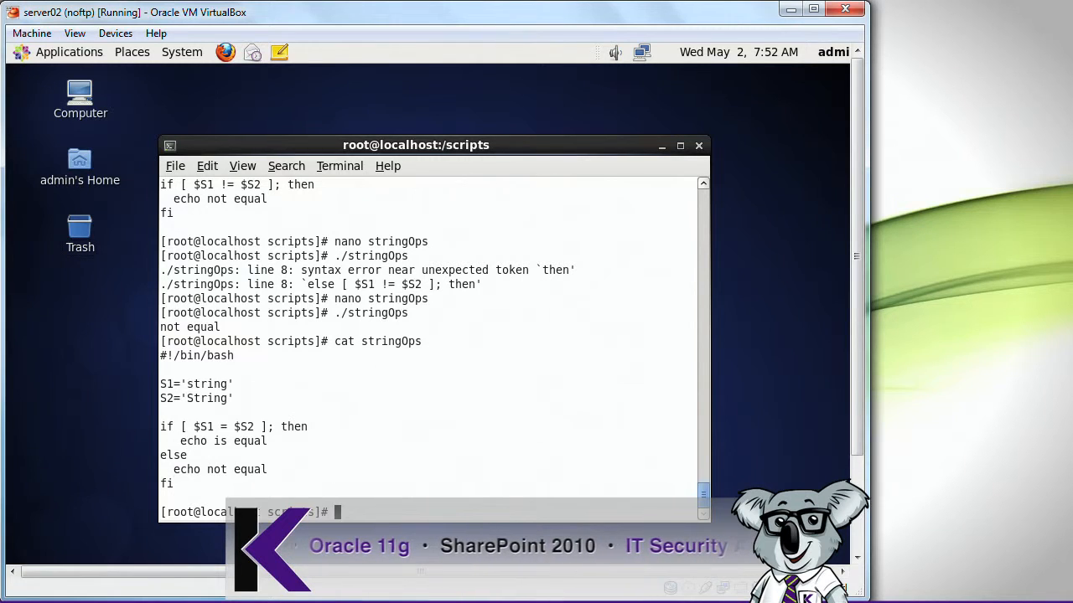
Step: Set S2 to 'string', run ./stringOps to get is equal, and cat the script
type("./stringOps")
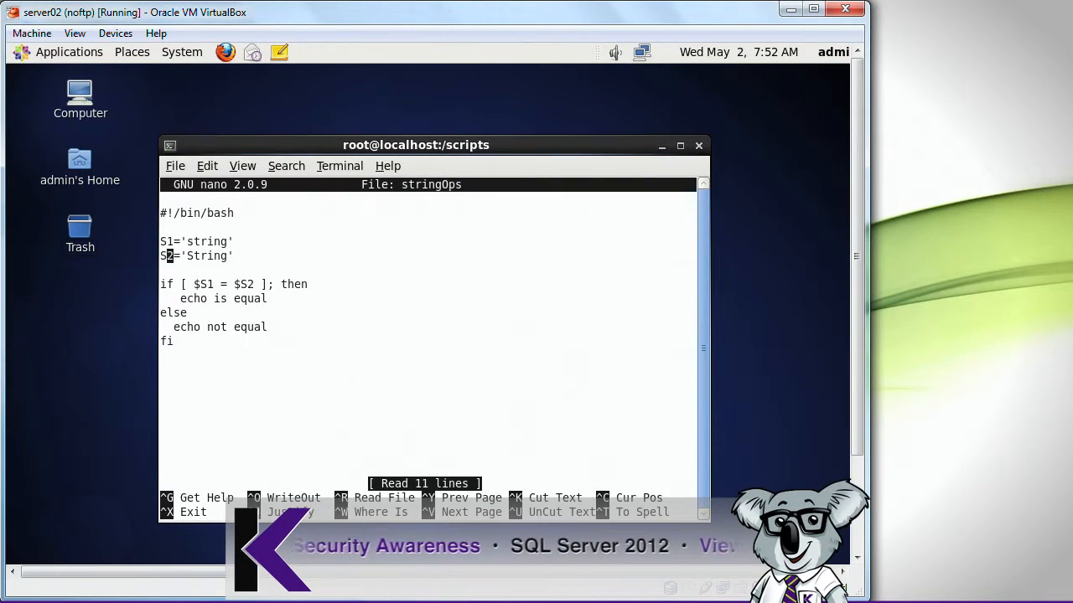
key("ctrl+x")
type("cat stringOps")
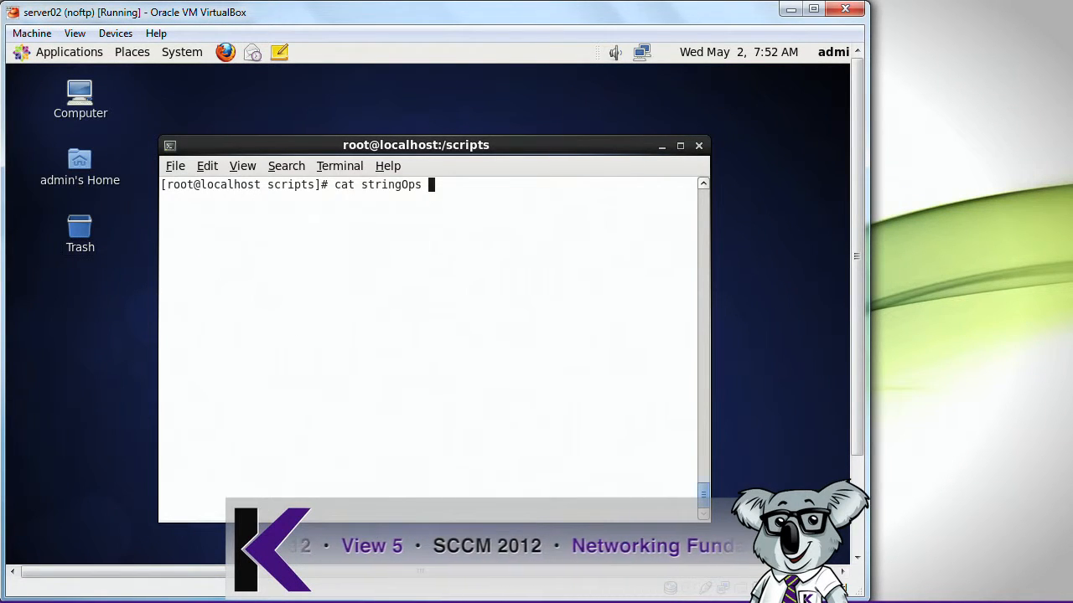
key("Return")
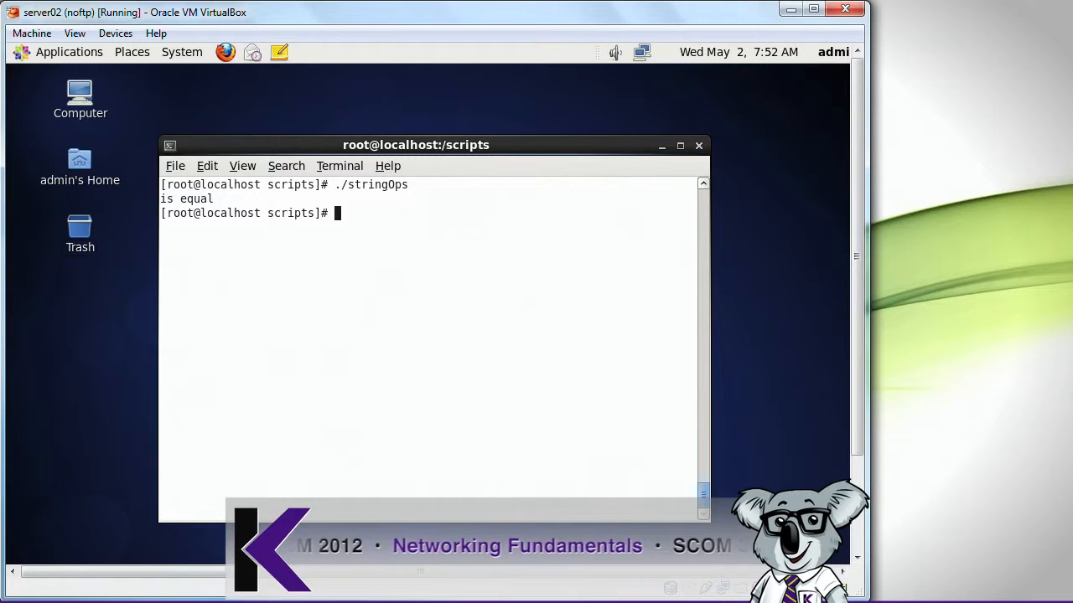
type("cat stri")
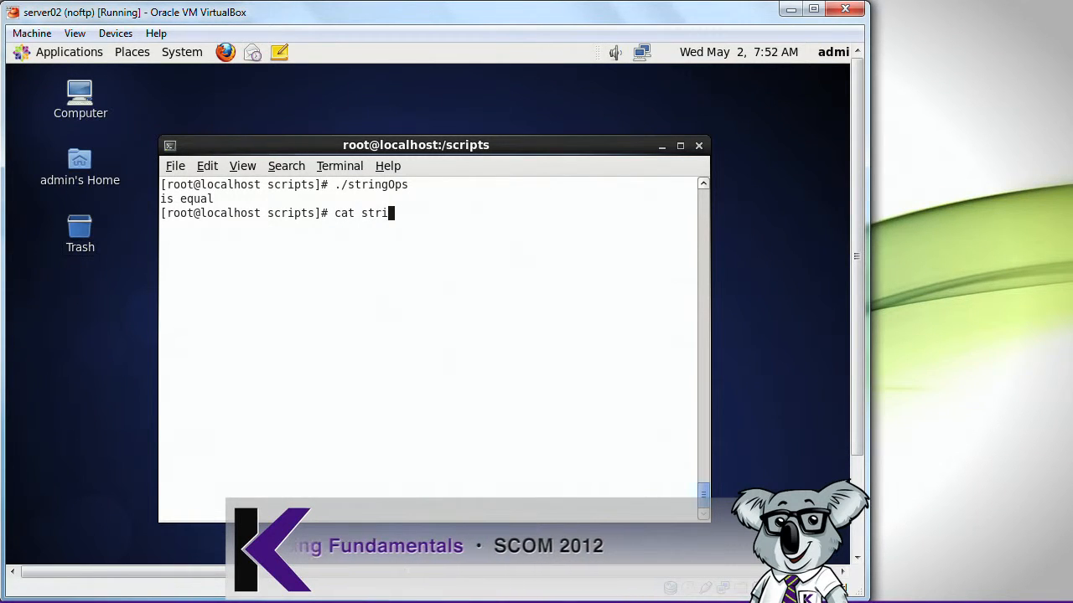
key("Return")
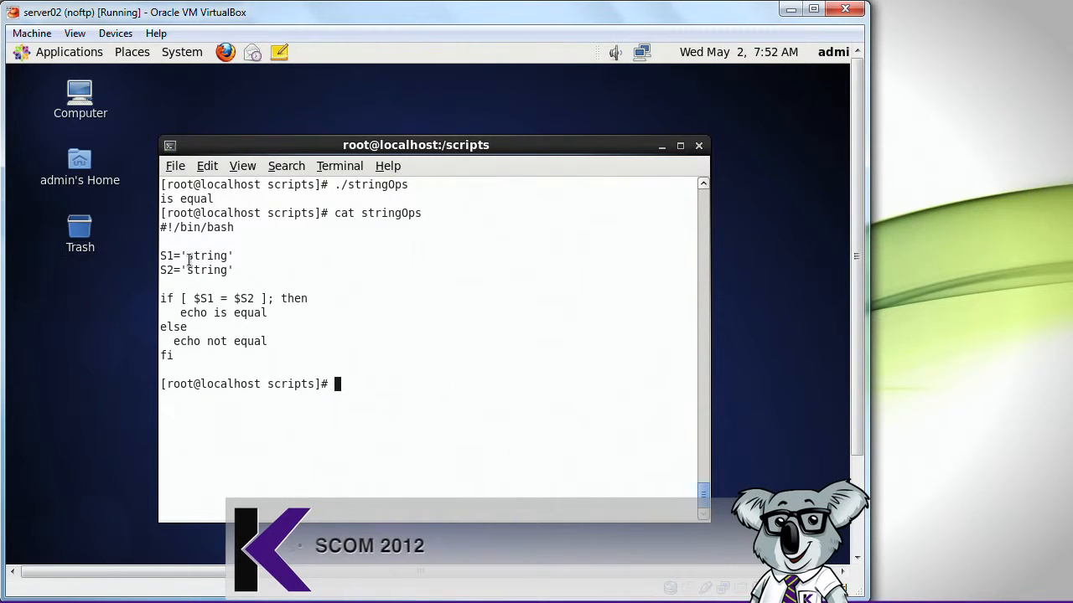
double_click(206, 270)
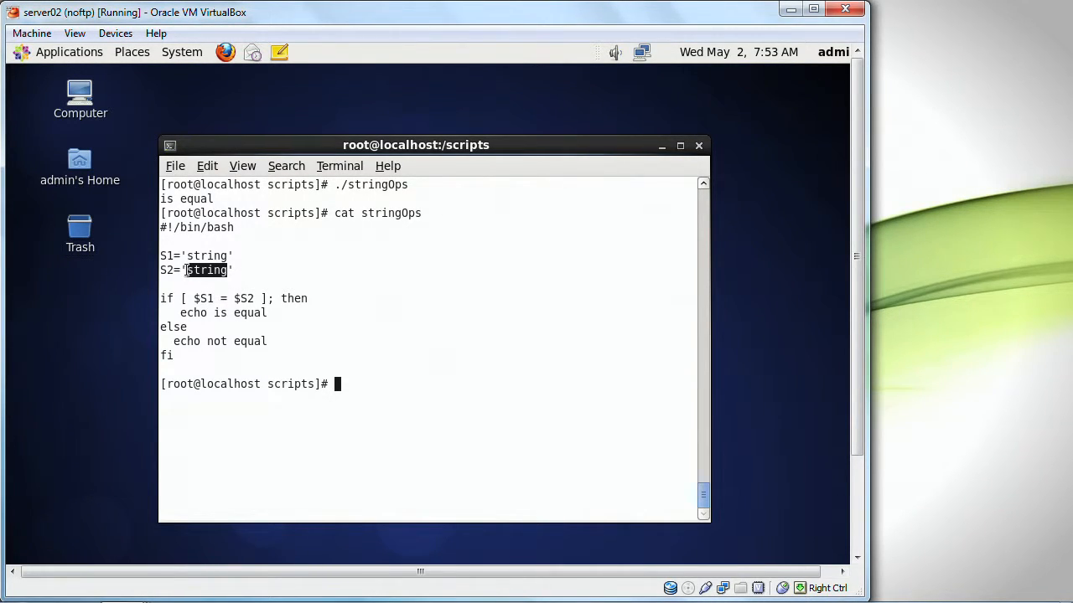
type("nano")
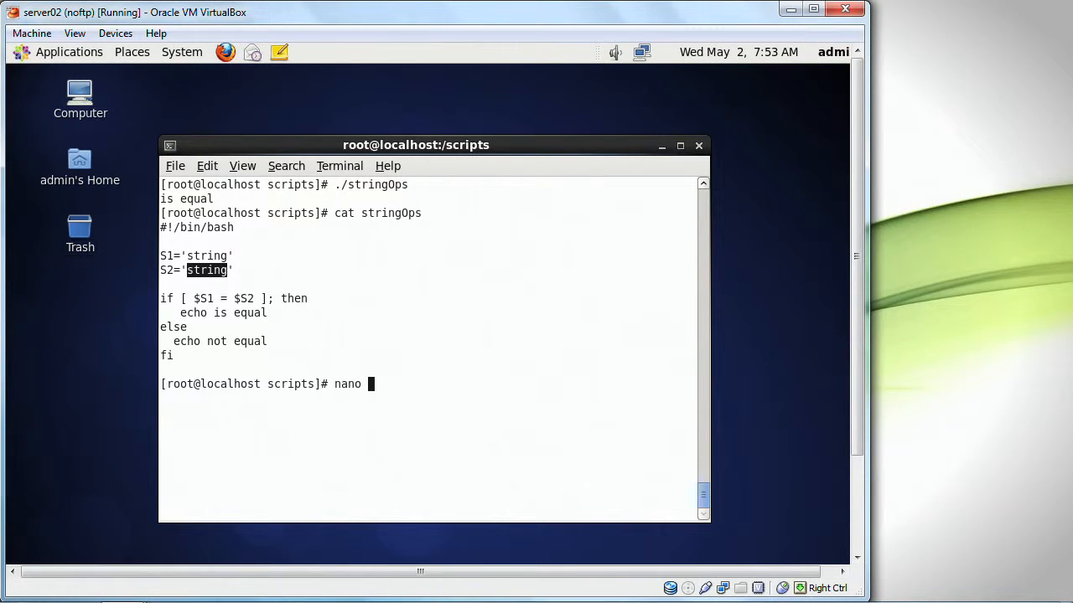
Step: Create renamer in nano with a #!/bin/bash shebang
type("rename")
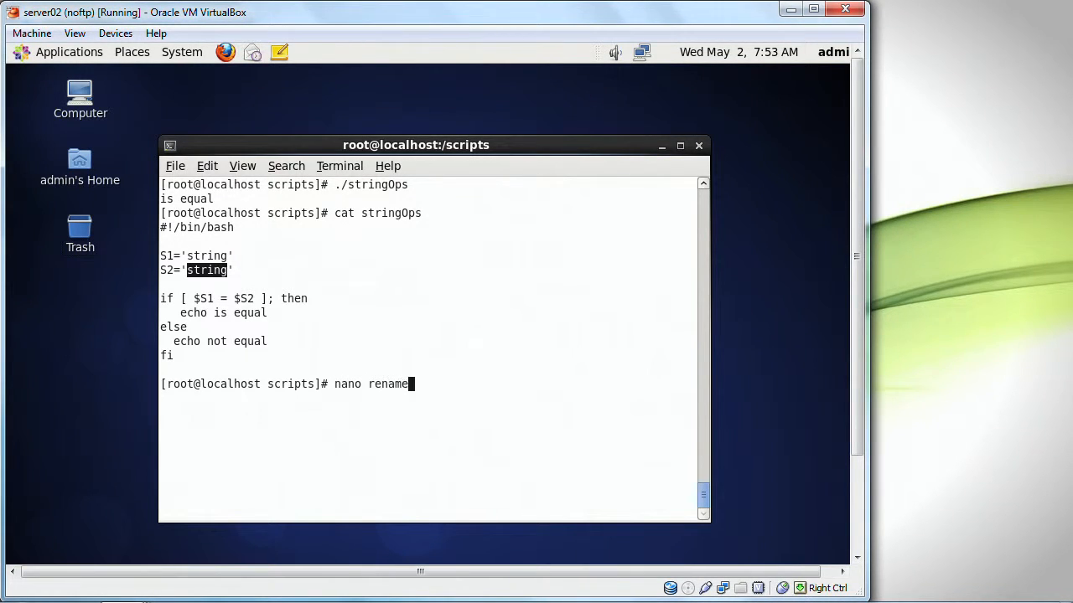
key("Return")
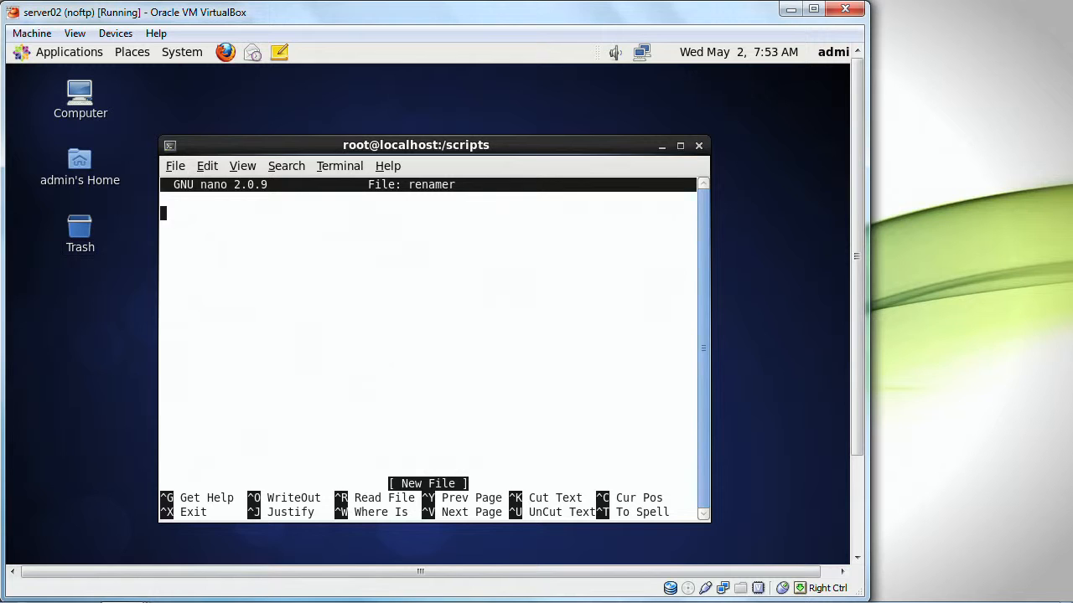
type("#!/bin/")
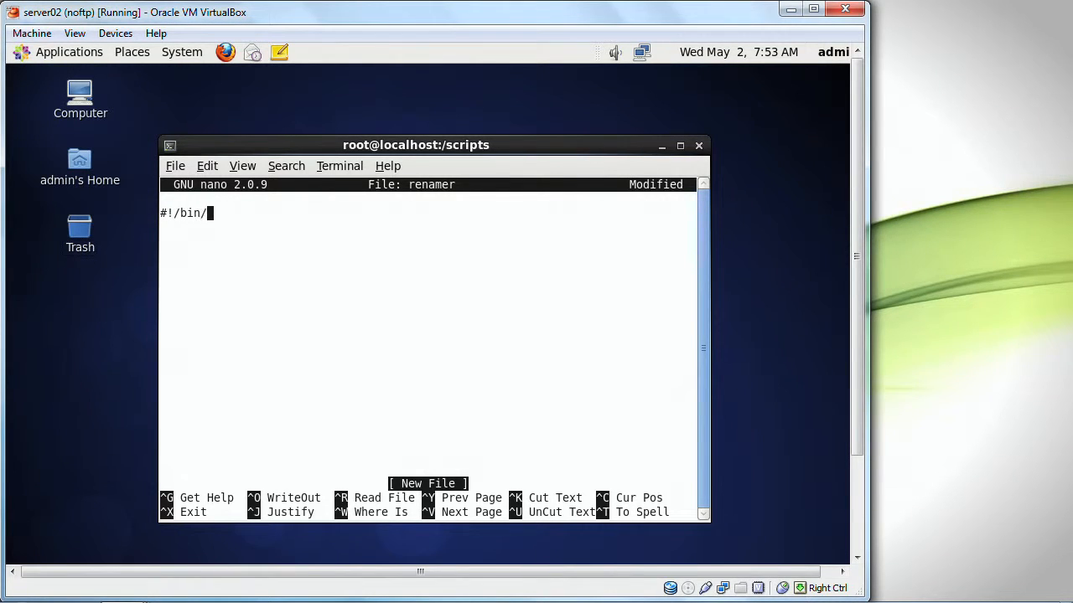
type("bash")
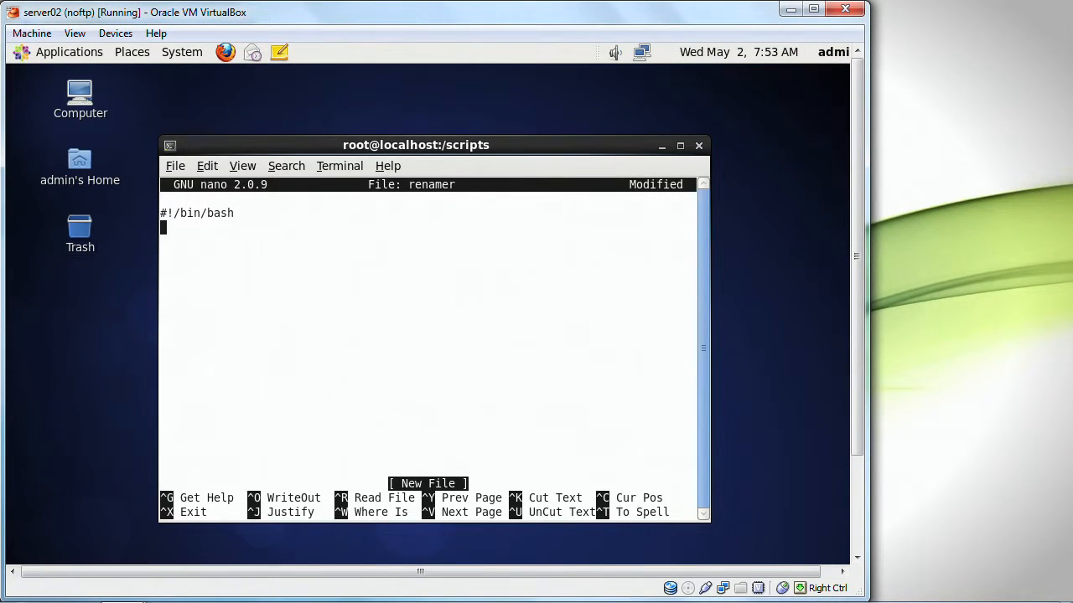
Step: Define criteria=$1, re_match=$2 and replace=$3 from the script arguments
type("crit")
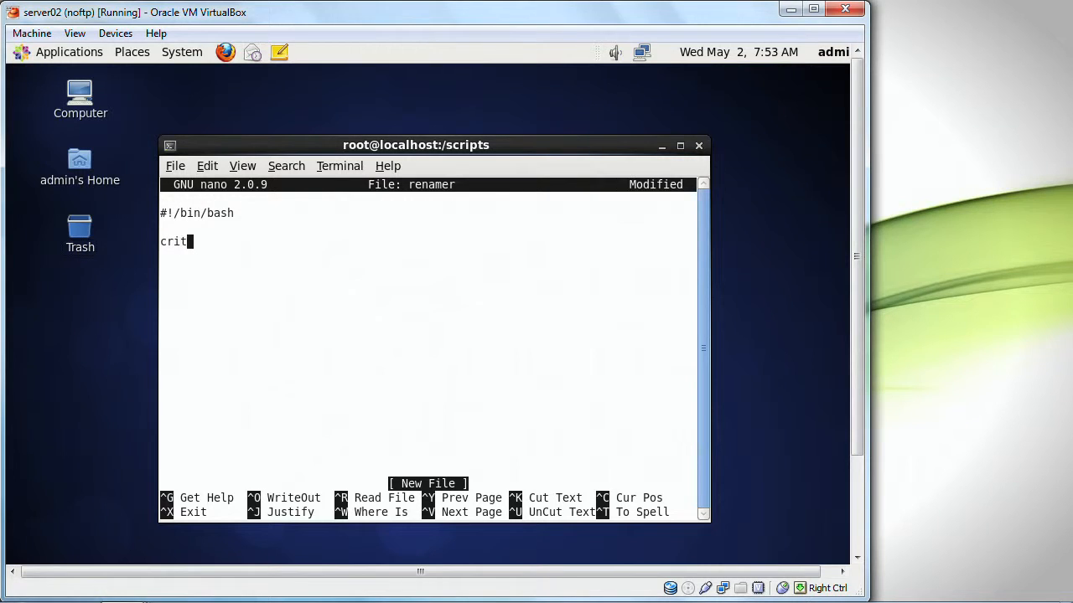
type("eria=")
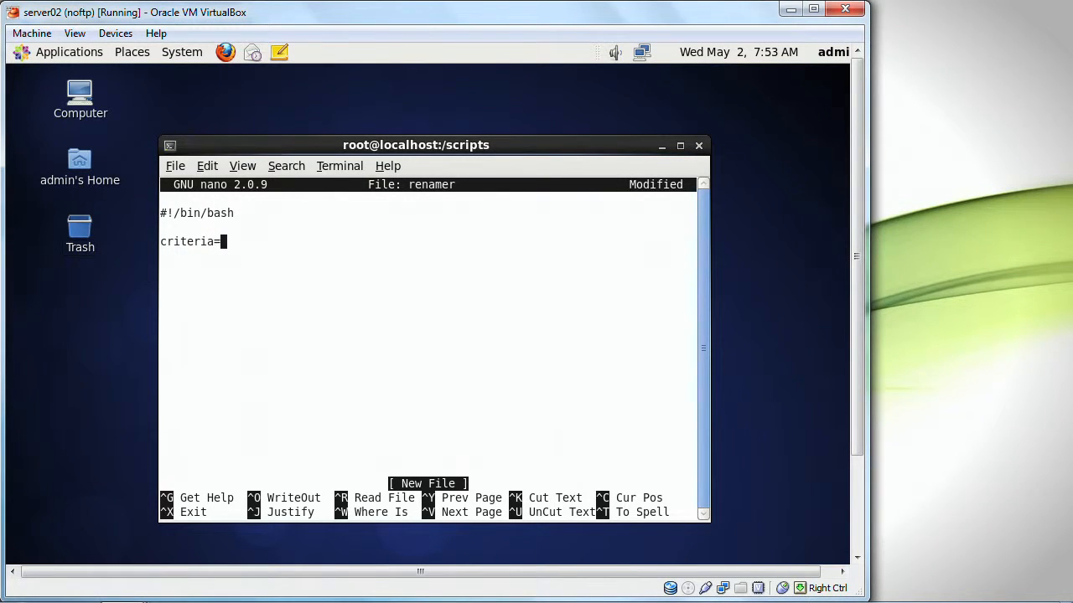
type("$1")
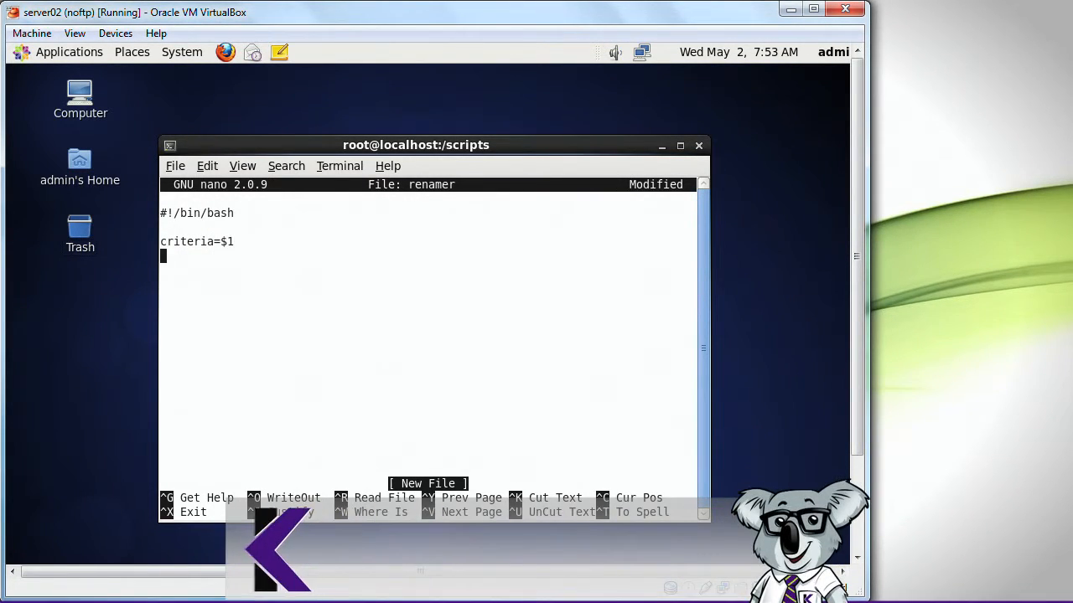
type("re_match=")
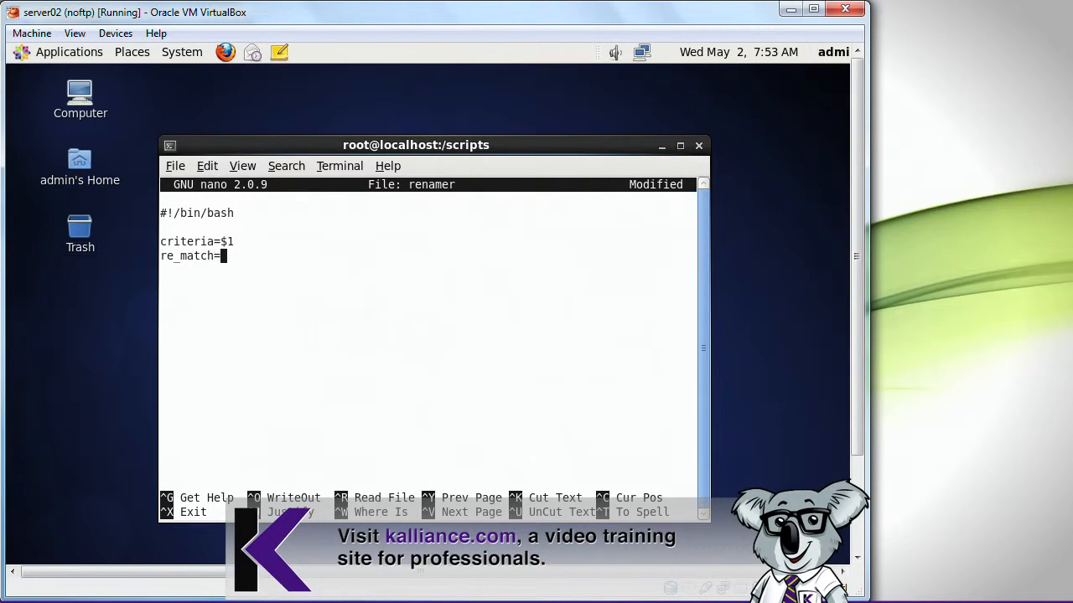
type("$2")
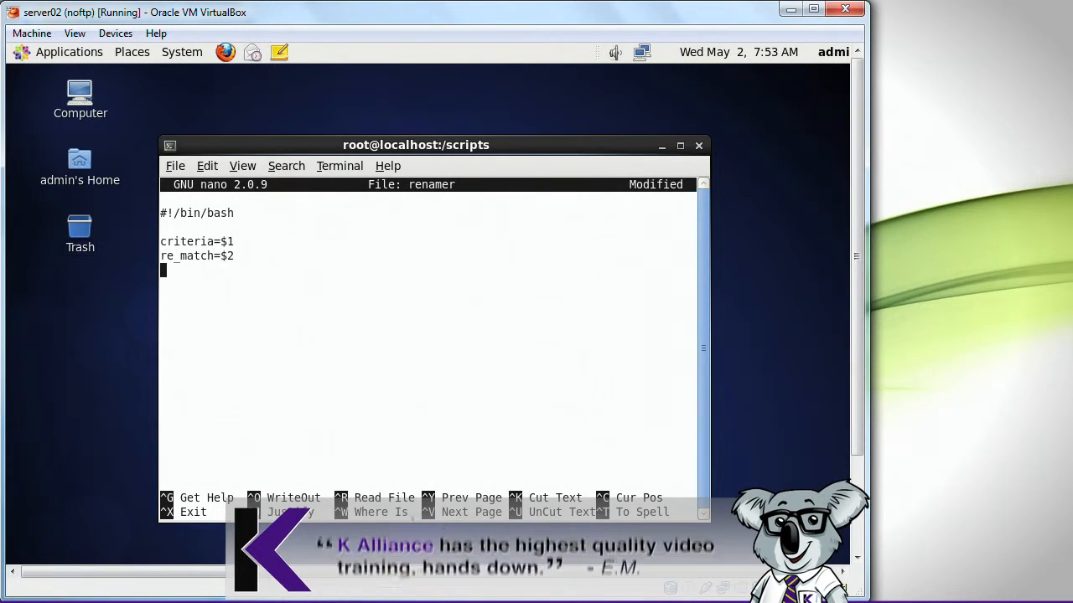
type("replace-")
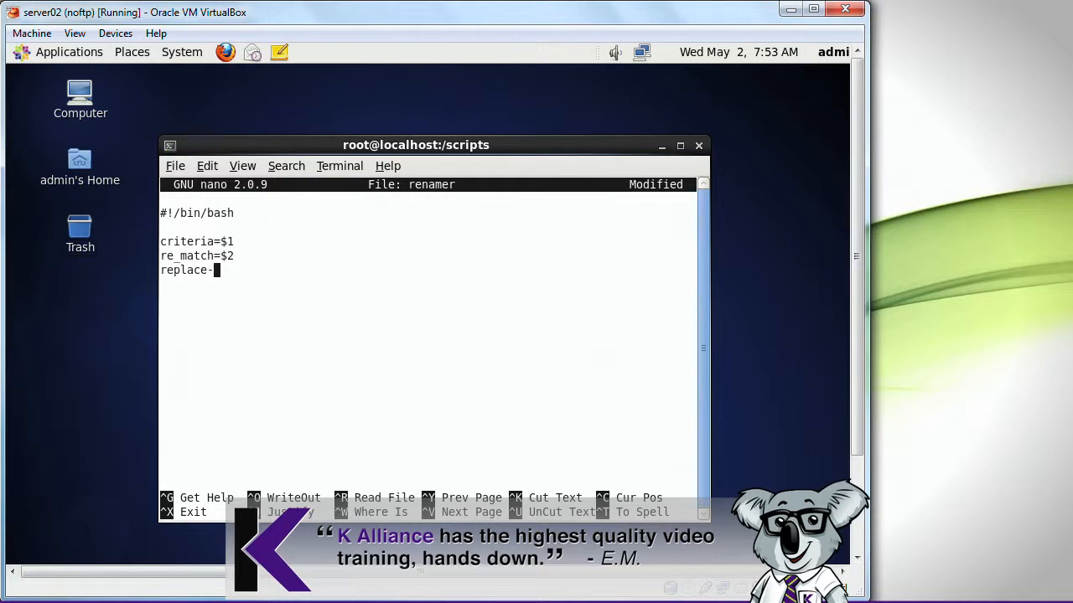
type("=$3")
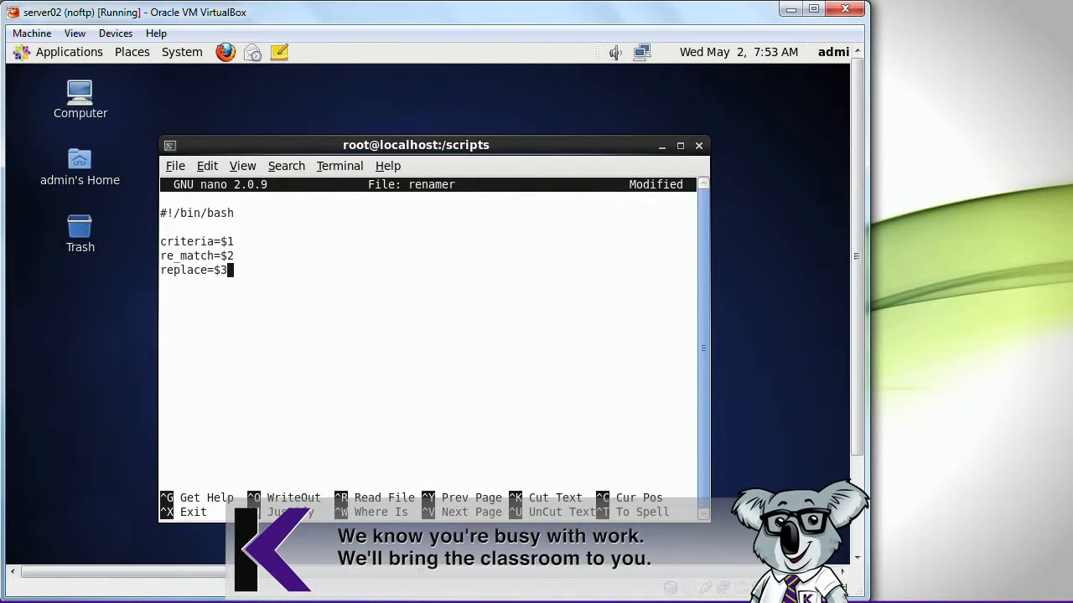
Step: Write for i in $(ls *$criteria* ); with do and src=$i in the loop body
type("for")
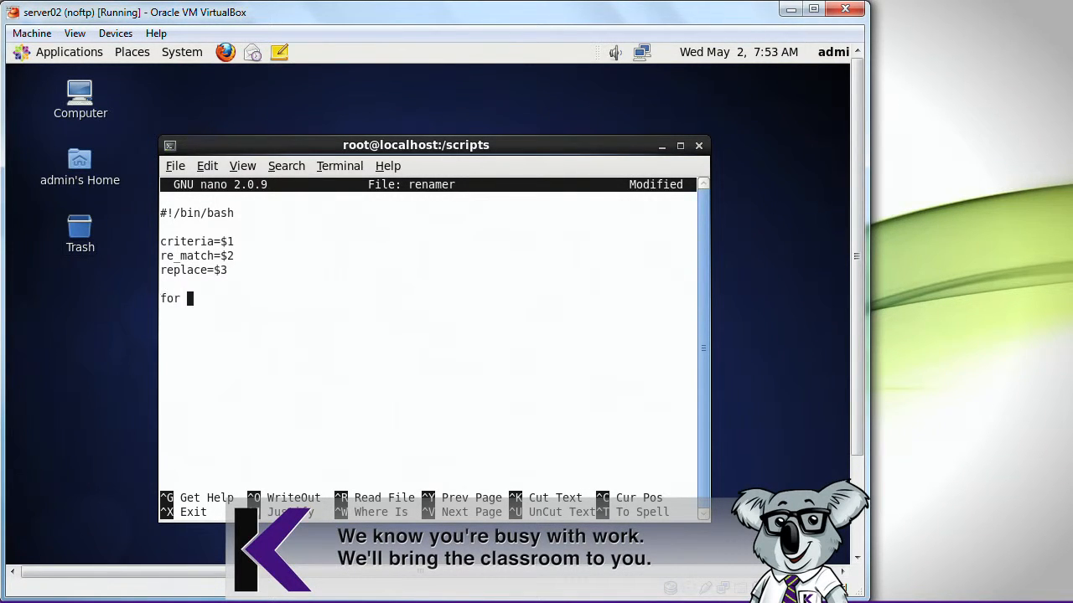
type("i in")
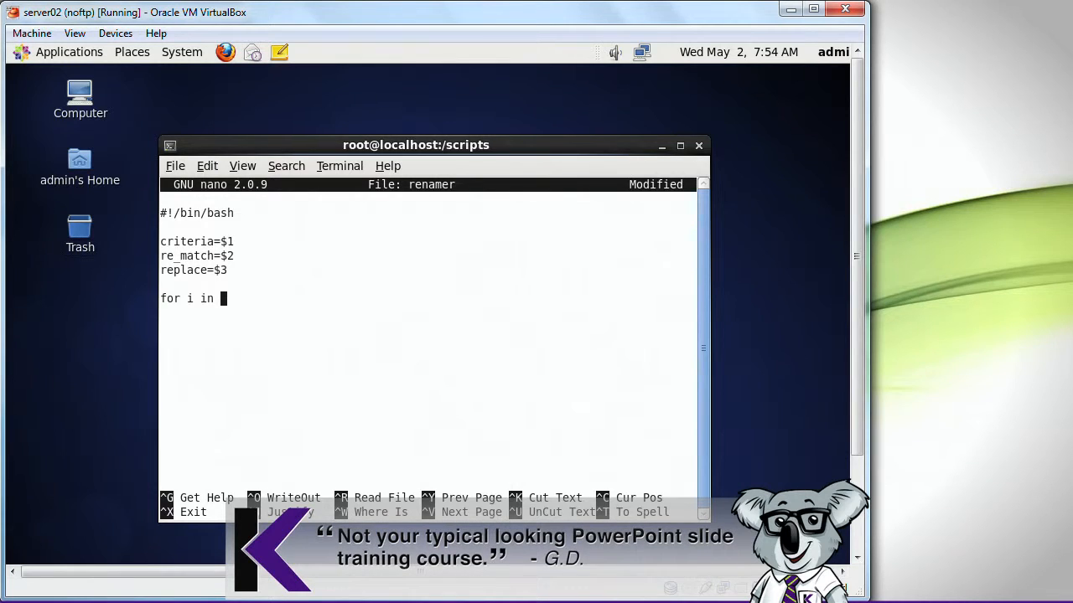
type("$(")
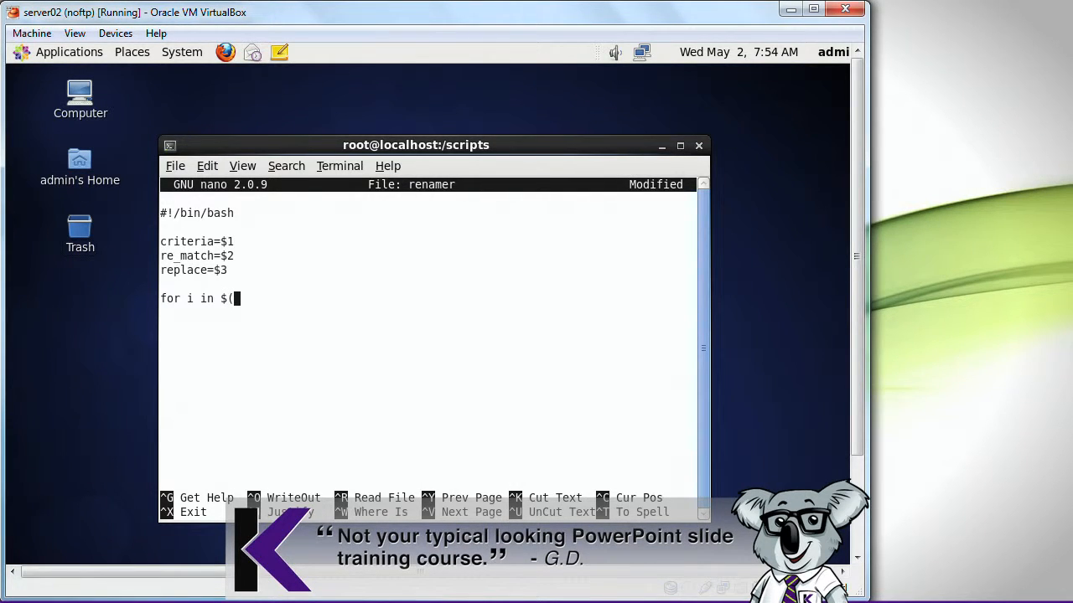
type("ls")
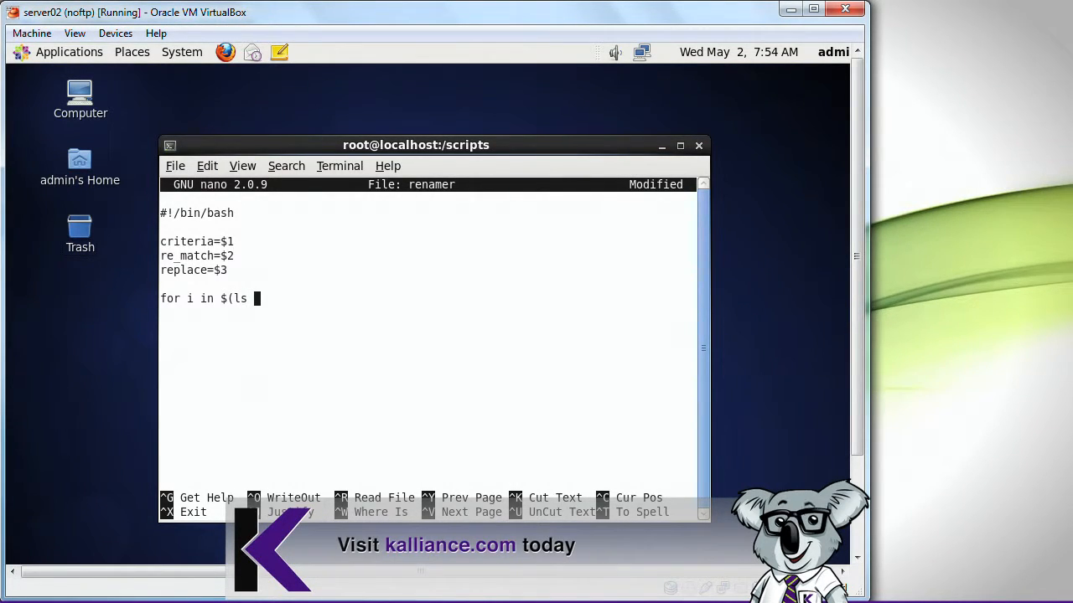
type("*")
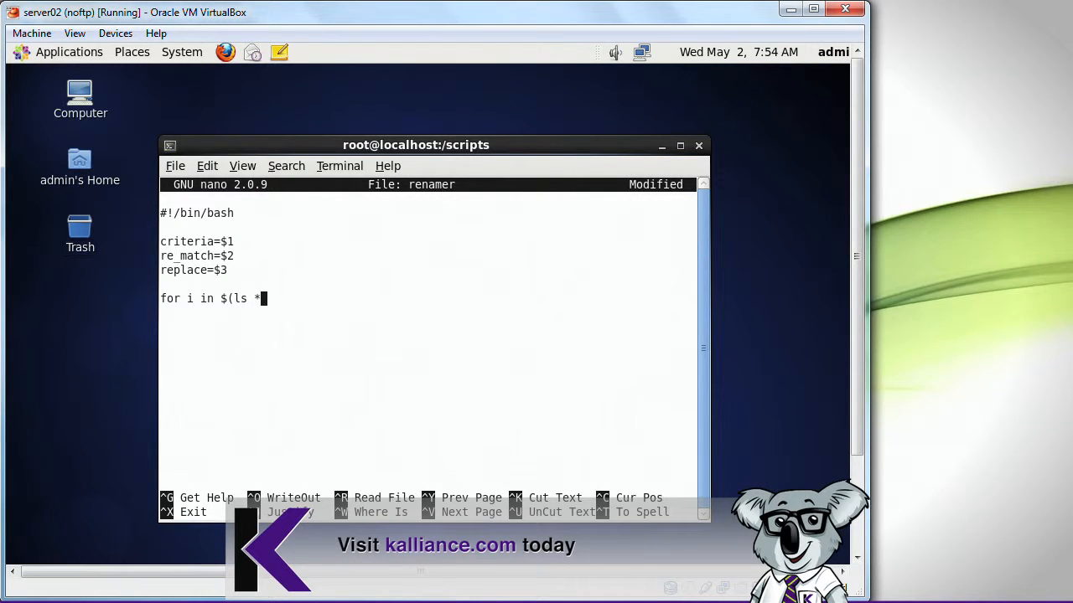
type("$criteria")
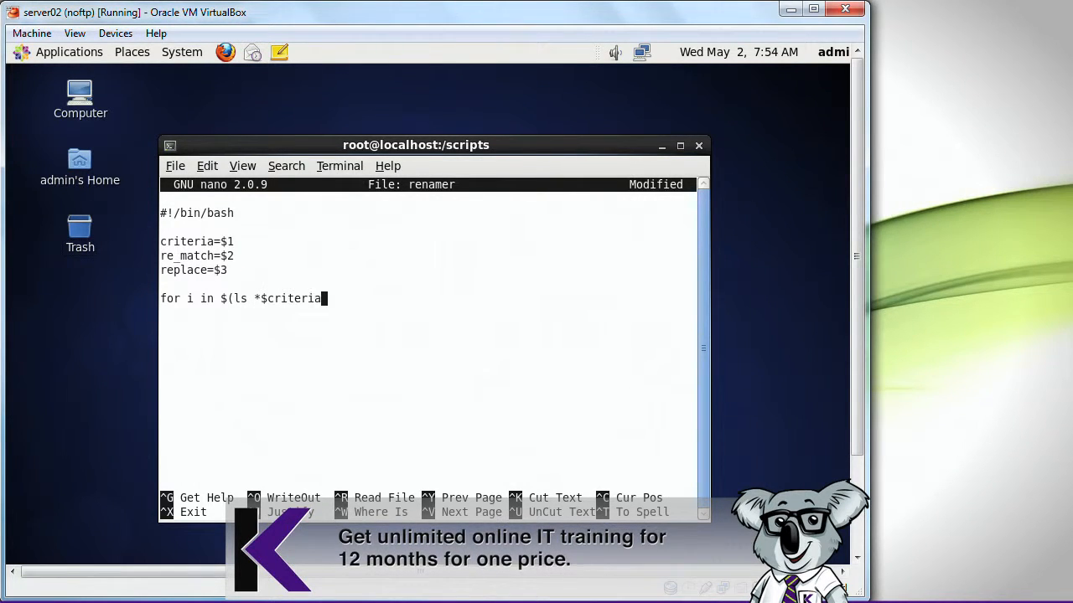
type("*")
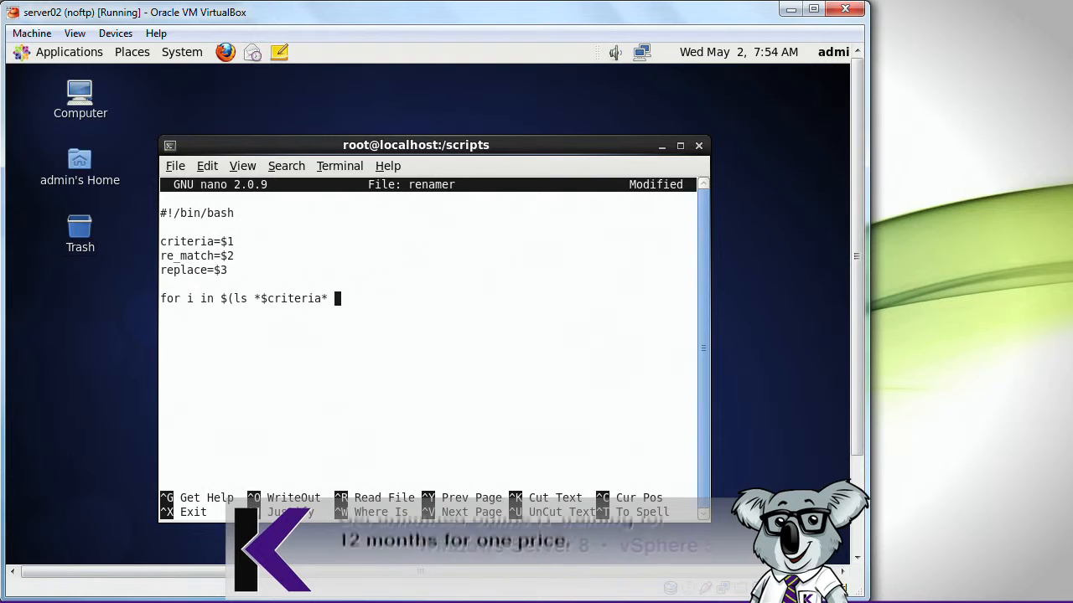
type(");")
left_click(427, 342)
type("src=")
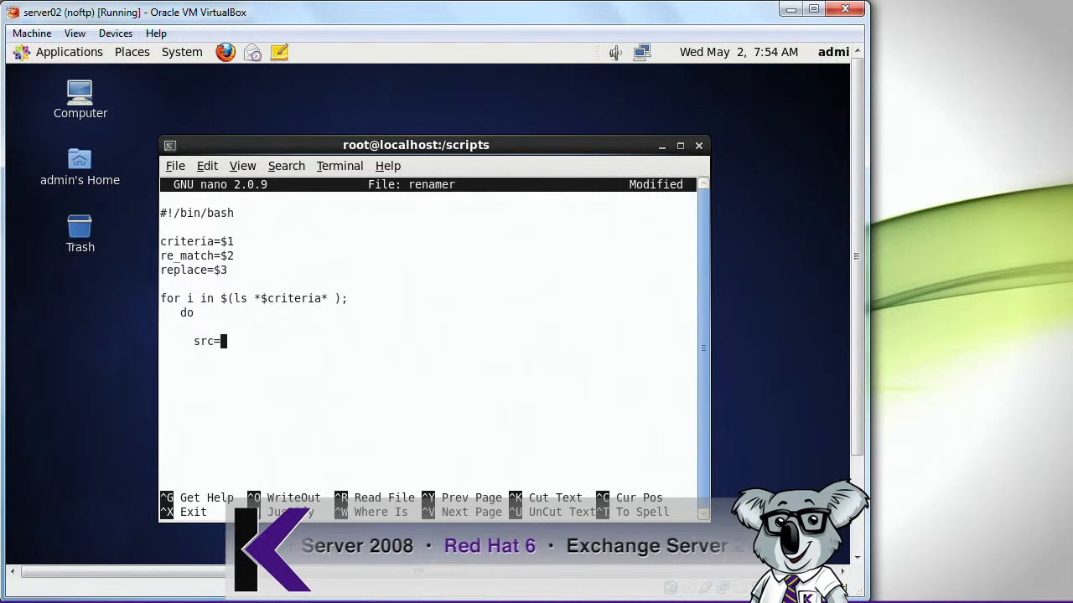
type("$i")
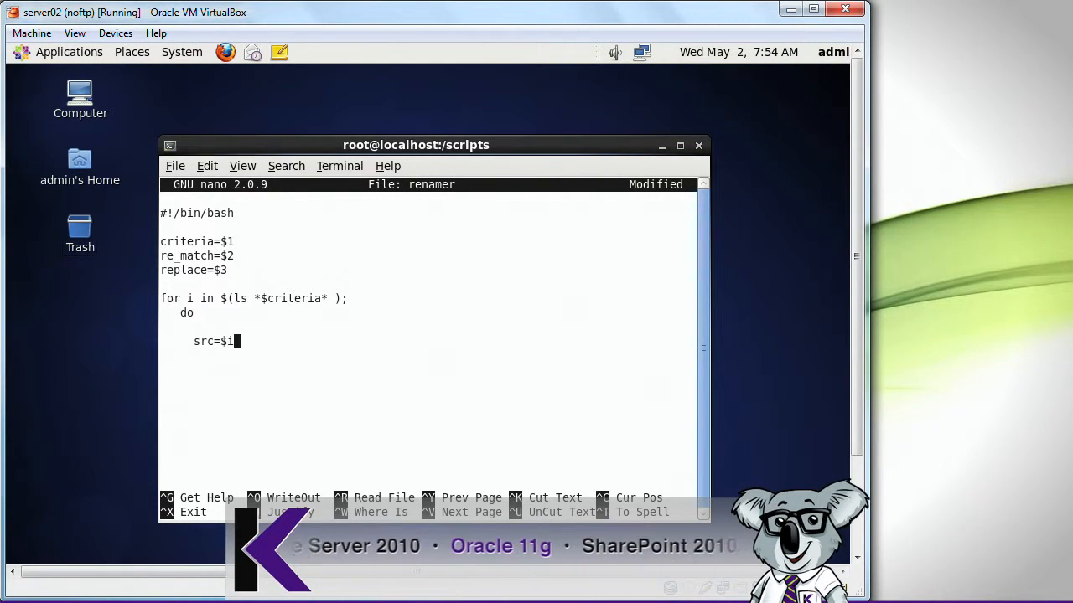
key("Return")
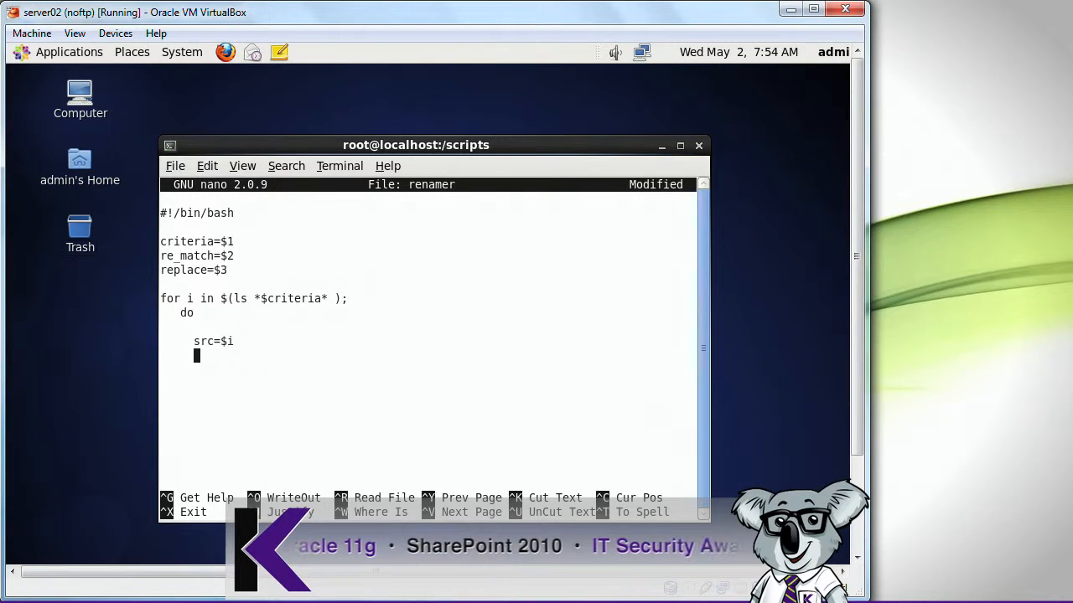
Step: Add tgt=$(echo $i | sed -e "s/$re_match/$replace/") to build the new name
type("tgt=")
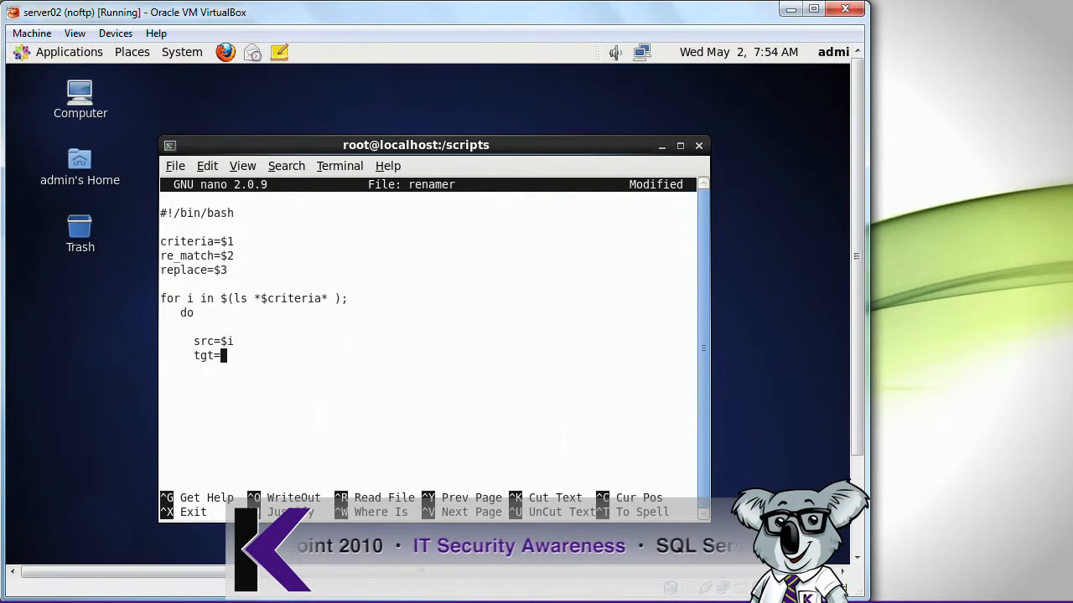
type("$(")
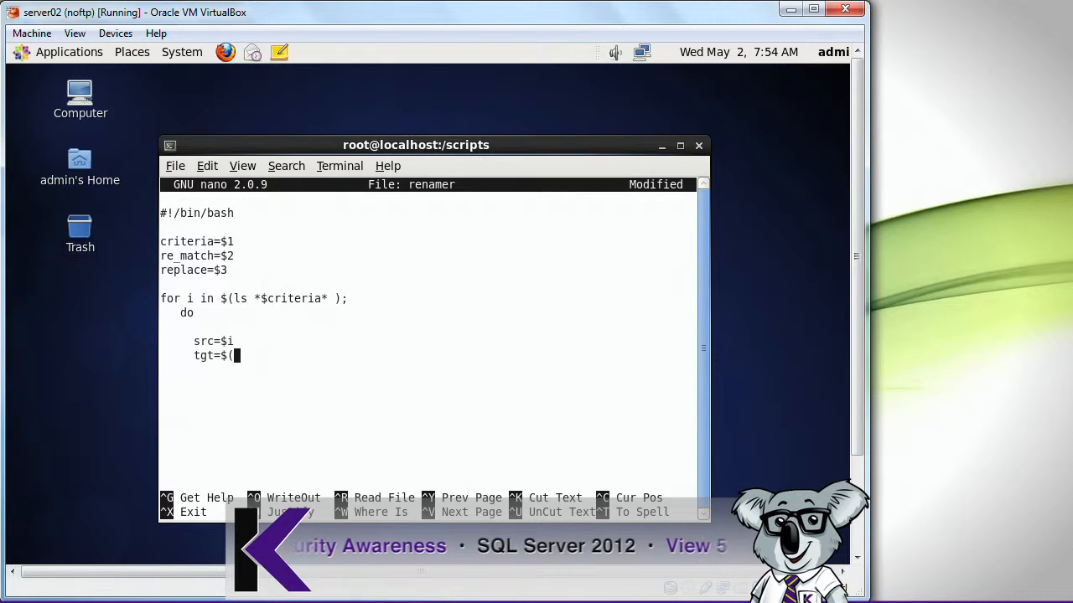
type("echo $")
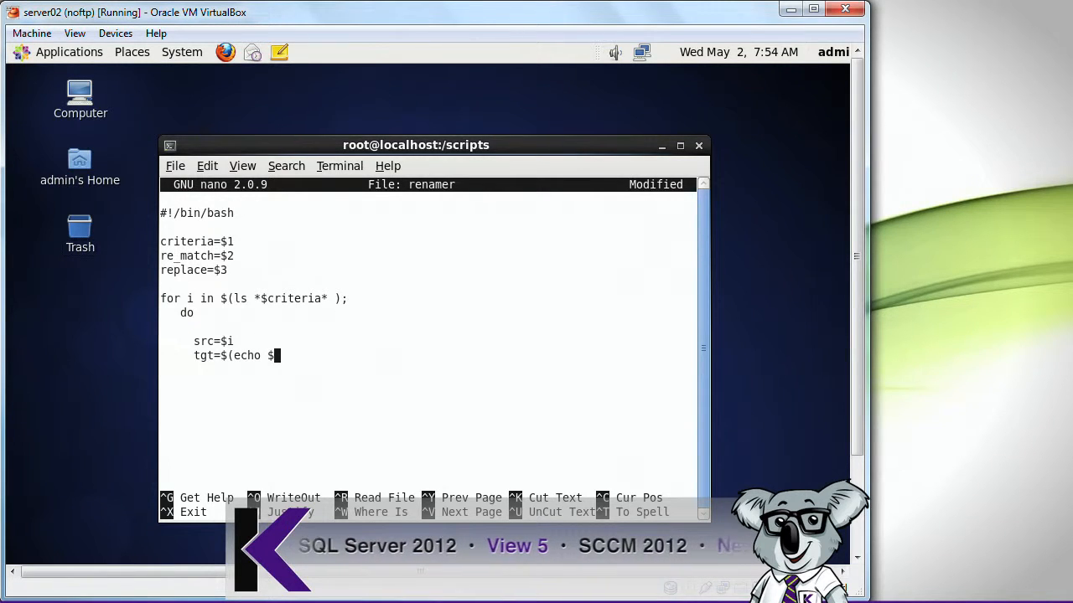
type("$i | sed")
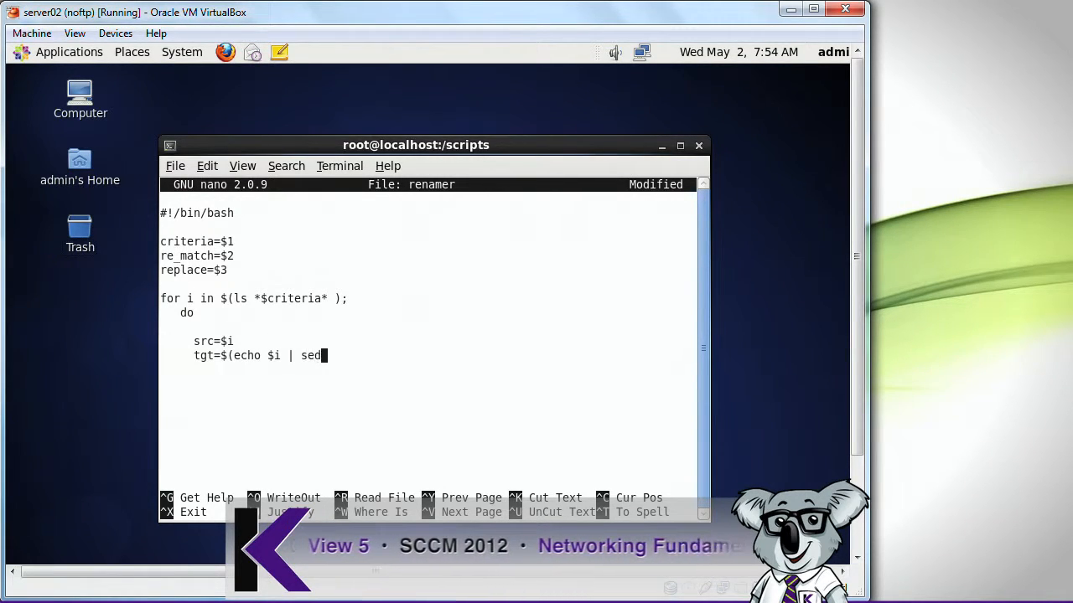
type("-e")
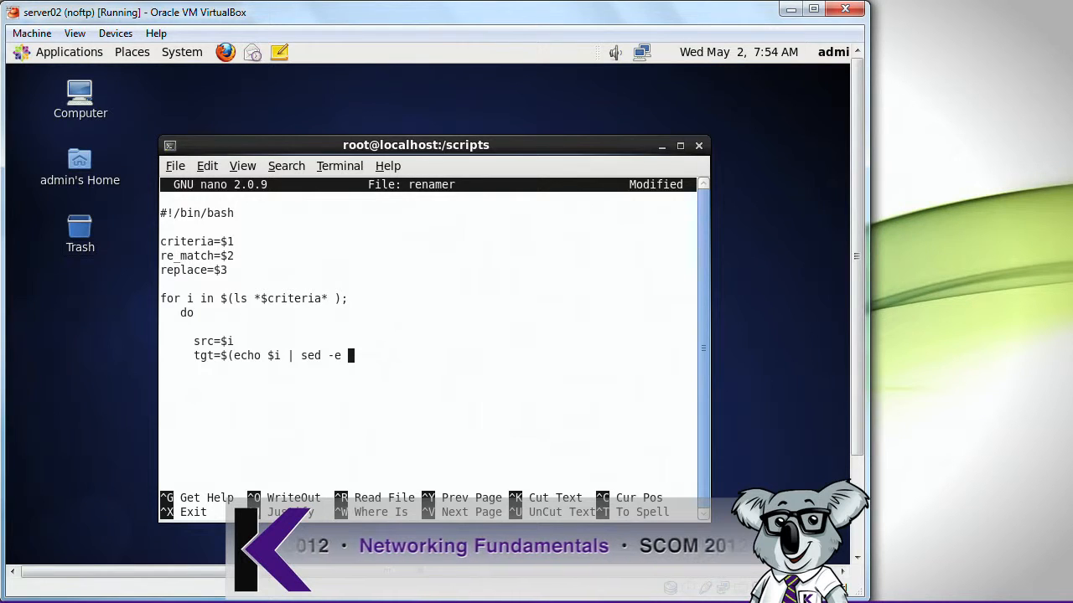
type("\"s/")
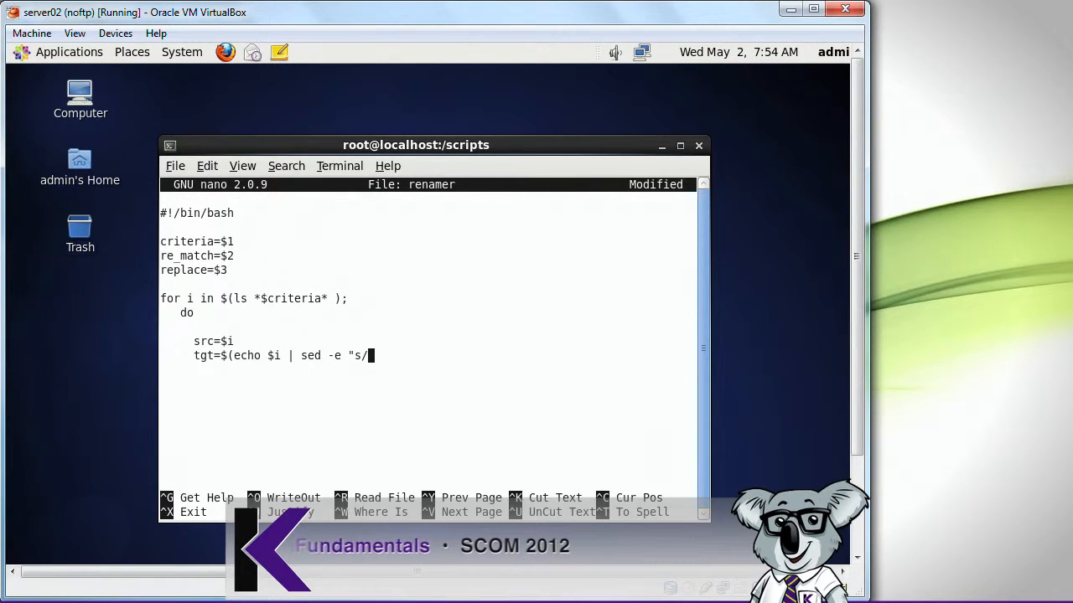
type("$r")
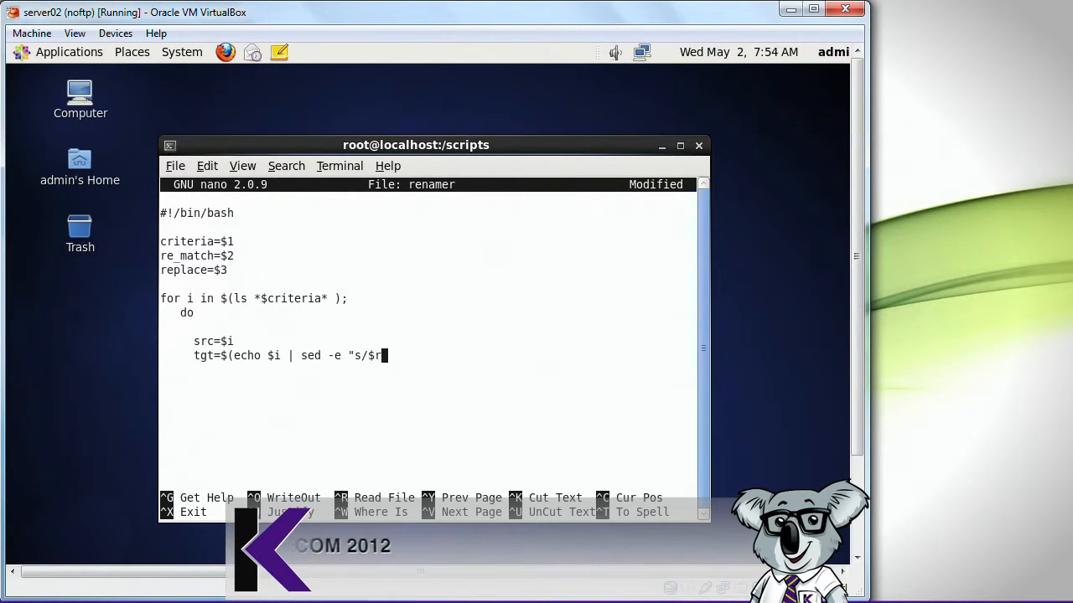
type("e_match")
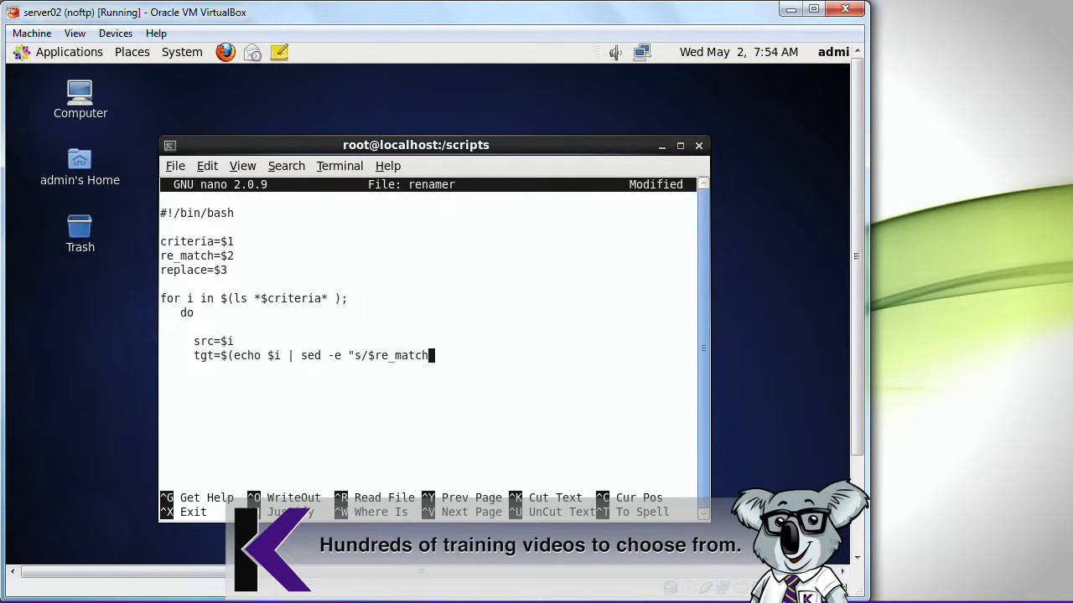
type("/$repla")
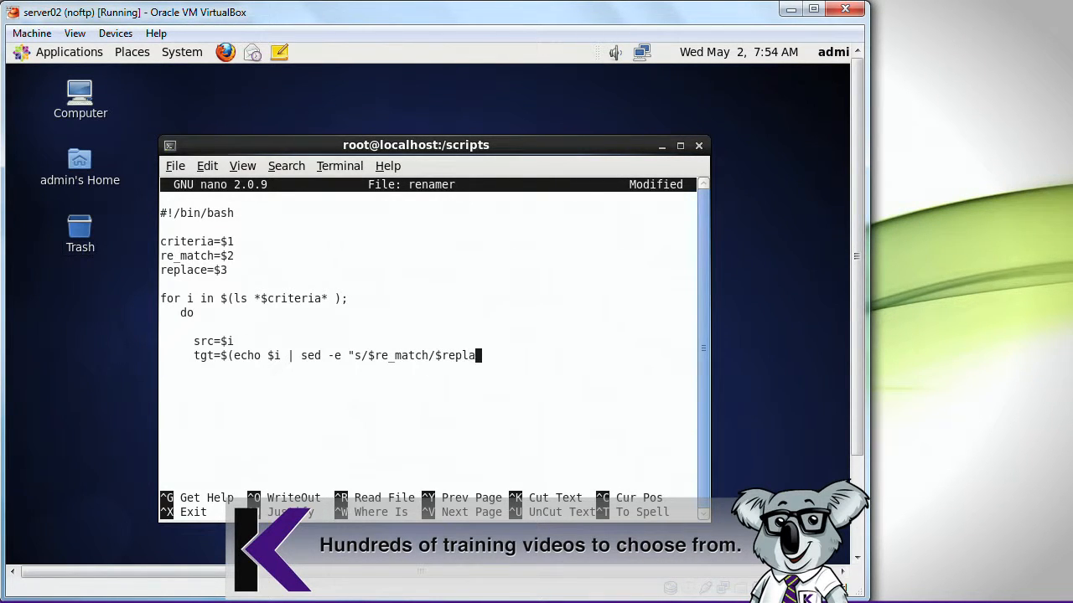
type("ce/\"")
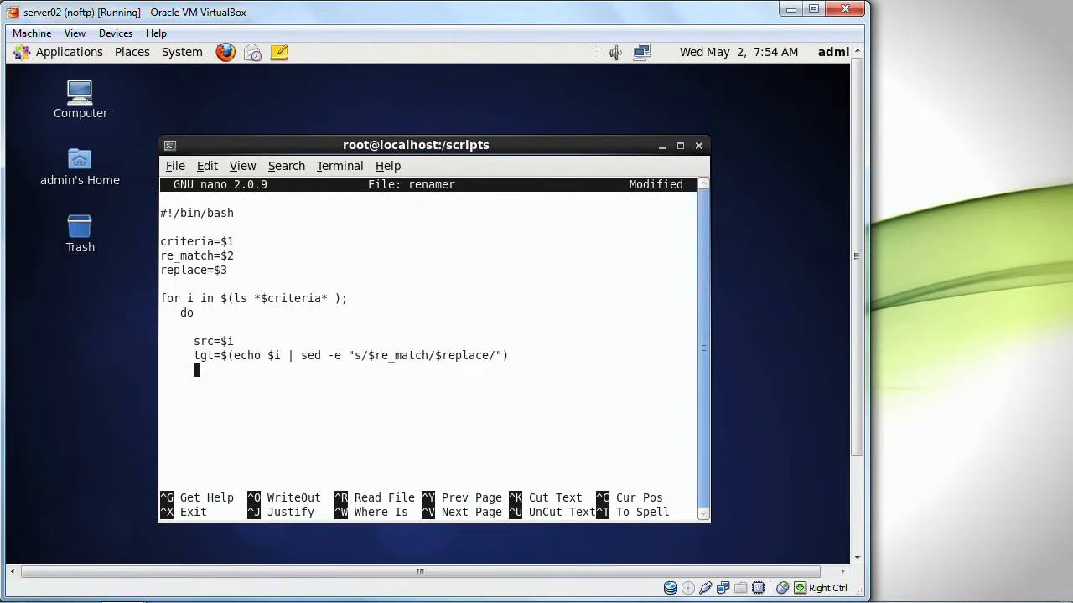
Step: Add mv $src $tgt and done, then save renamer and exit nano
type("mv $s")
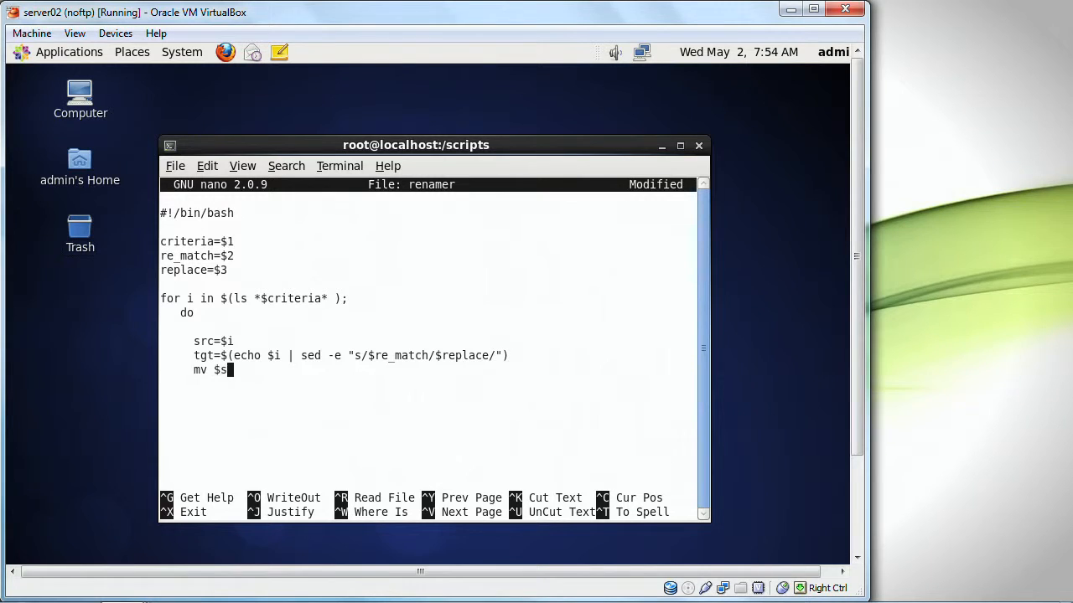
type("rc")
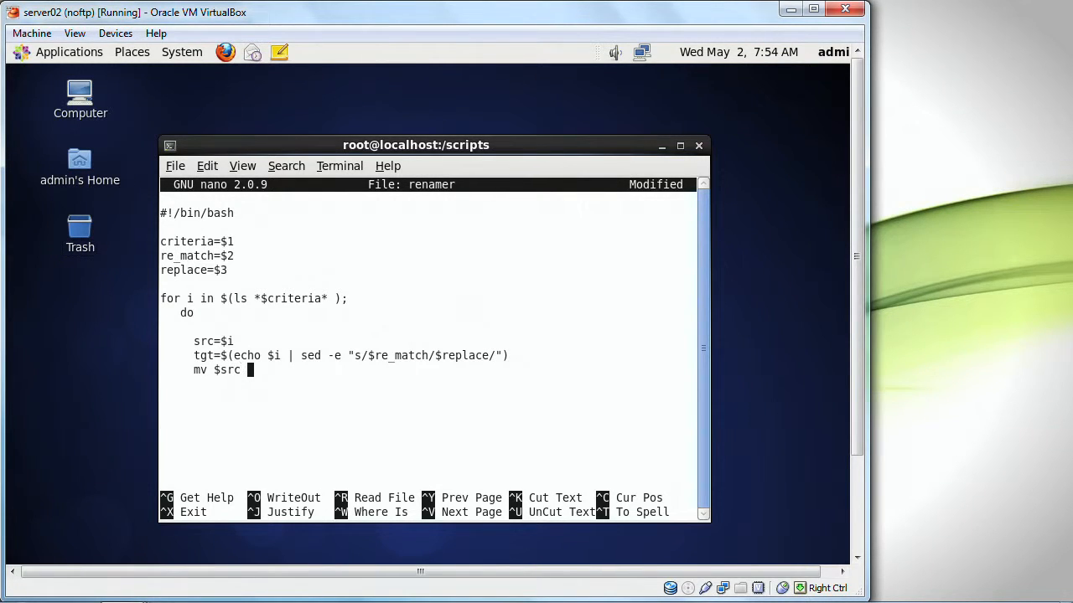
type("$tgt")
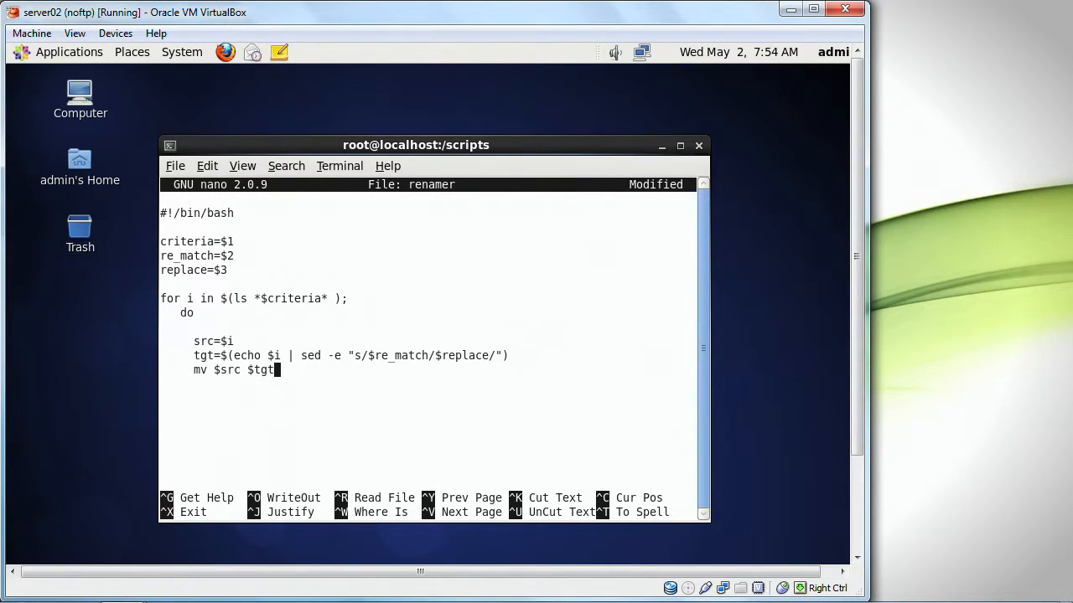
type("done")
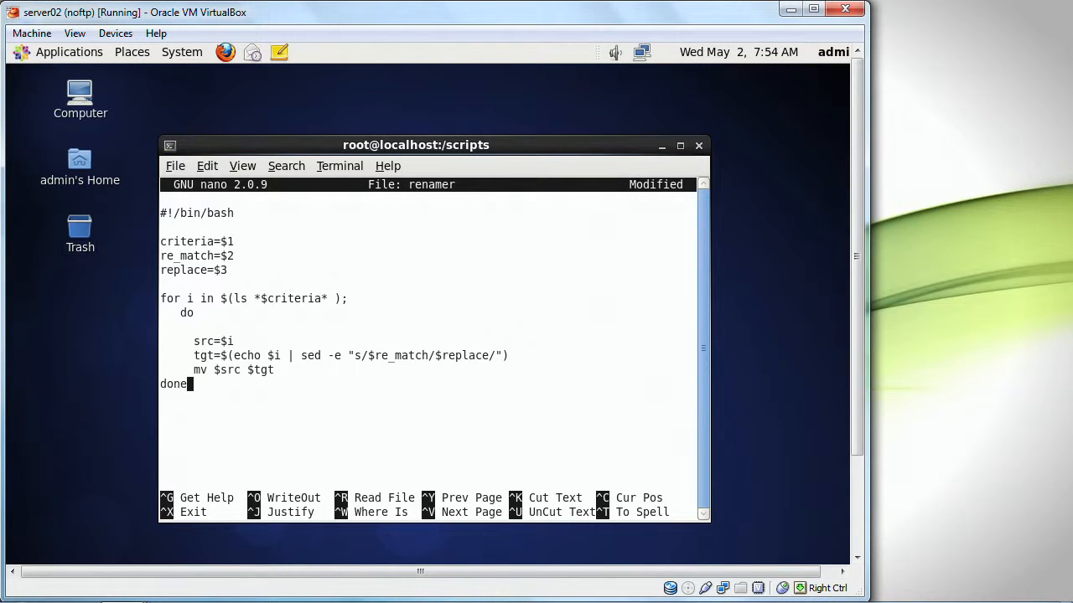
key("Home")
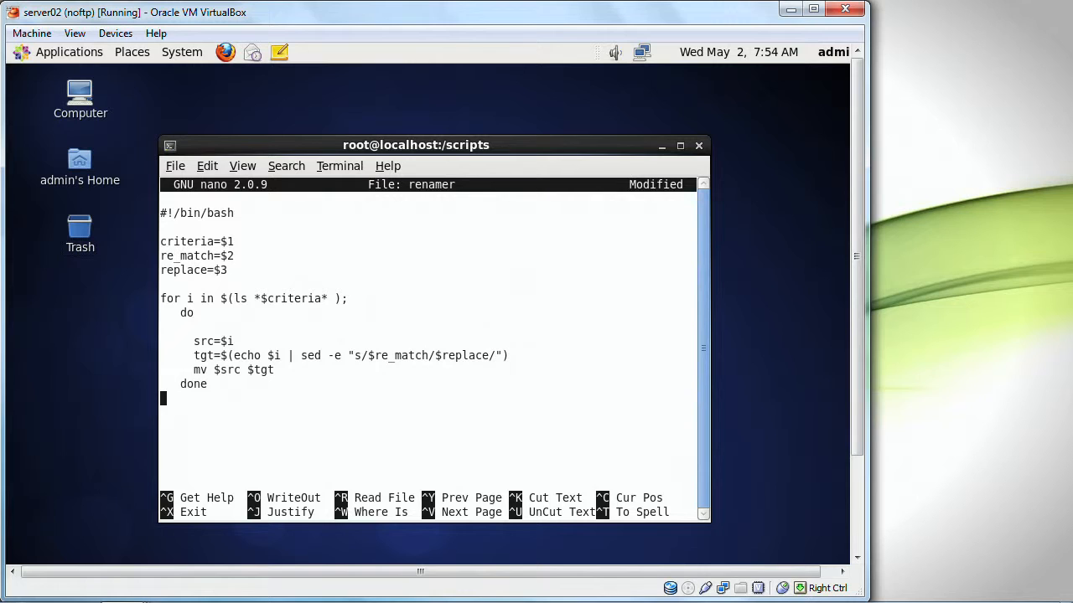
key("ctrl+x")
type("chmod")
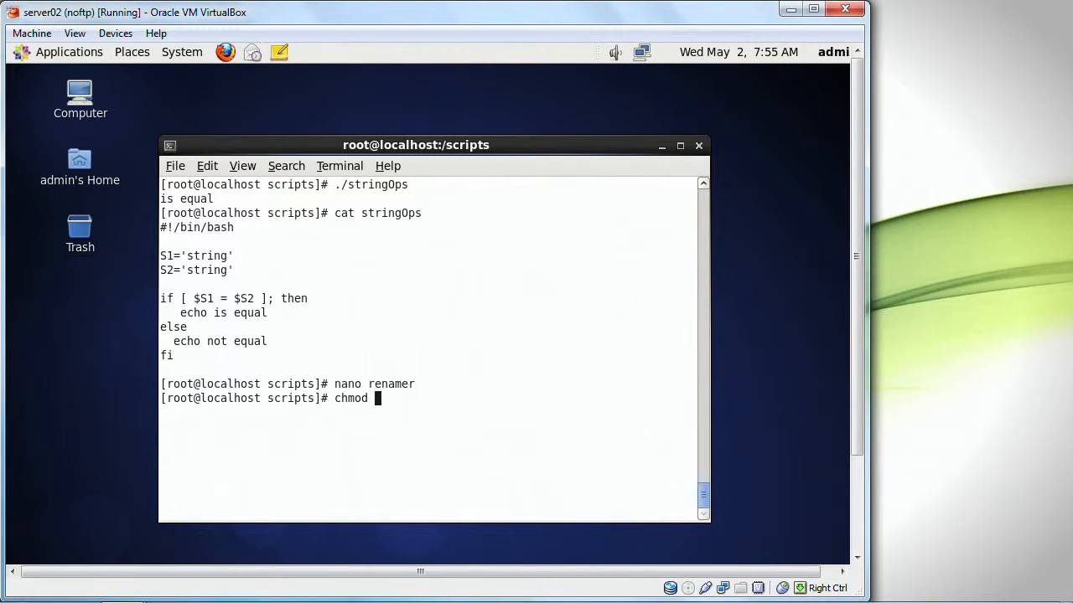
Step: chmod +x renamer and list the scripts folder showing it executable
type("+x renmer")
type("ll")
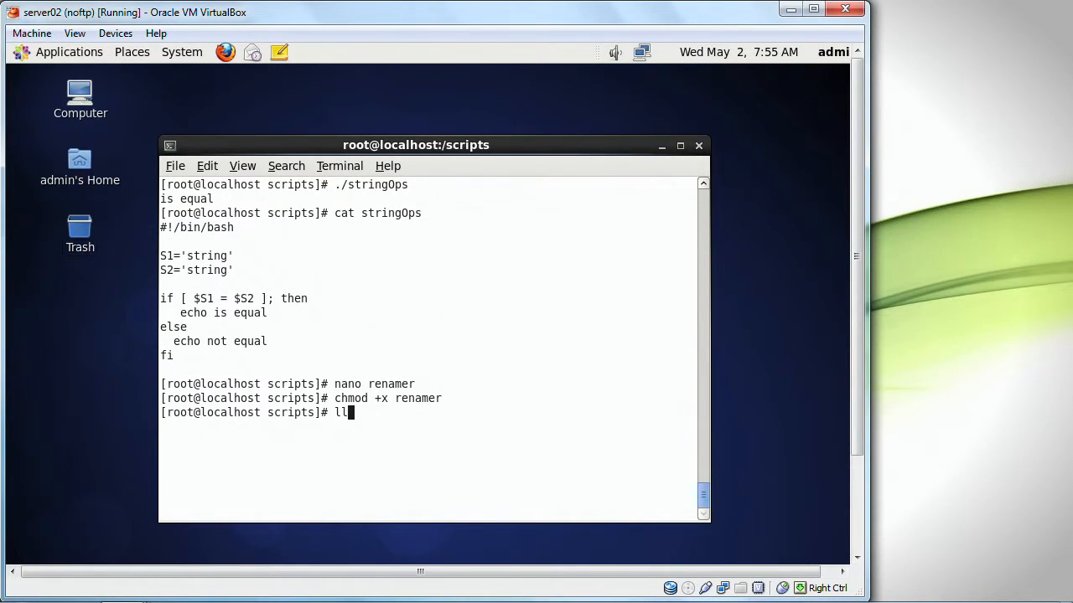
key("Return")
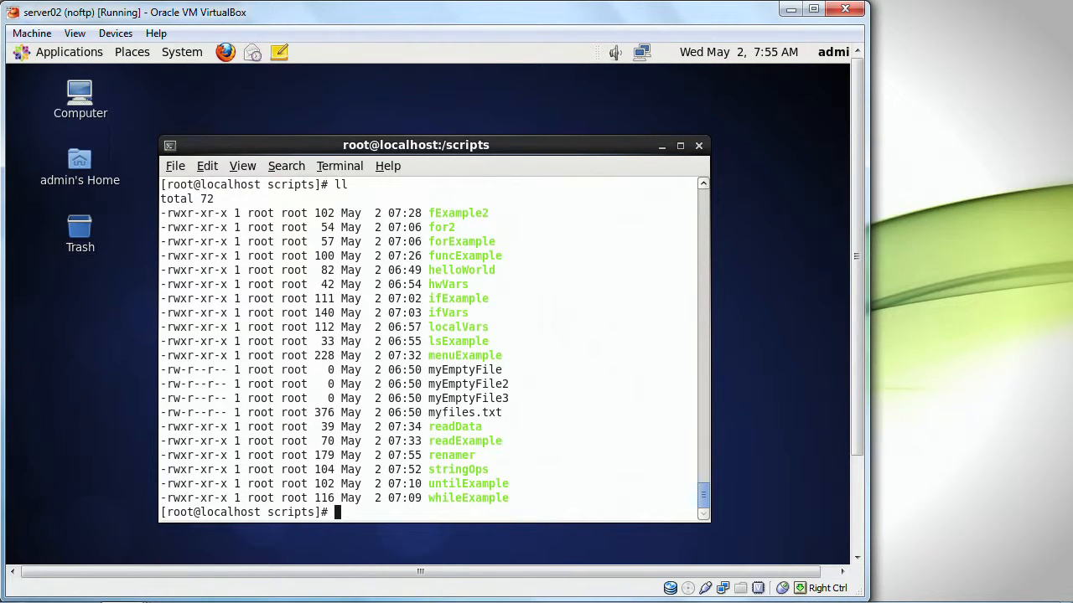
type("./renamer")
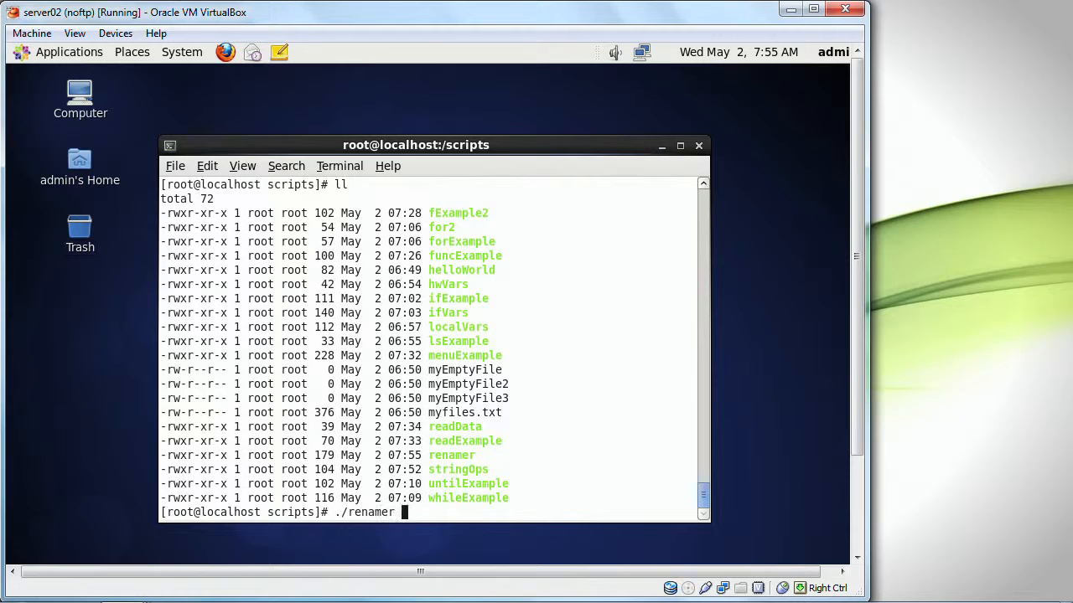
Step: Run ./renamer with match 'myEmptyFile' and replacement 'rm2' so the files become rm2, rm22, rm23
type("mye")
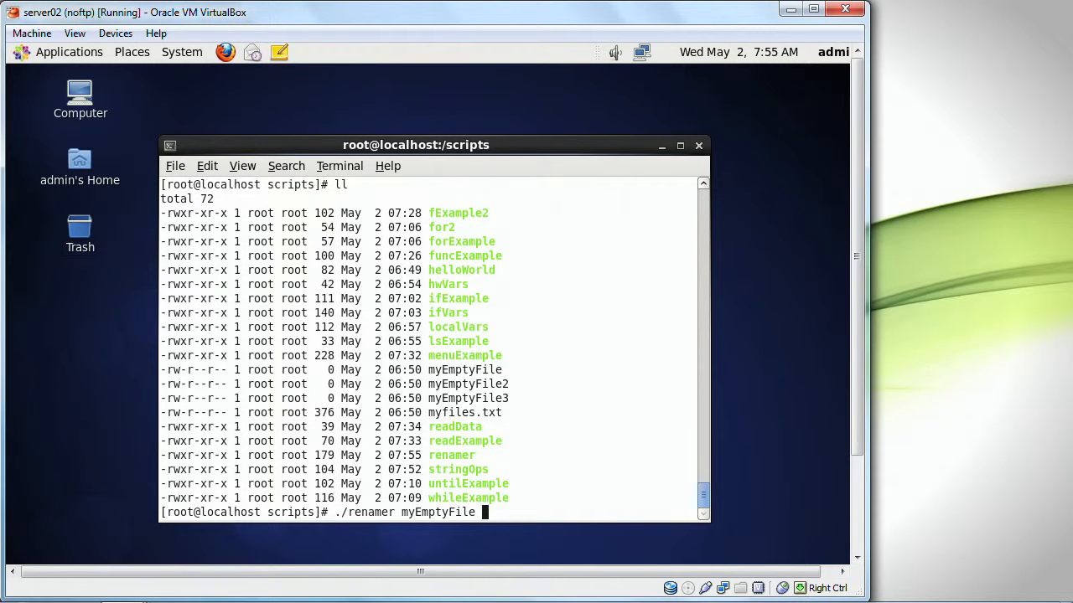
type("EF")
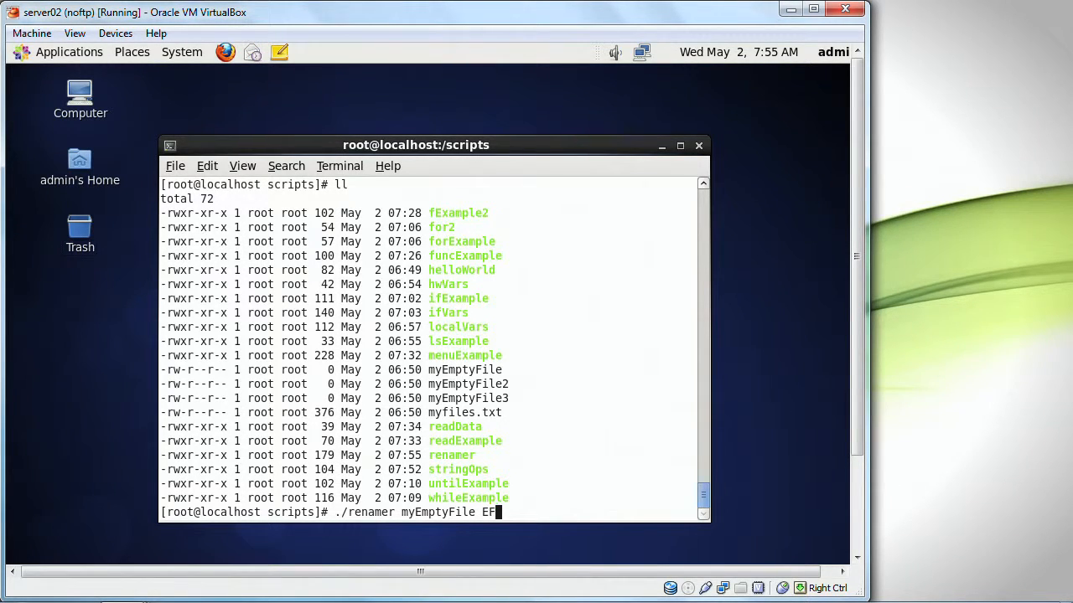
type("2")
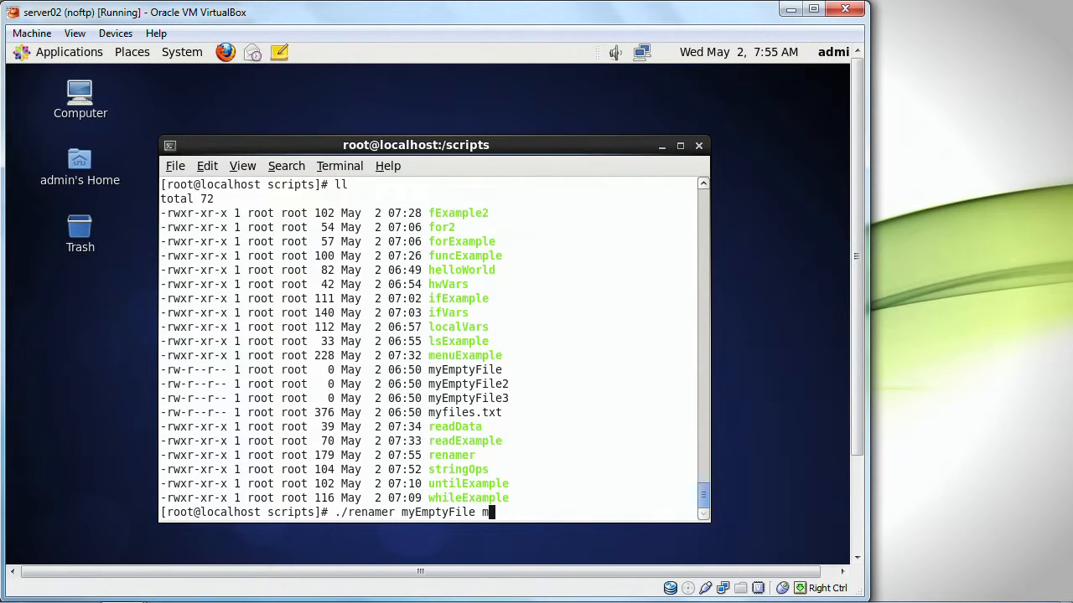
type("myEmptyFile")
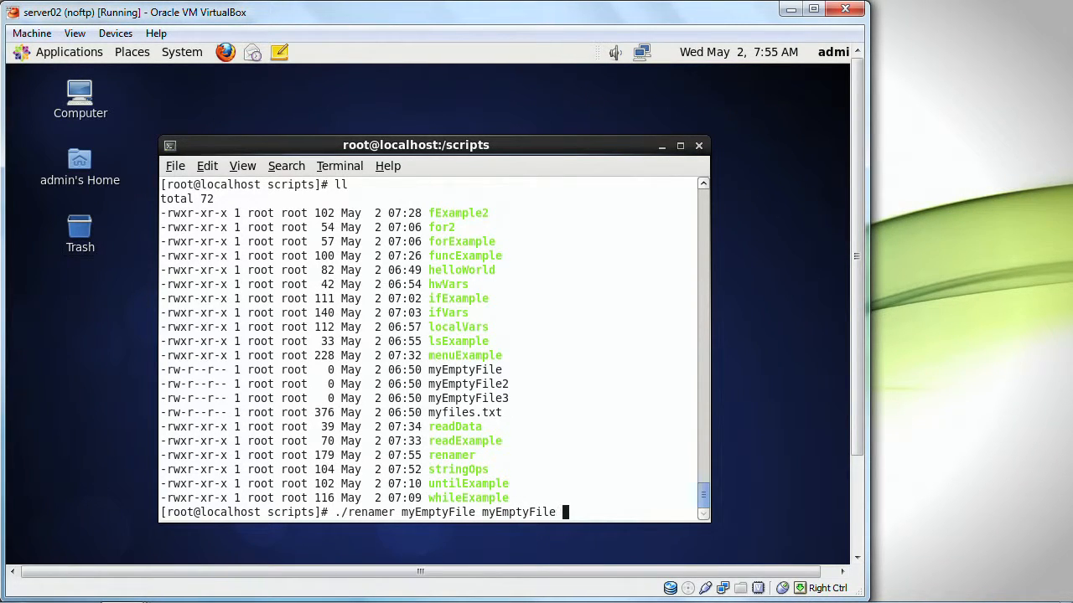
key("Return")
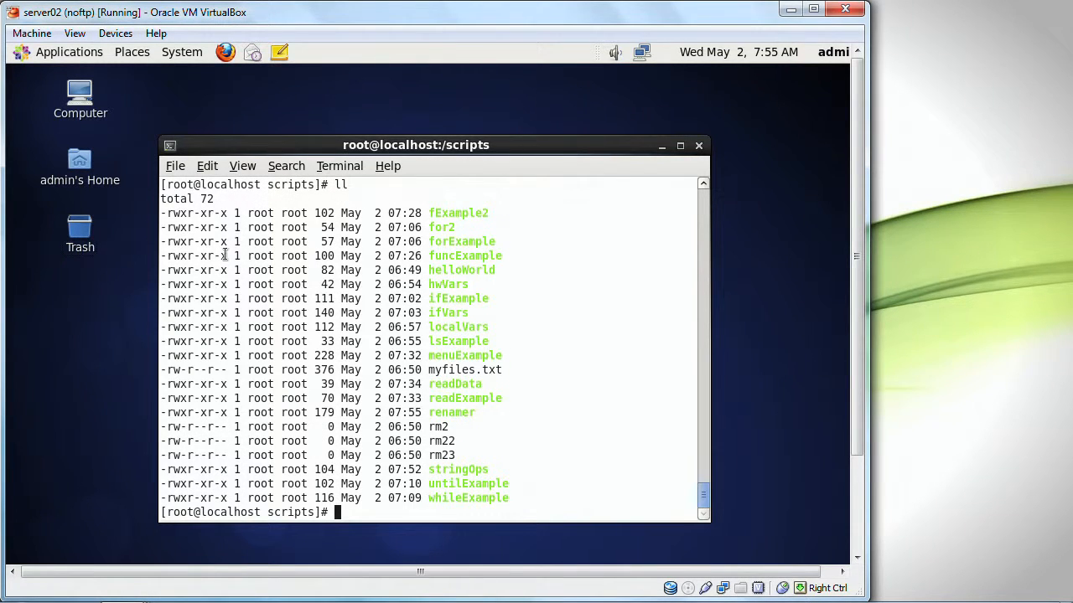
mouse_move(427, 428)
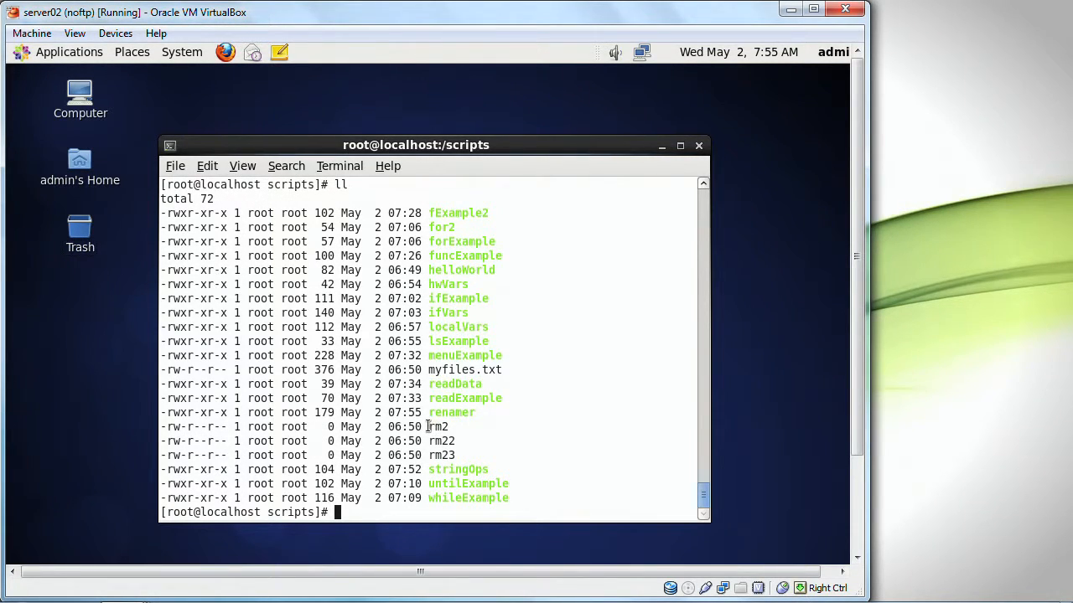
Step: Point out a renamed file in the listing and begin a cat command
double_click(438, 441)
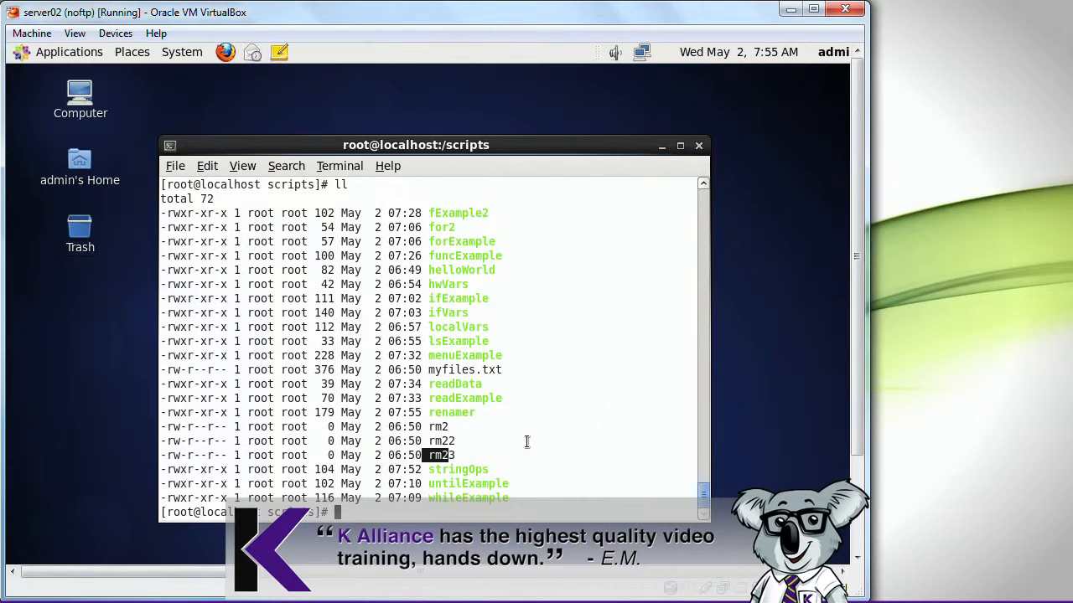
type("cat")
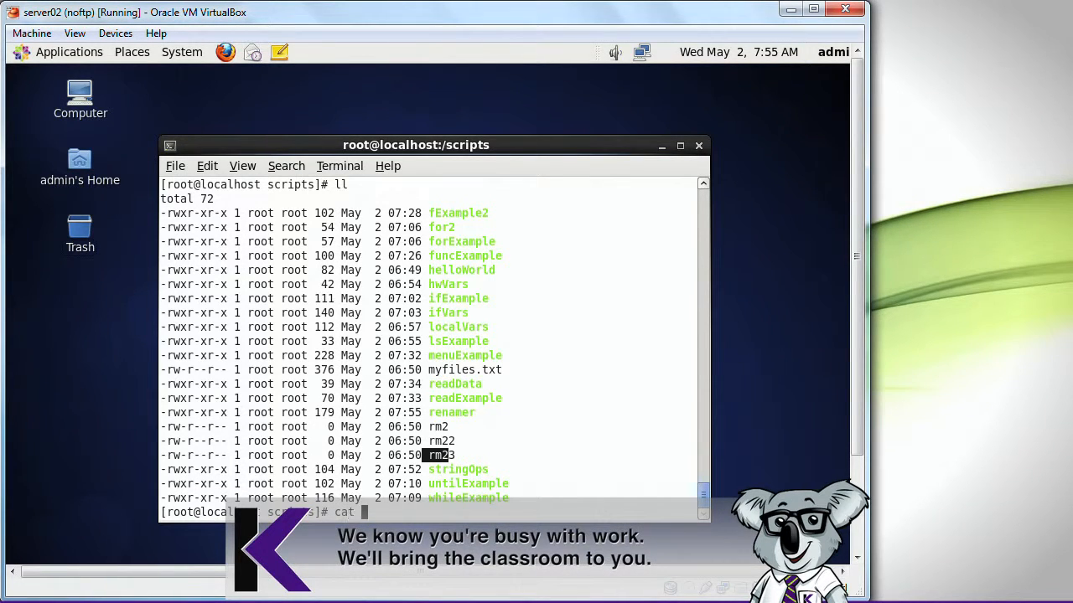
Step: Show the renamer script with cat and highlight its sed substitution line
key("Return")
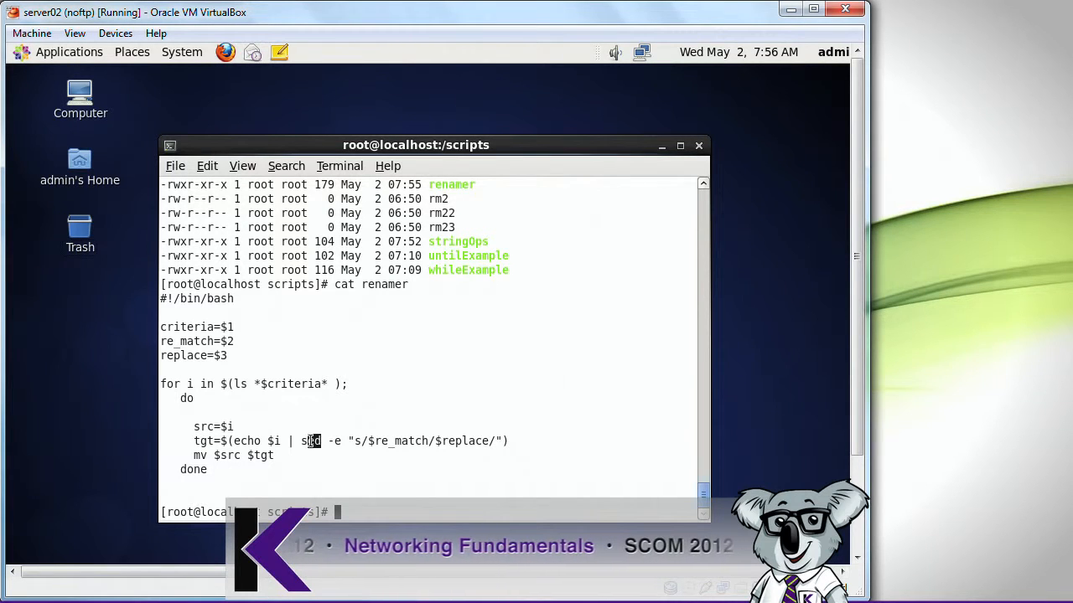
double_click(309, 441)
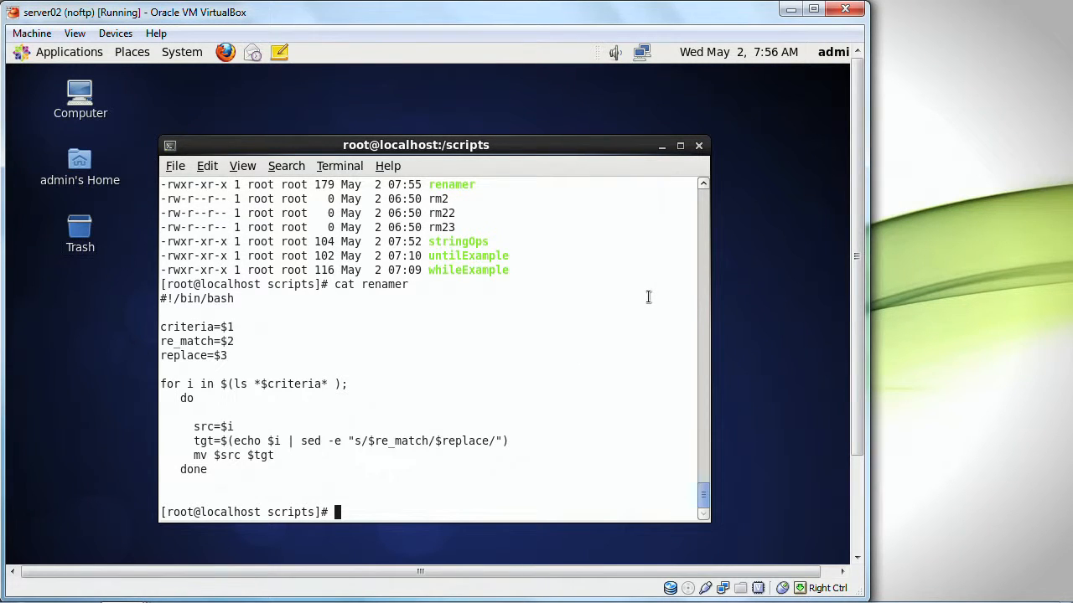
Step: Test echo rm2 | sed "s/rm2/rm3/" to get rm3
type("echo")
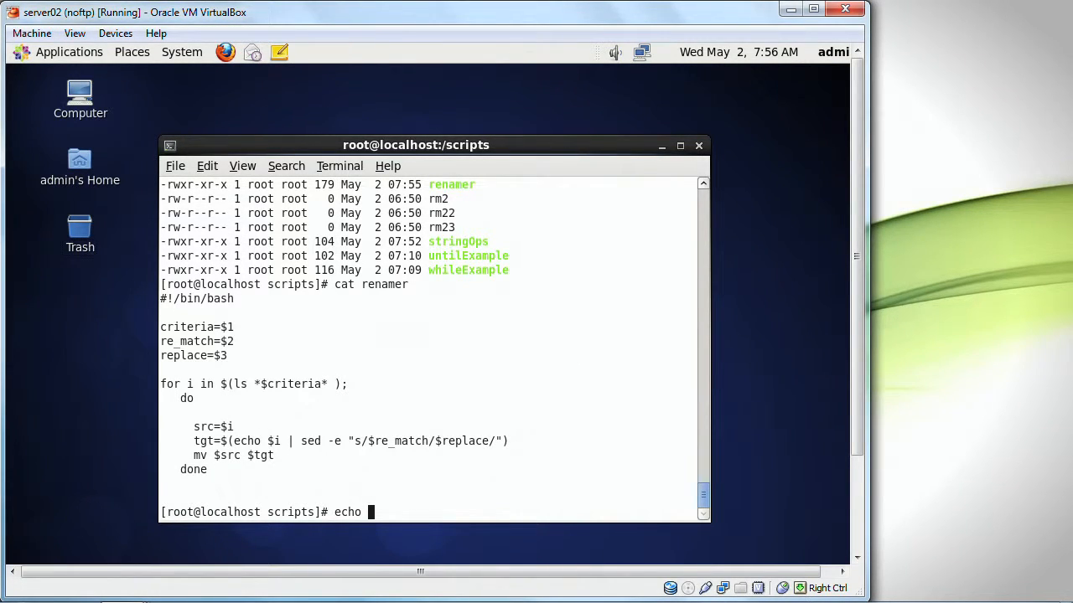
type("rm2 | sed \"")
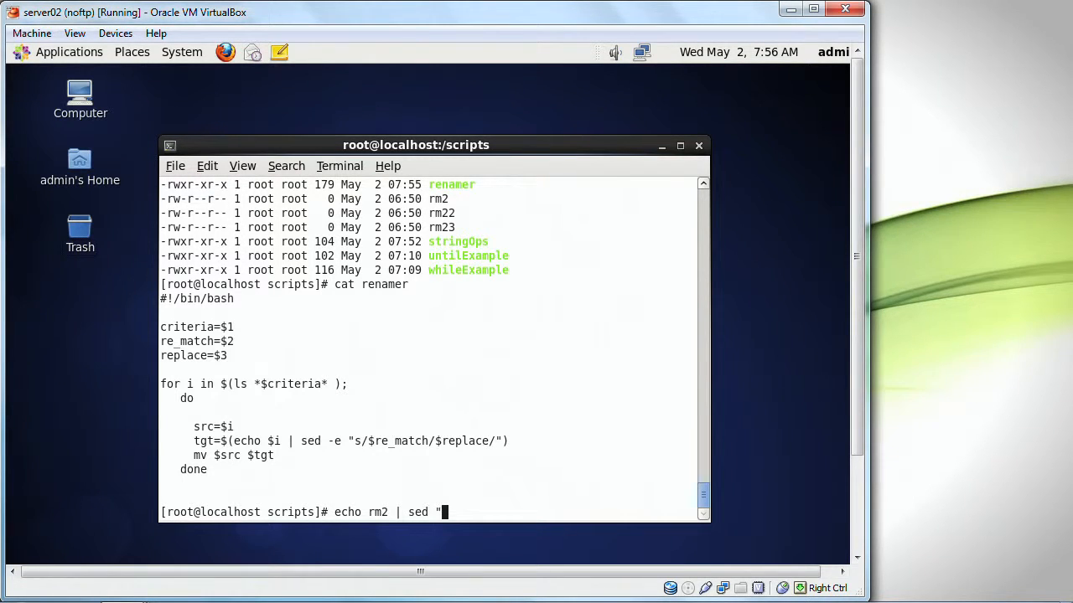
type("s/")
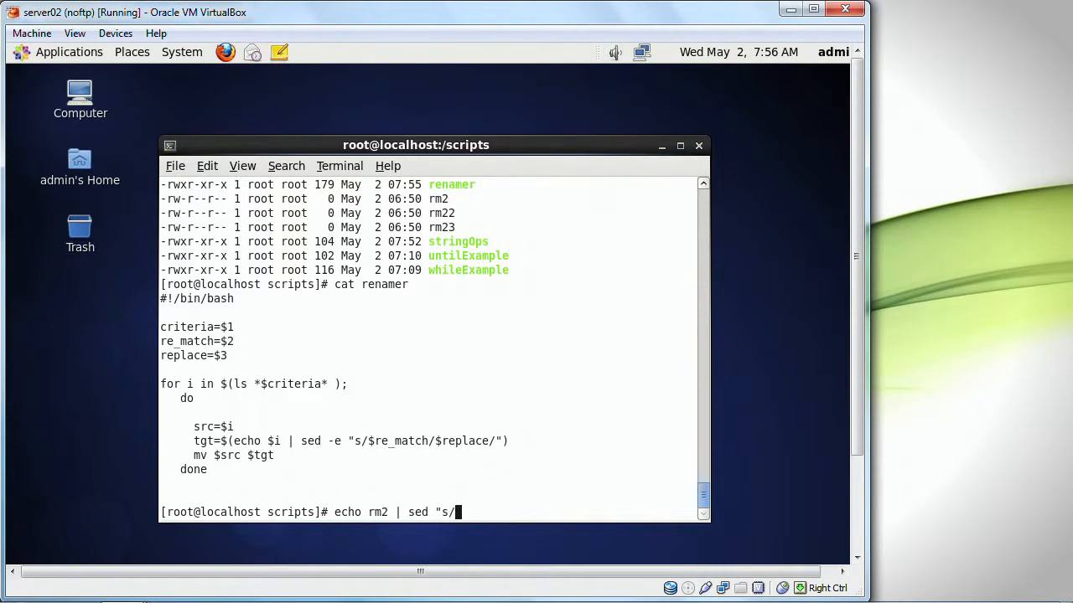
type("rm2/")
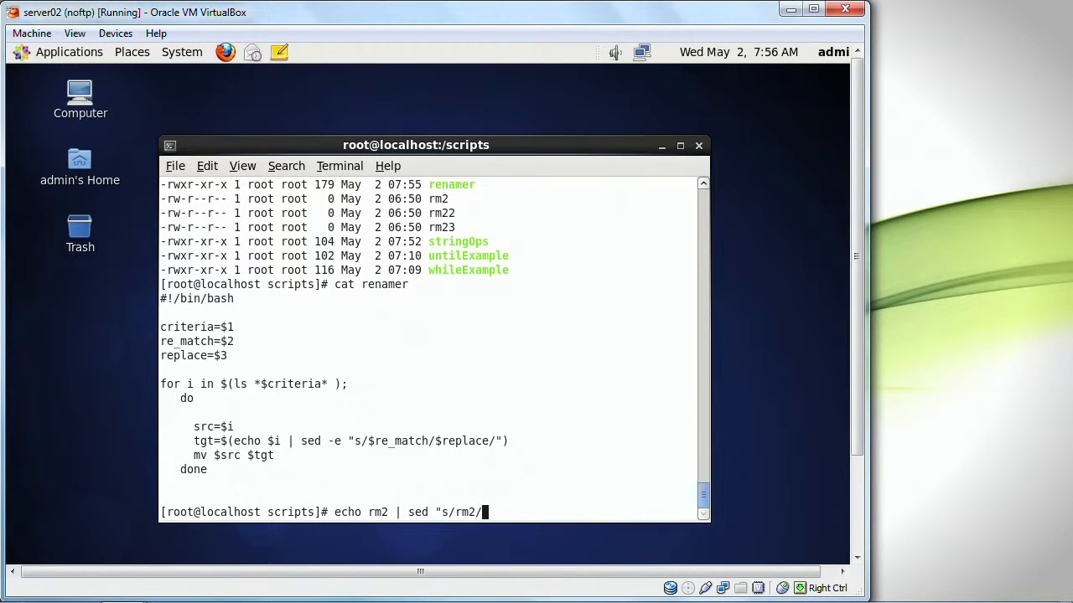
type("rm3")
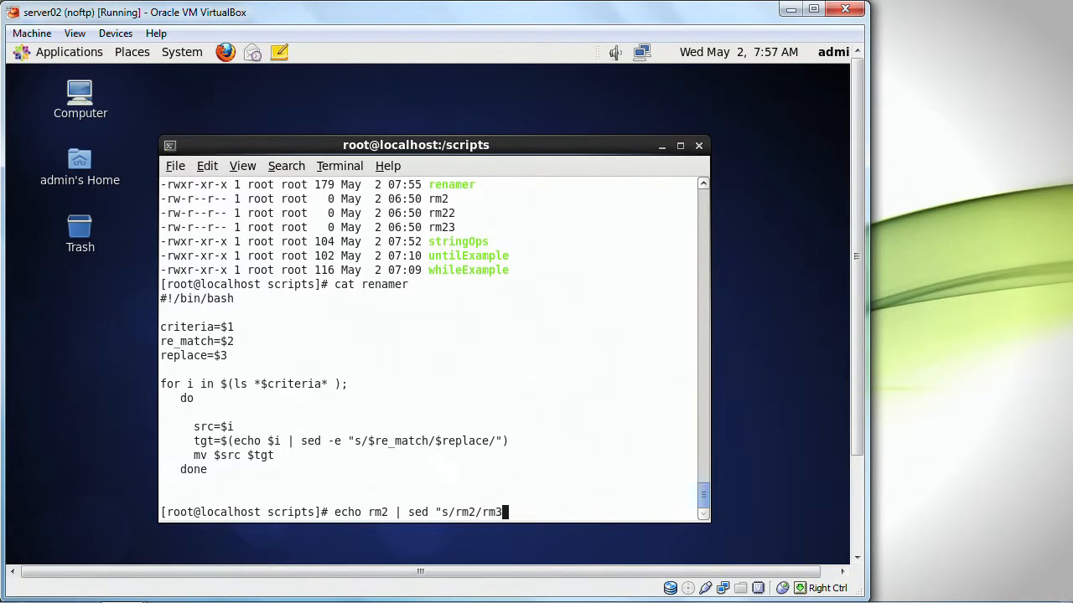
key("Return")
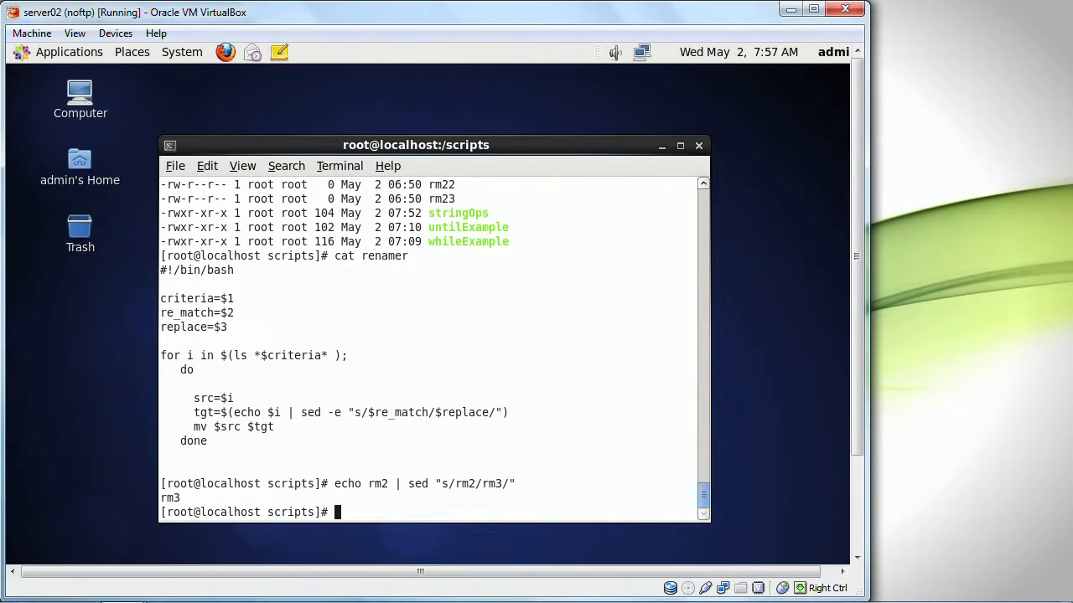
mouse_move(630, 281)
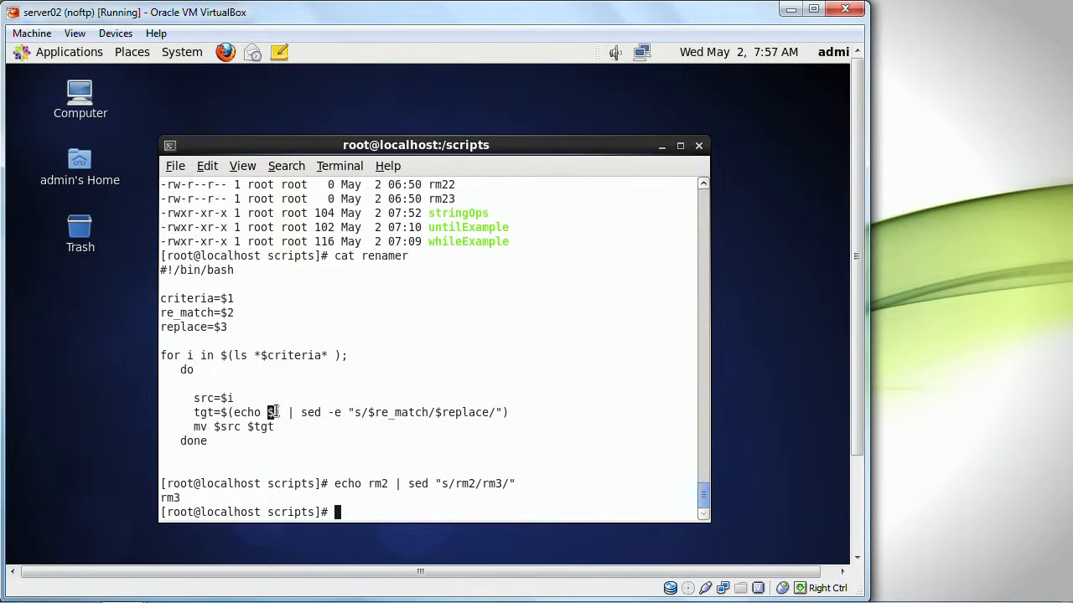
mouse_move(192, 355)
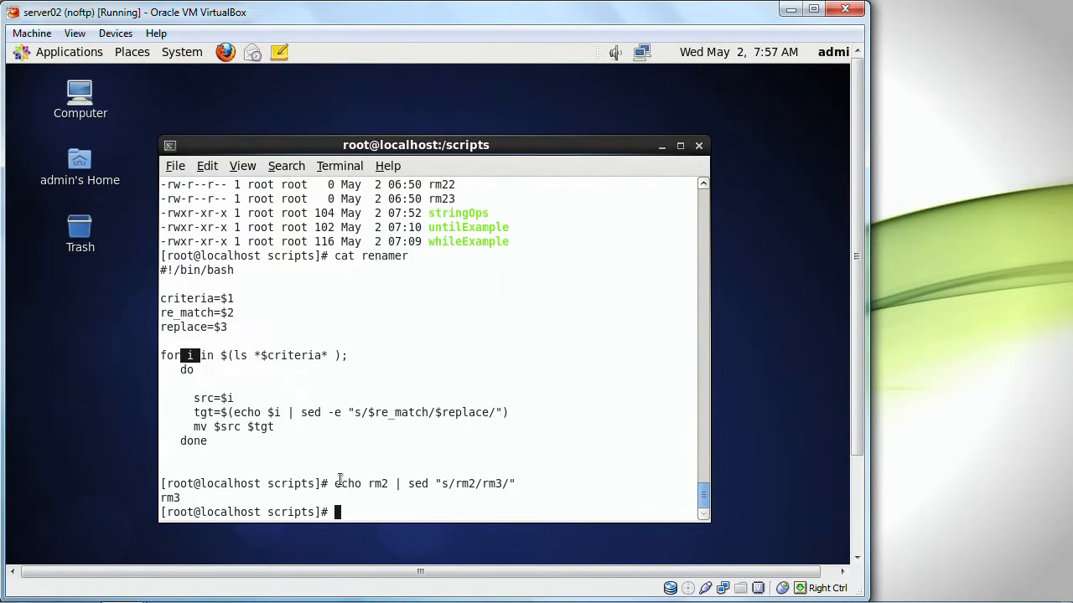
Step: Recall the command and change it so echo james | sed yields james23, then highlight the result and the script's sed line
key("Up")
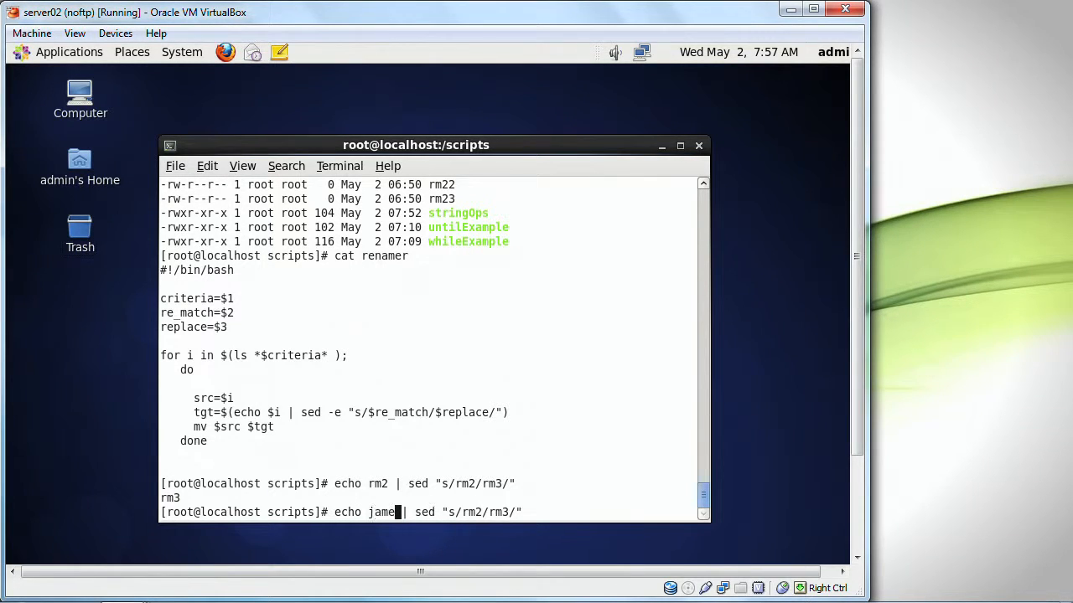
type("s")
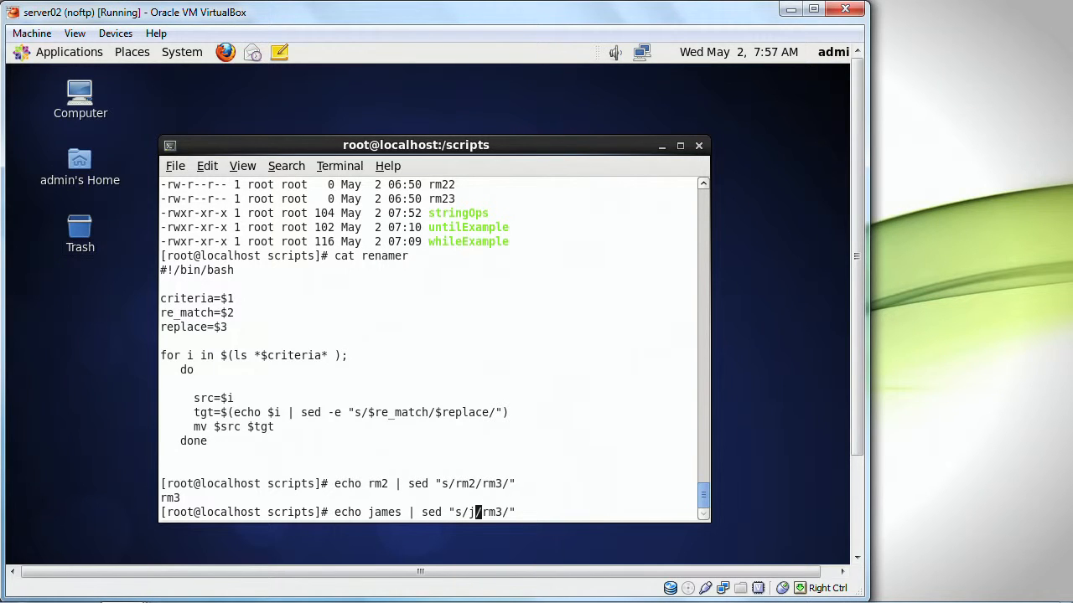
type("ames/")
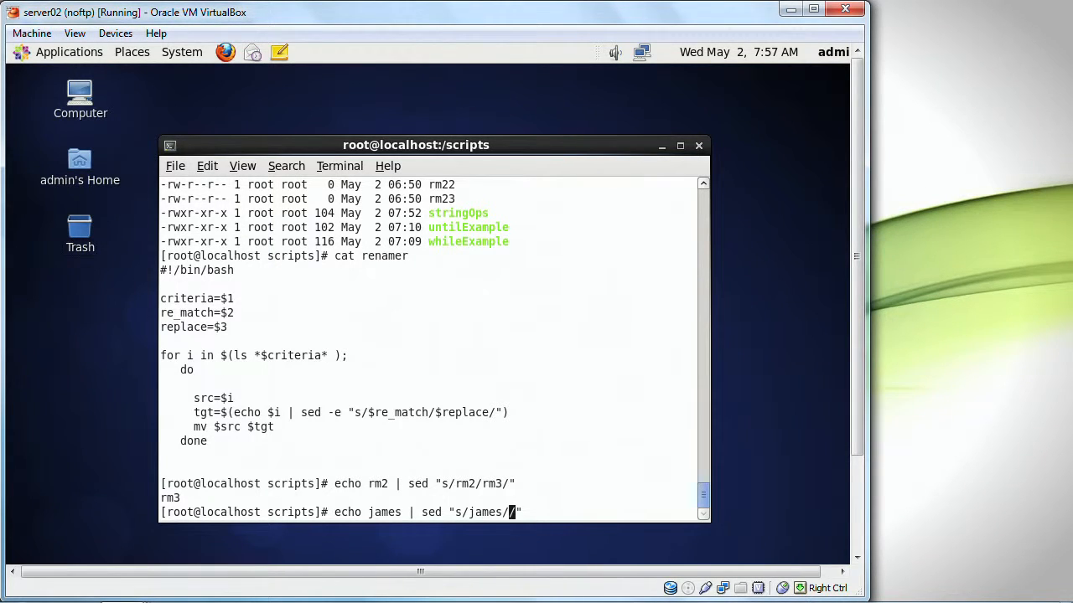
type("james")
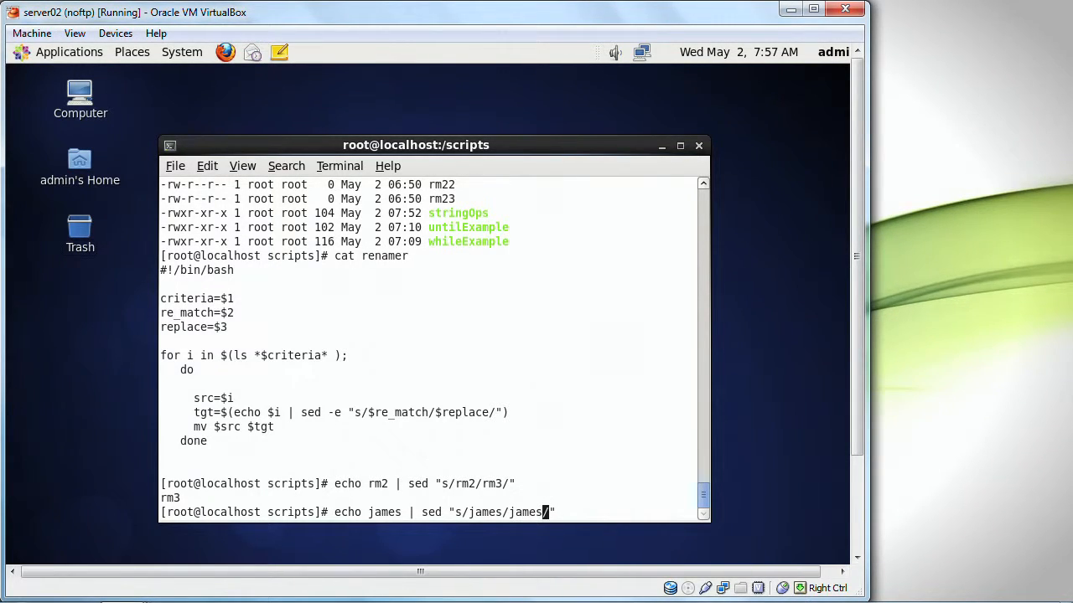
key("Return")
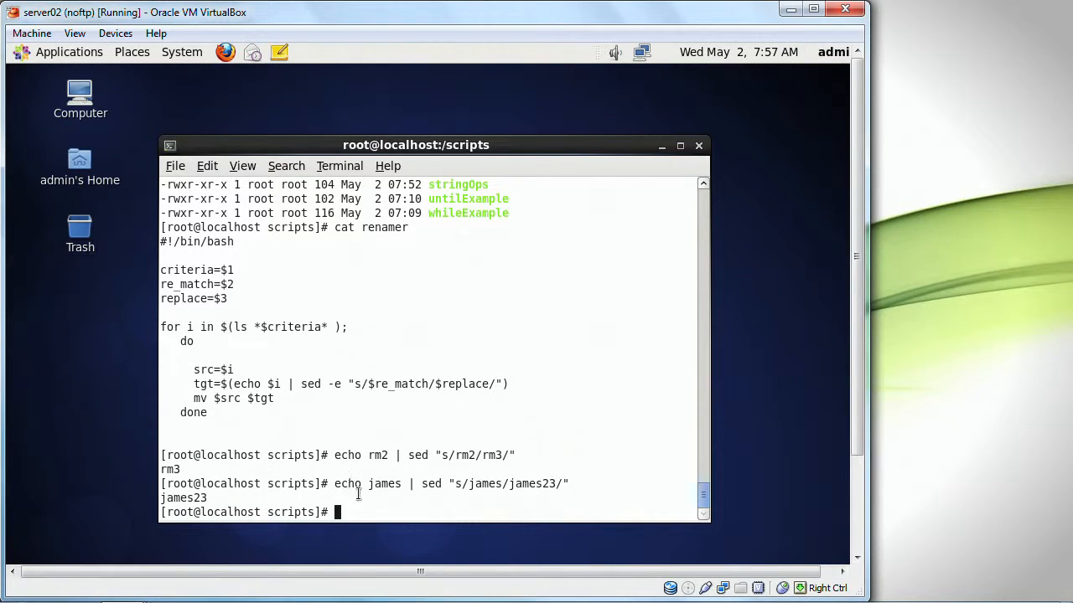
double_click(385, 482)
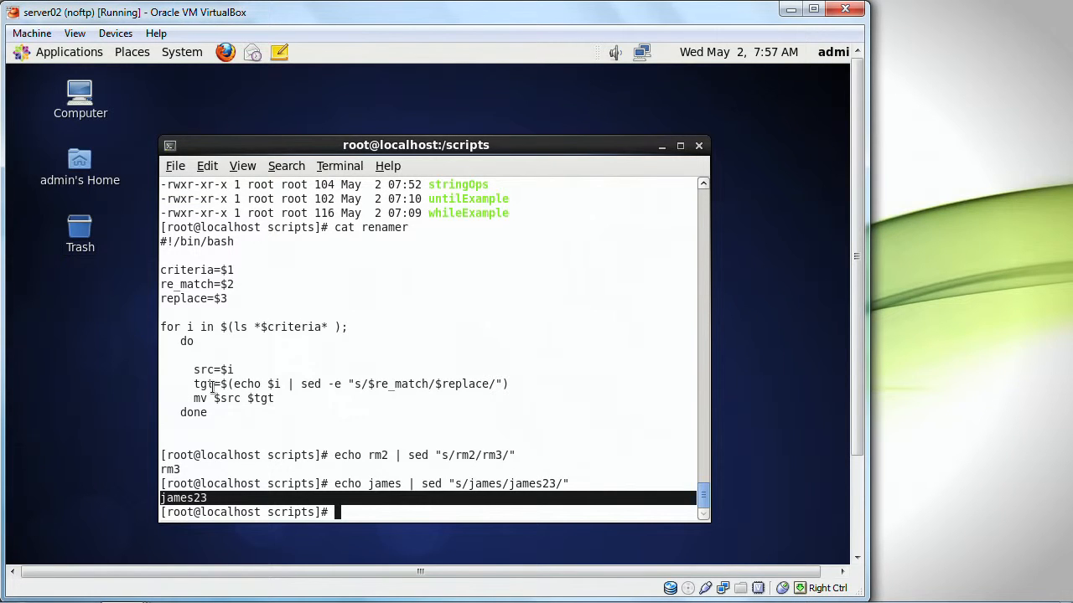
double_click(201, 383)
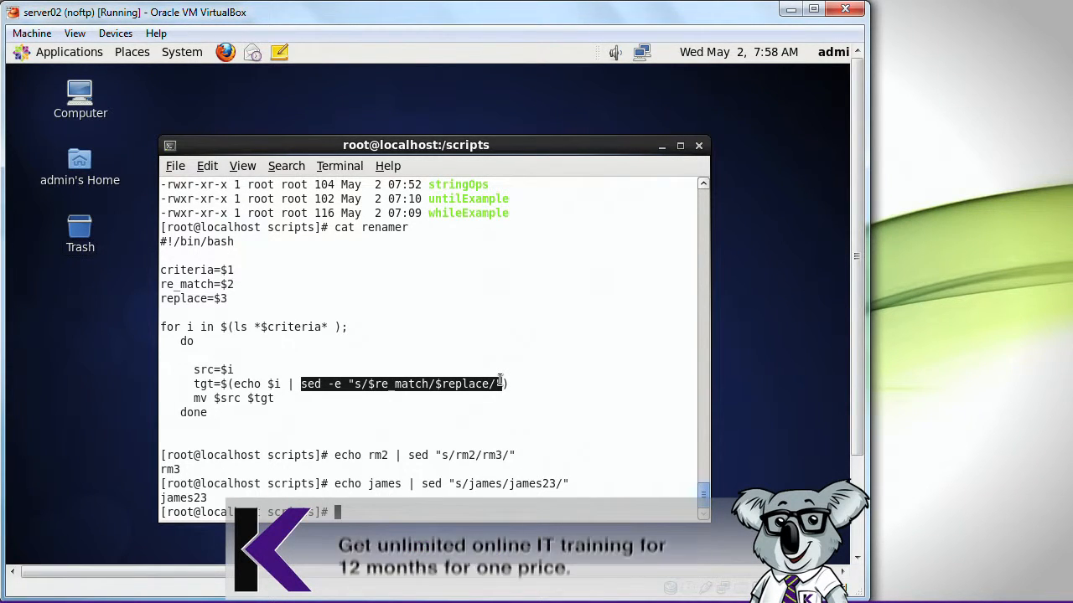
Step: Clear the screen, edit helloWorld in nano adding -x to the #!/bin/bash line, and save it
type("c")
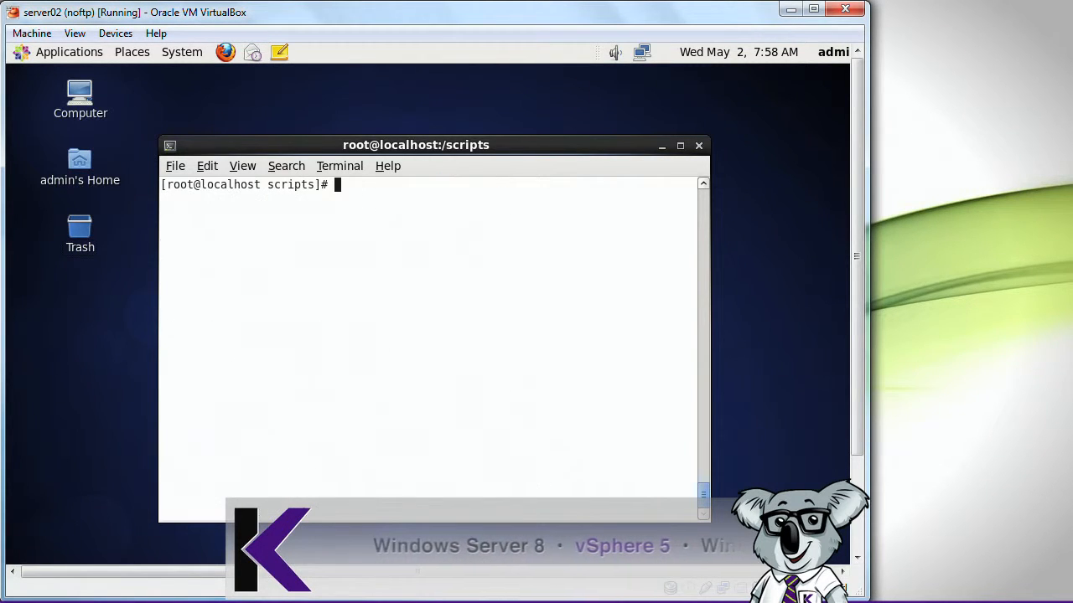
type("nano")
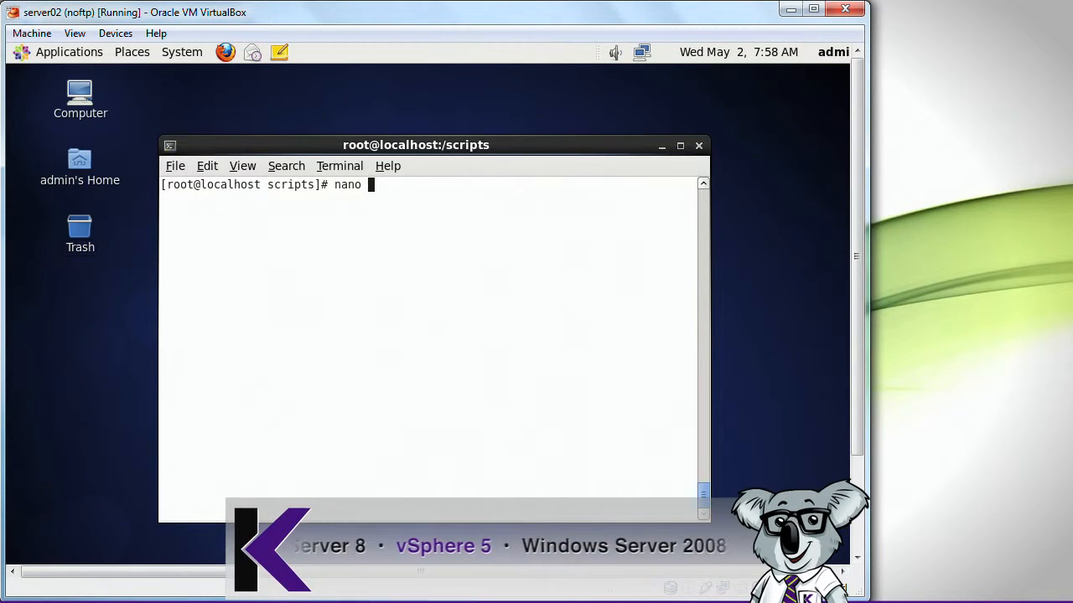
type("r")
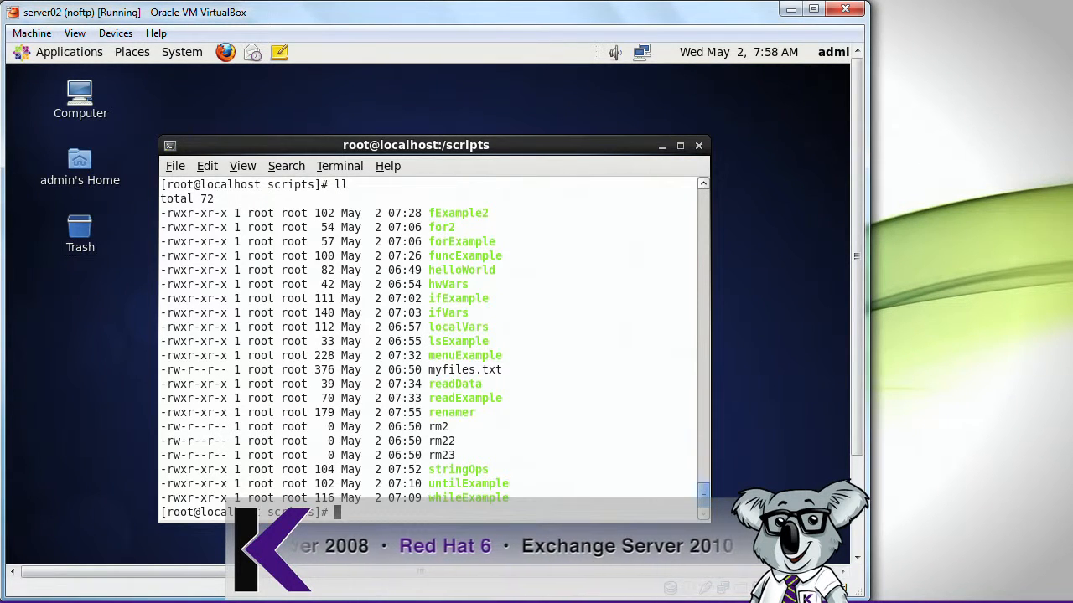
type("nano hell")
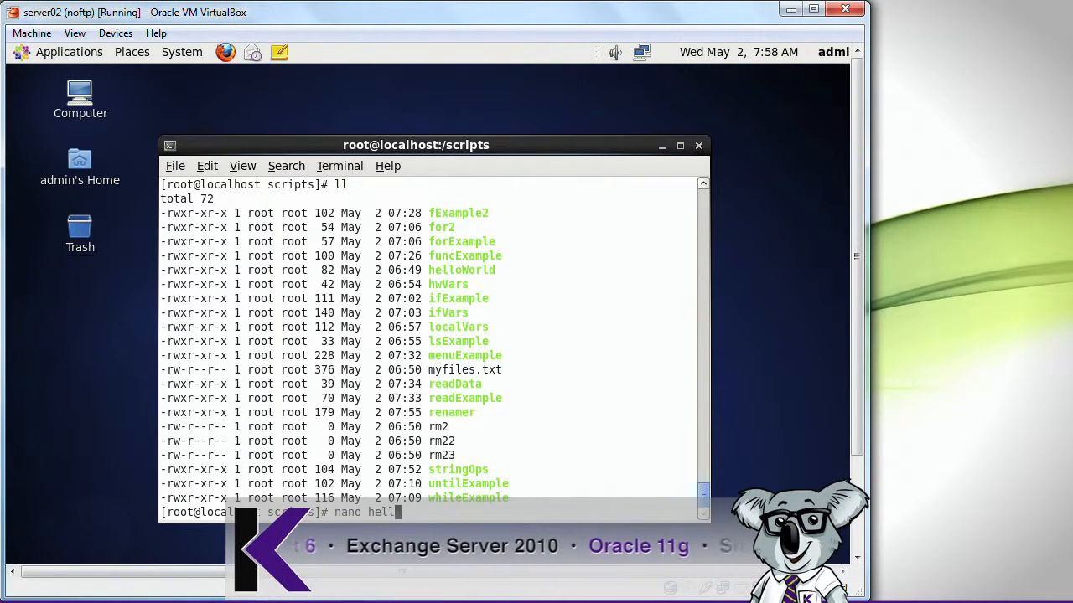
type("oWorld")
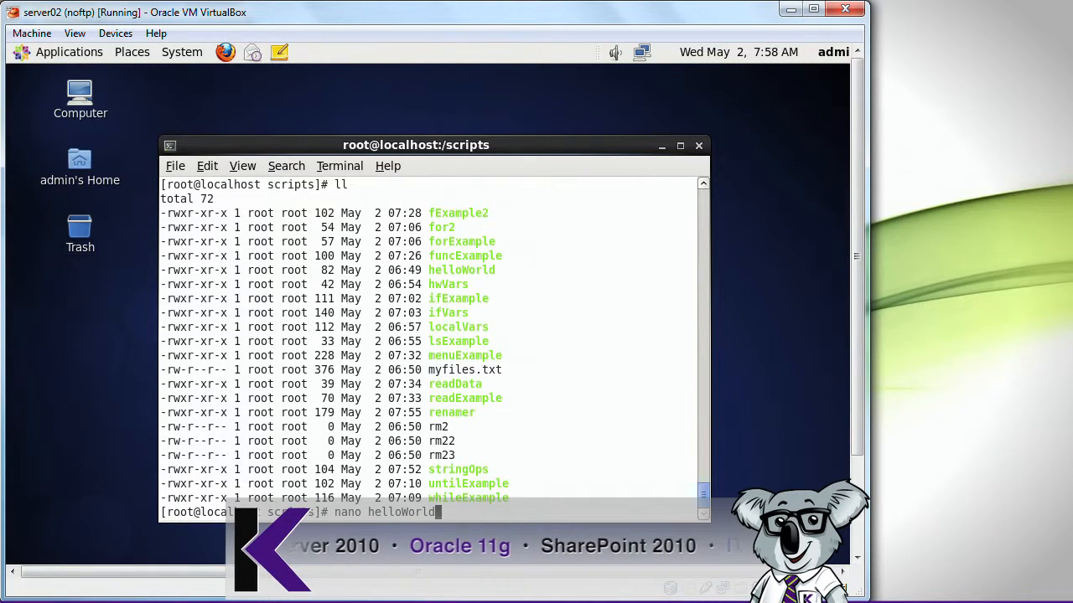
key("Return")
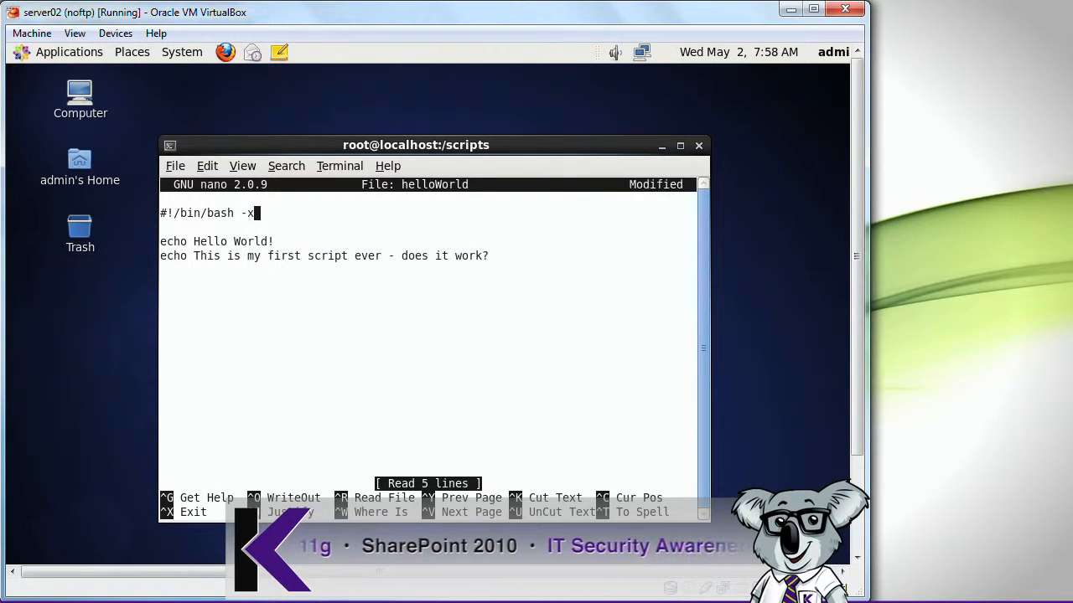
key("ctrl+x")
type("./hell")
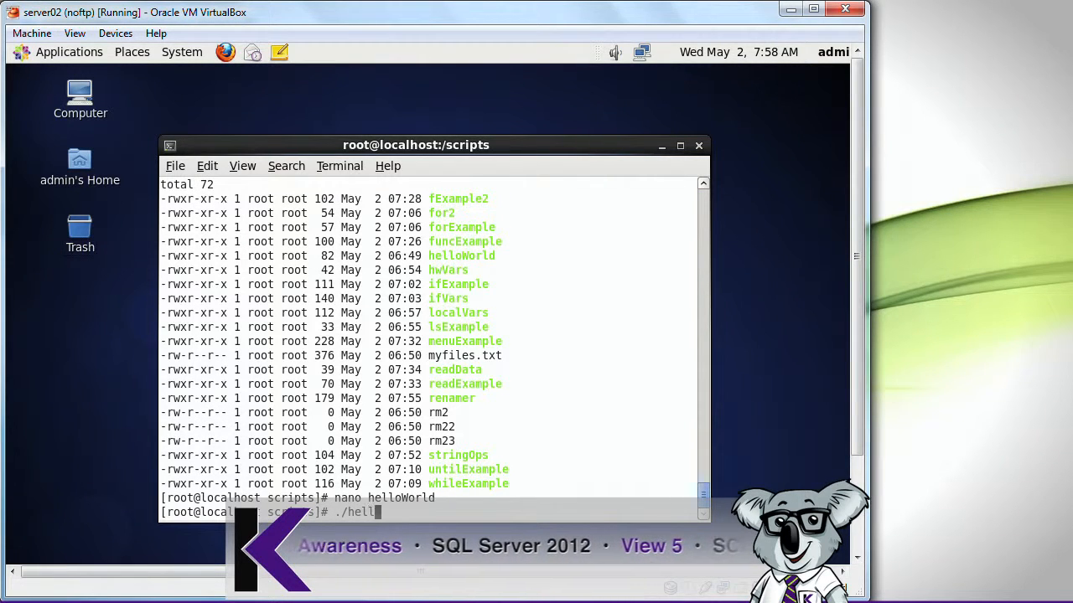
Step: Run ./helloWorld with each echo traced by +, then cat the script to show its -x shebang
key("Return")
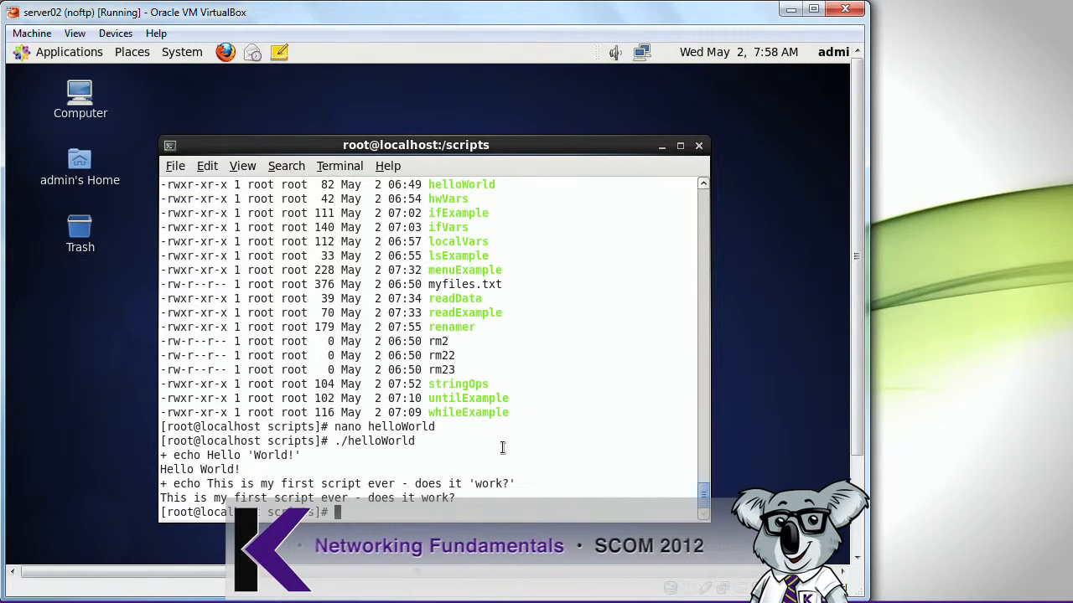
type("cat")
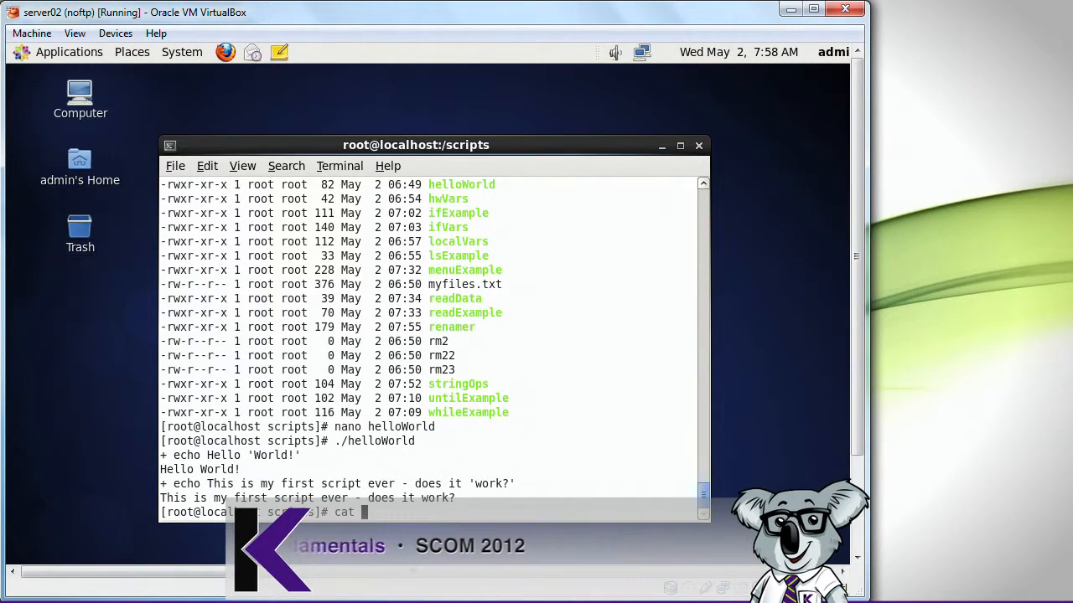
type("helloWorld")
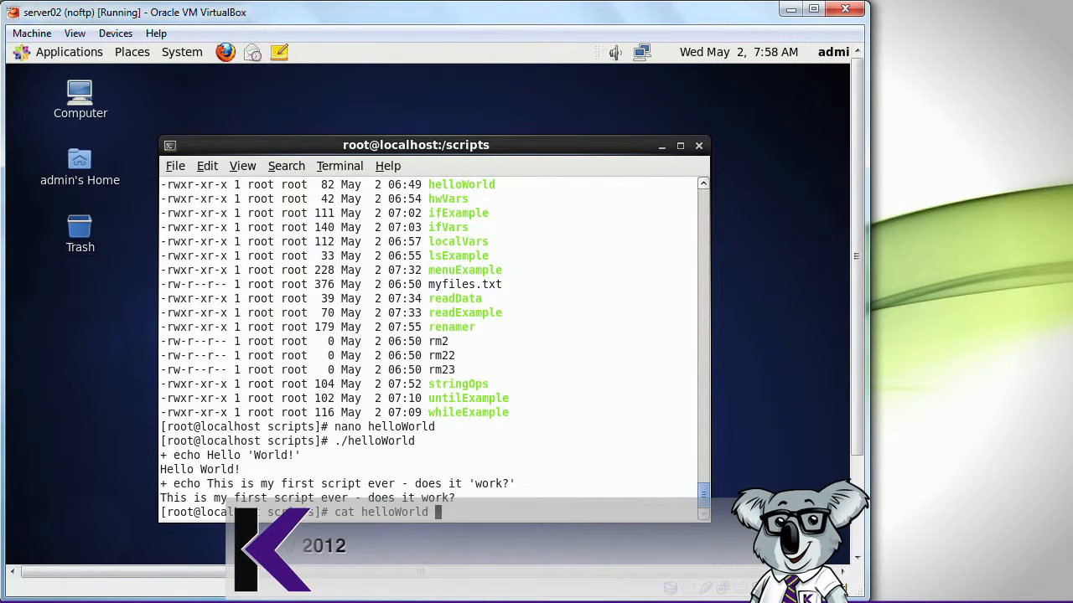
key("Return")
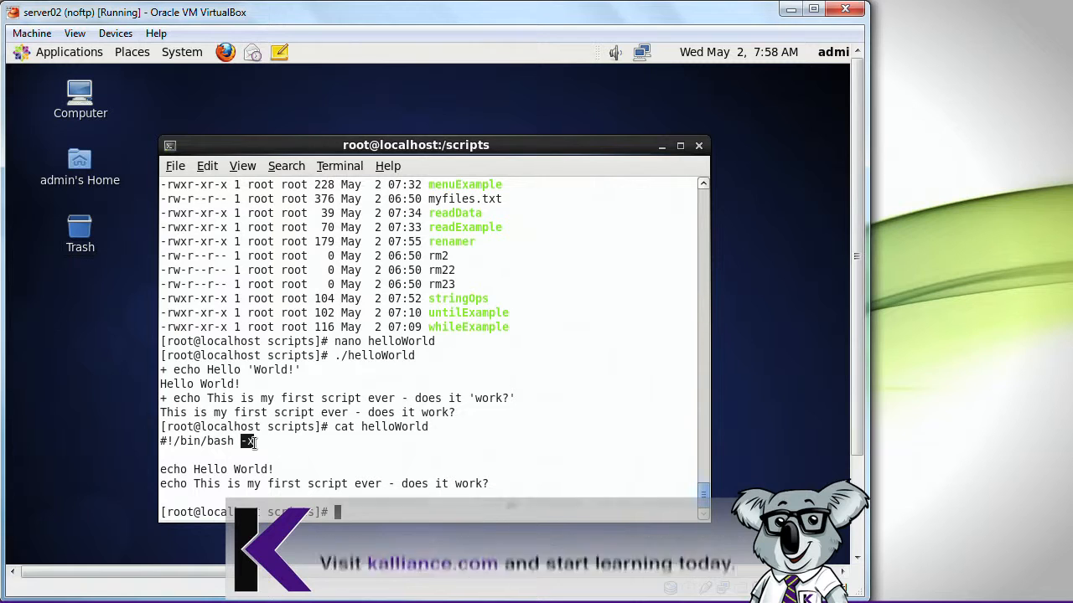
mouse_move(217, 399)
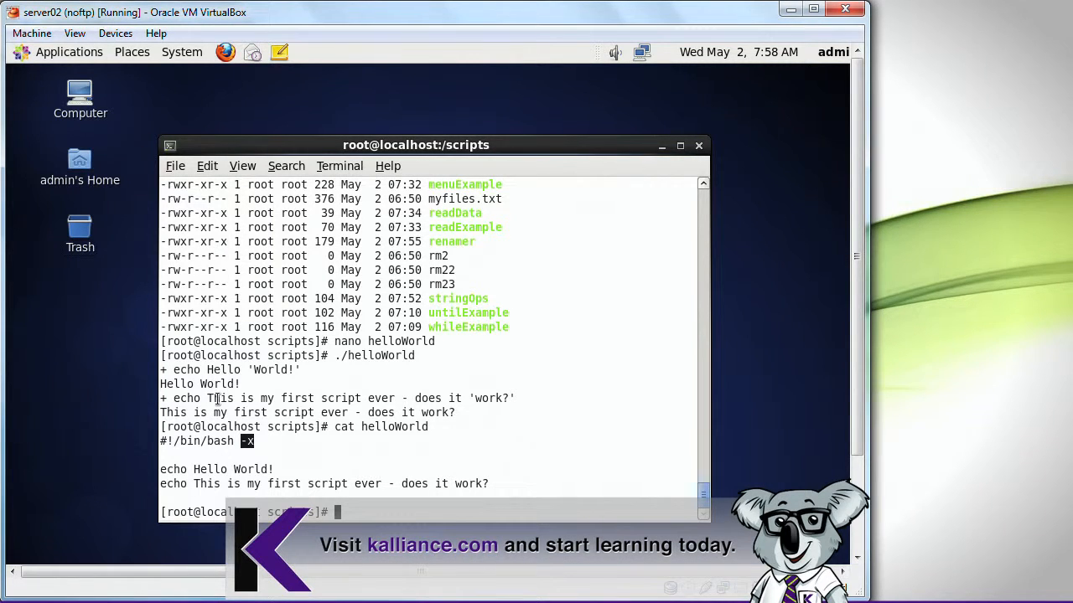